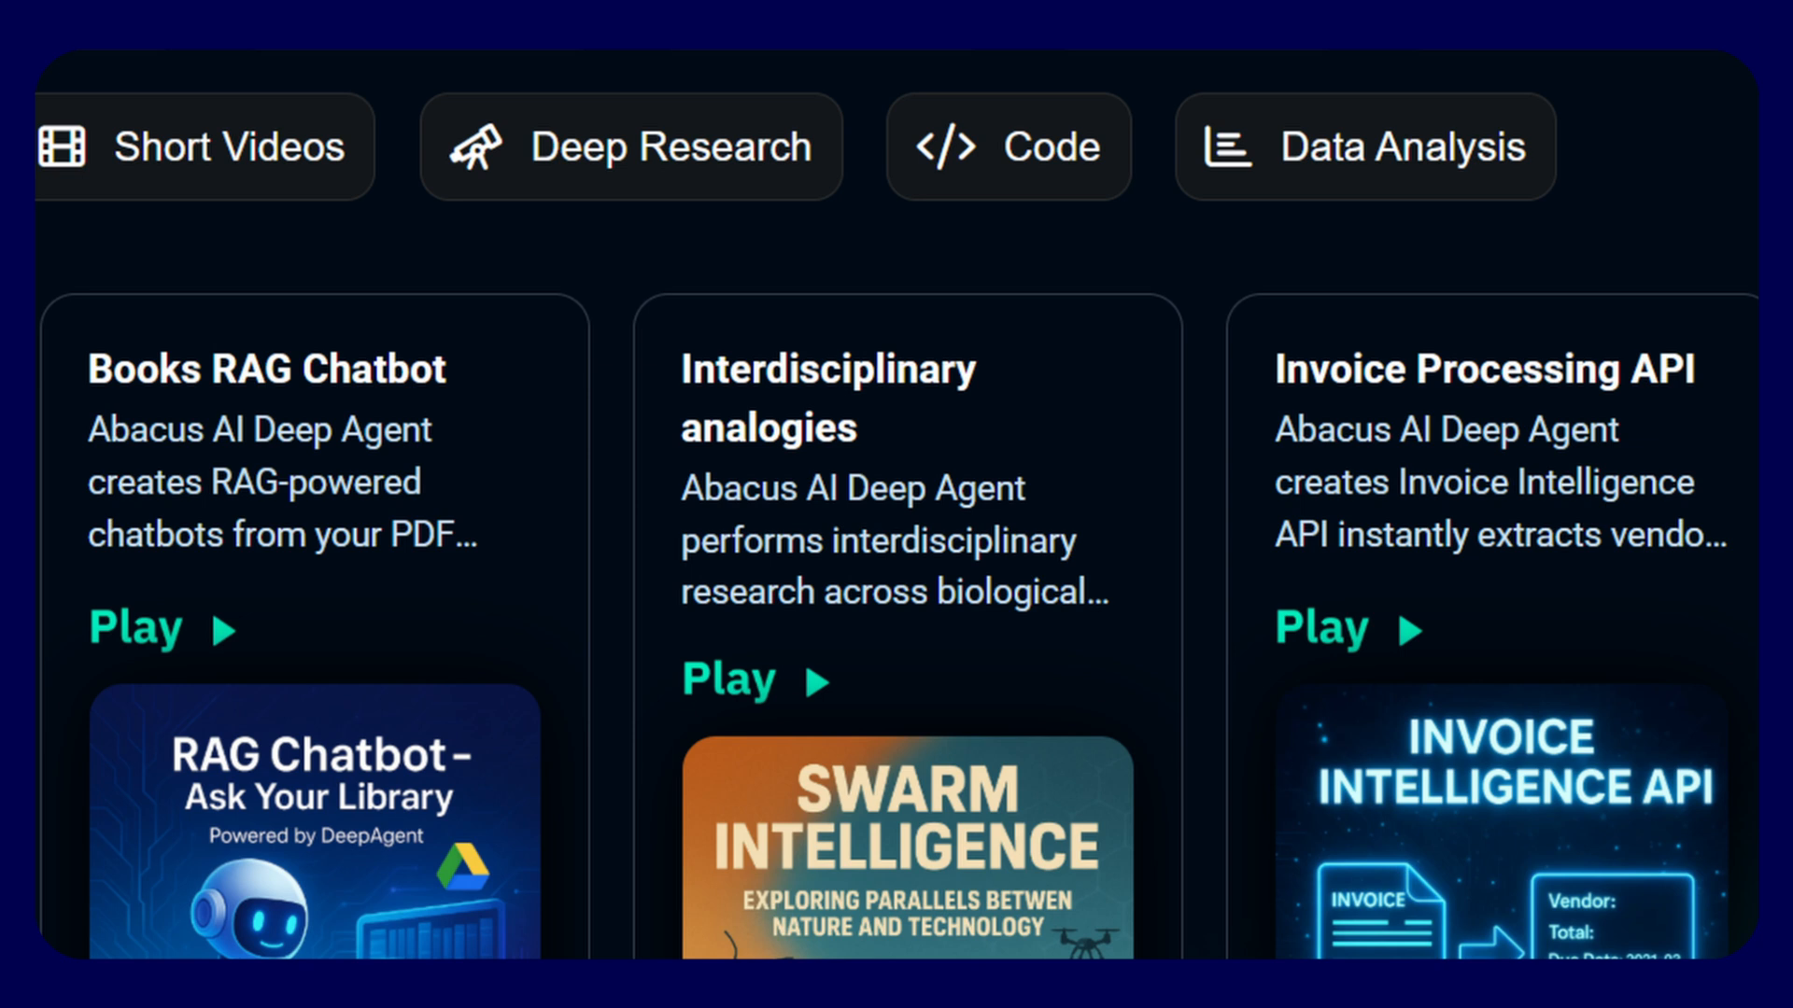
View an example DeepAgent presentation, then bring up the bot picker listing RouteLLM, GPT-5.1, Claude Sonnet 4.5 and Gemini 3 Pro.
left_click(134, 628)
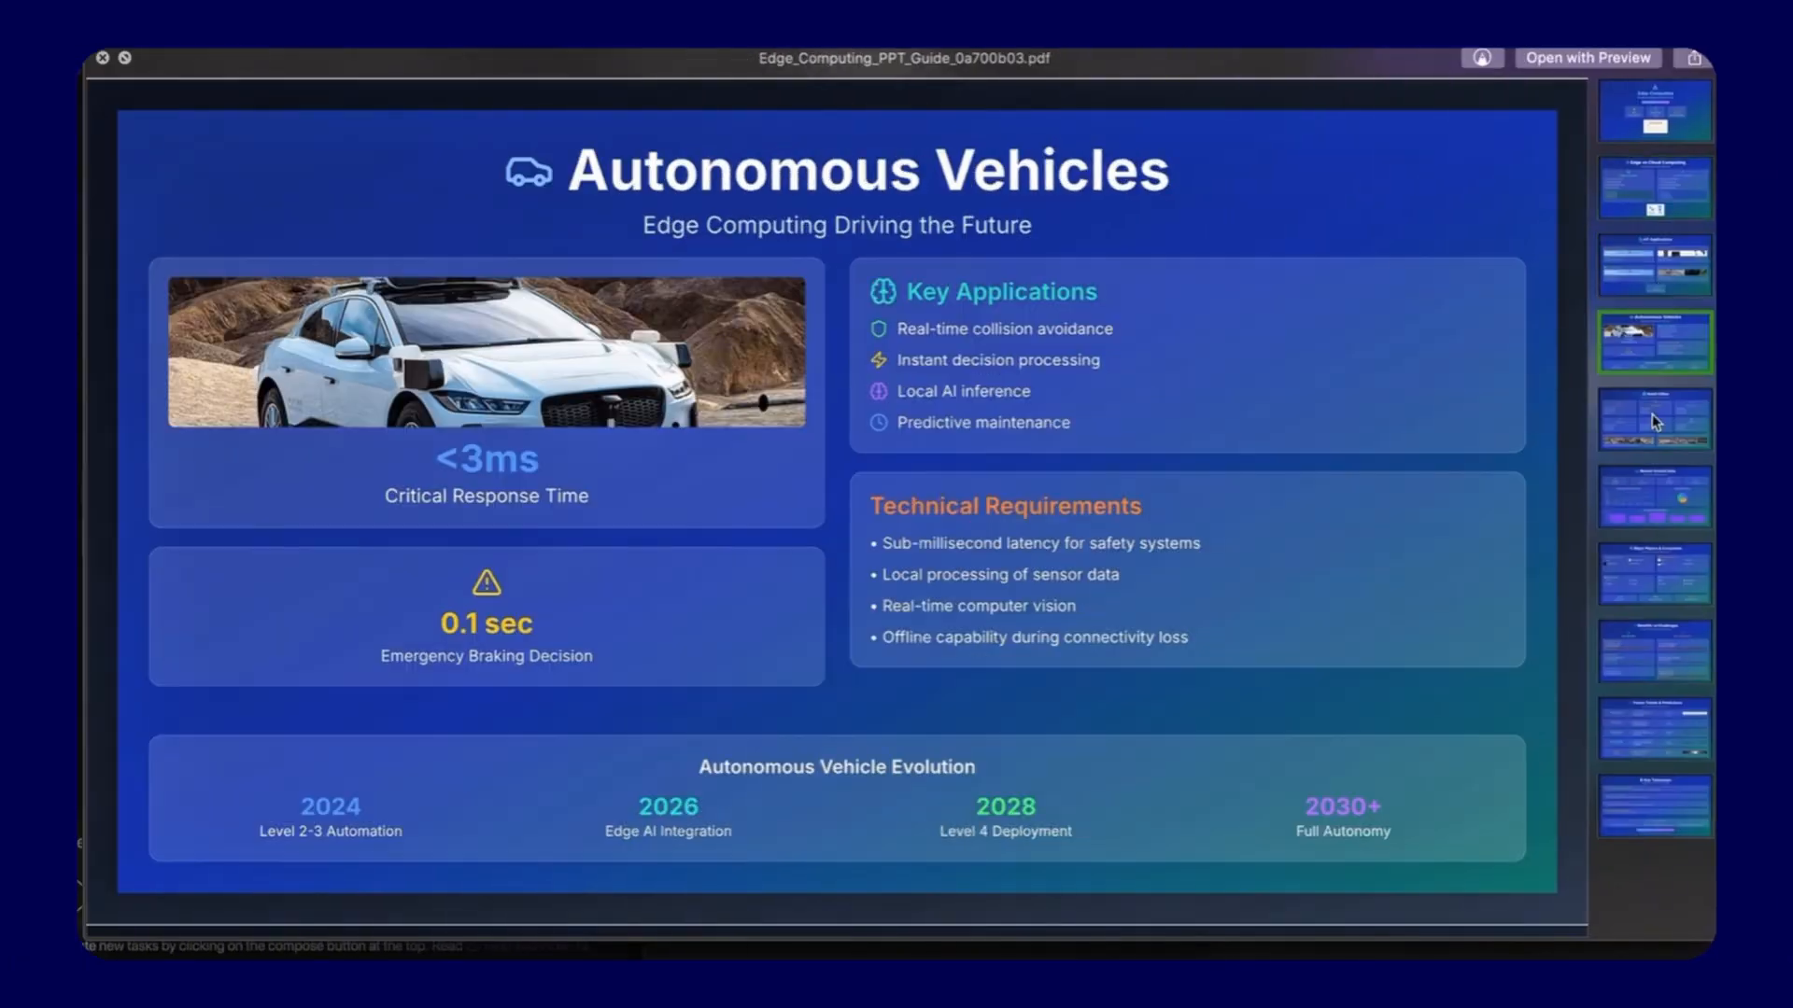
left_click(1653, 573)
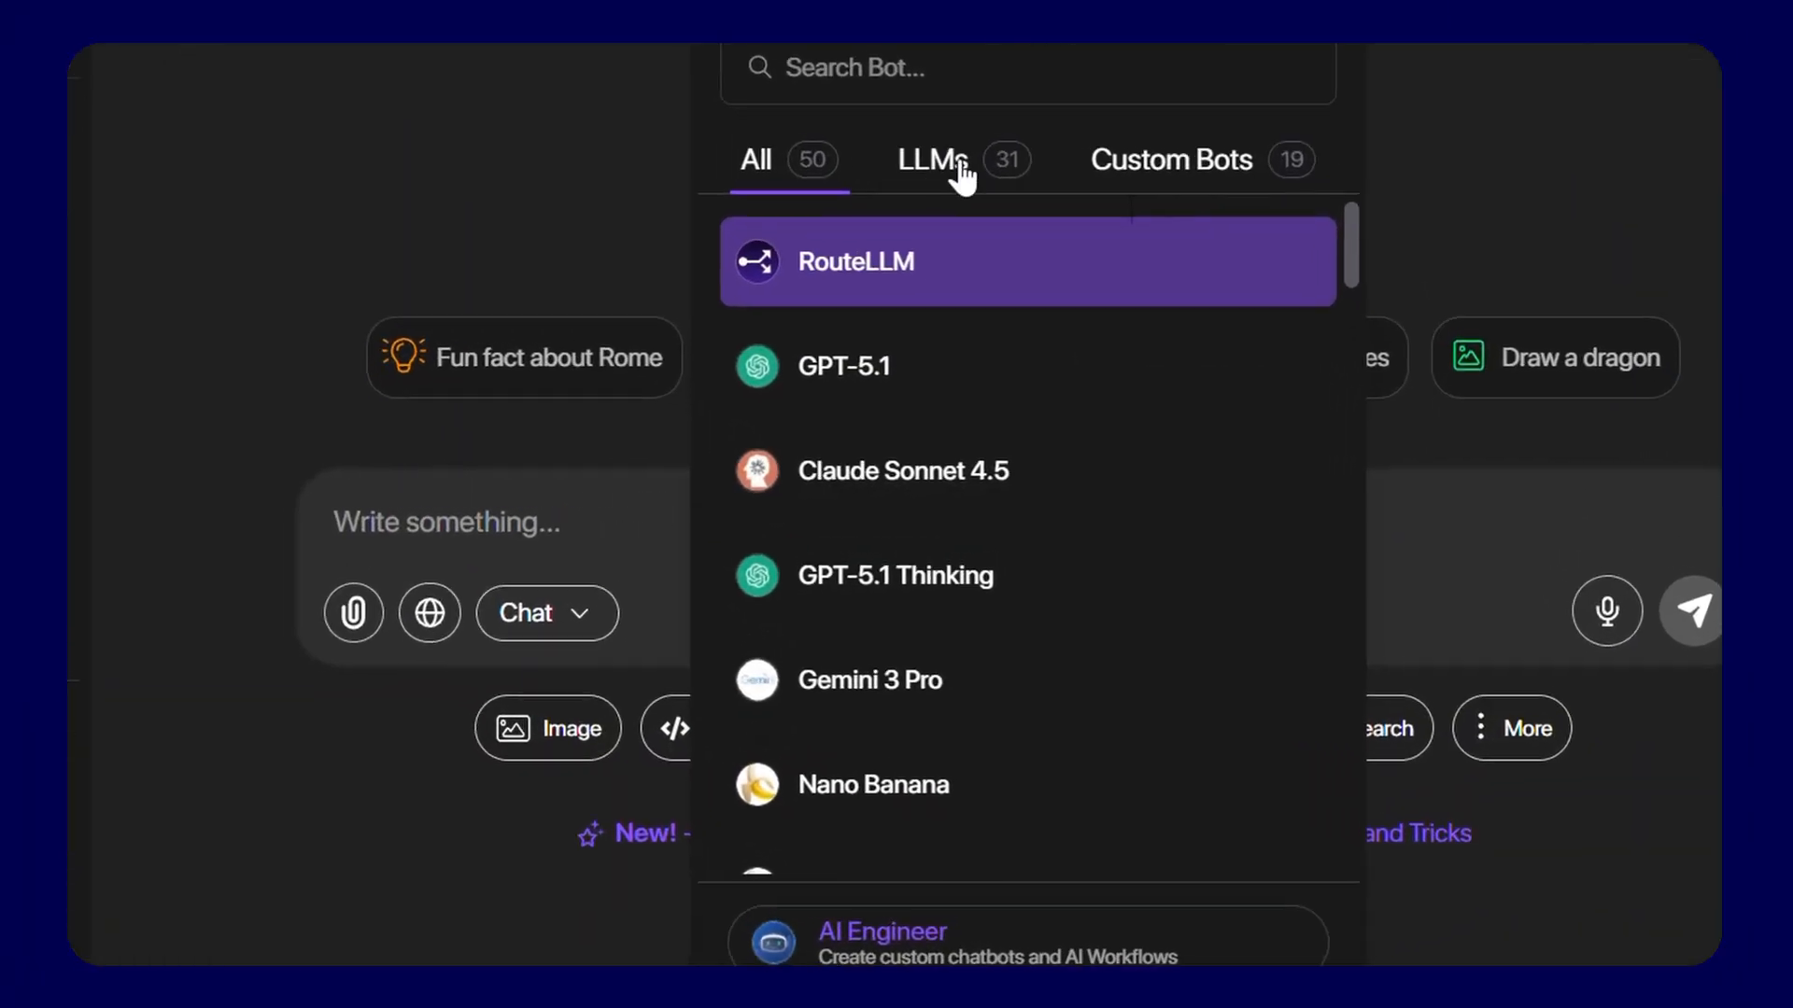
Filter the picker to LLMs only and browse down the model list toward GPT-5.
left_click(932, 159)
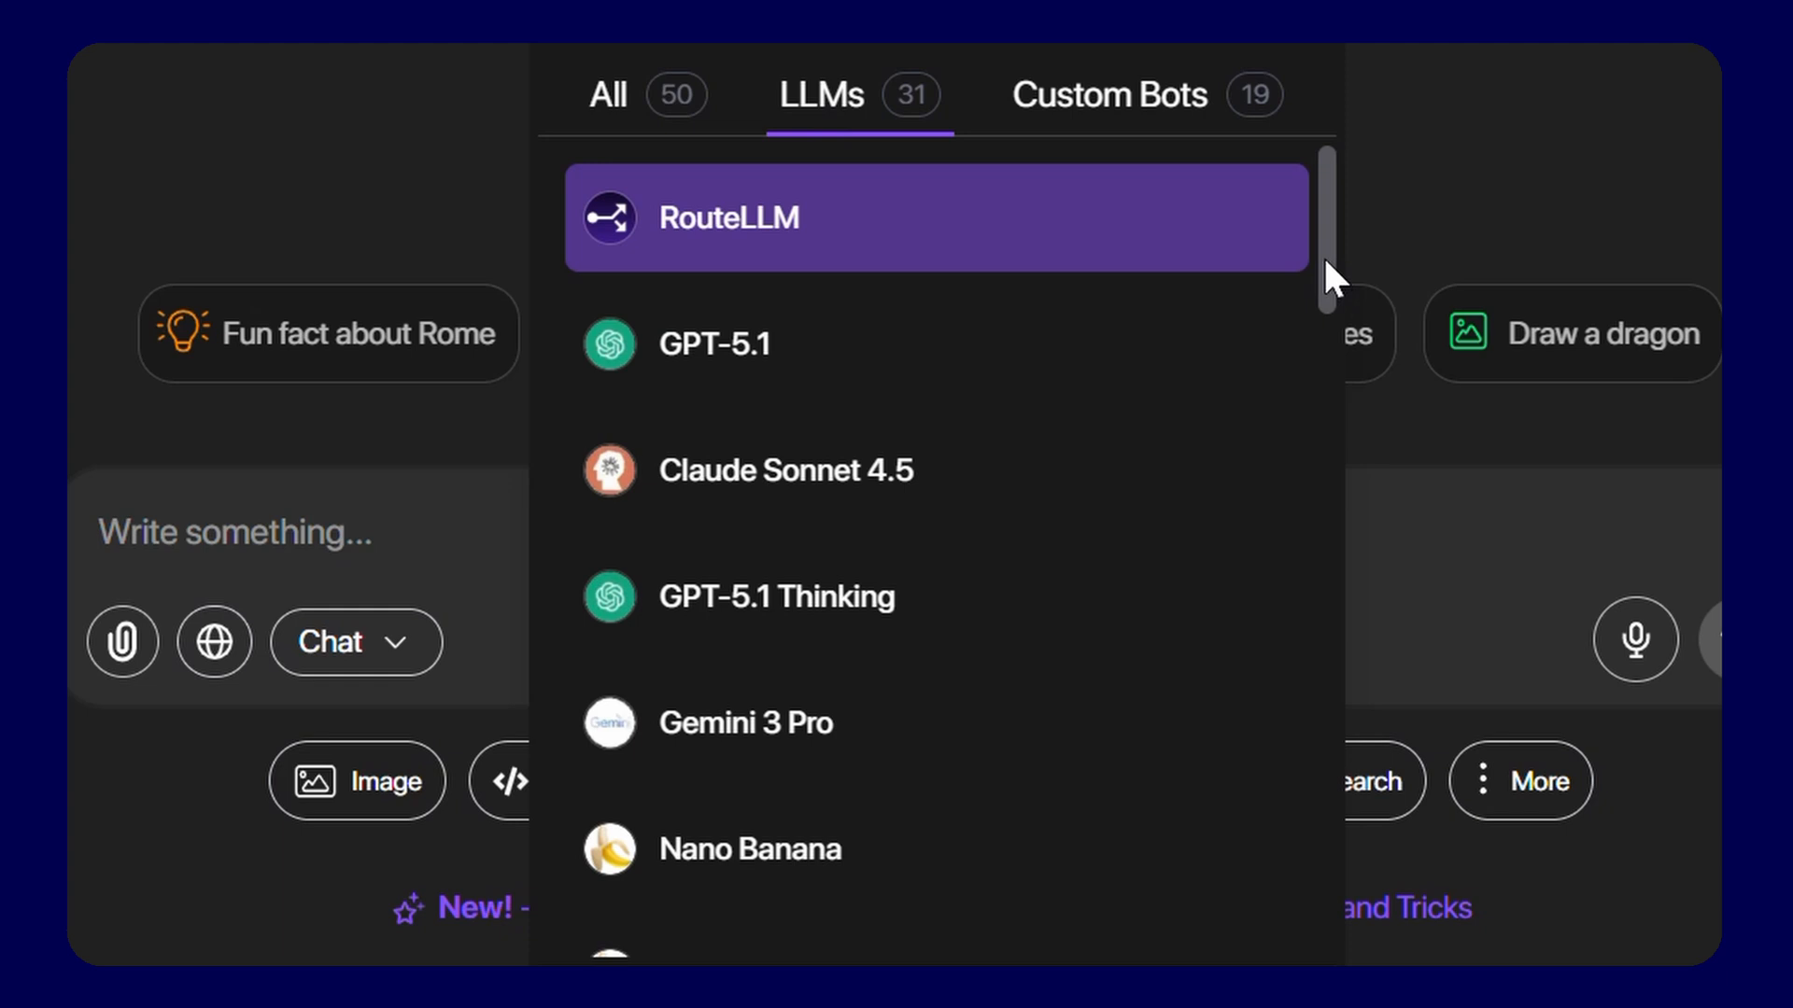
scroll("down", 3)
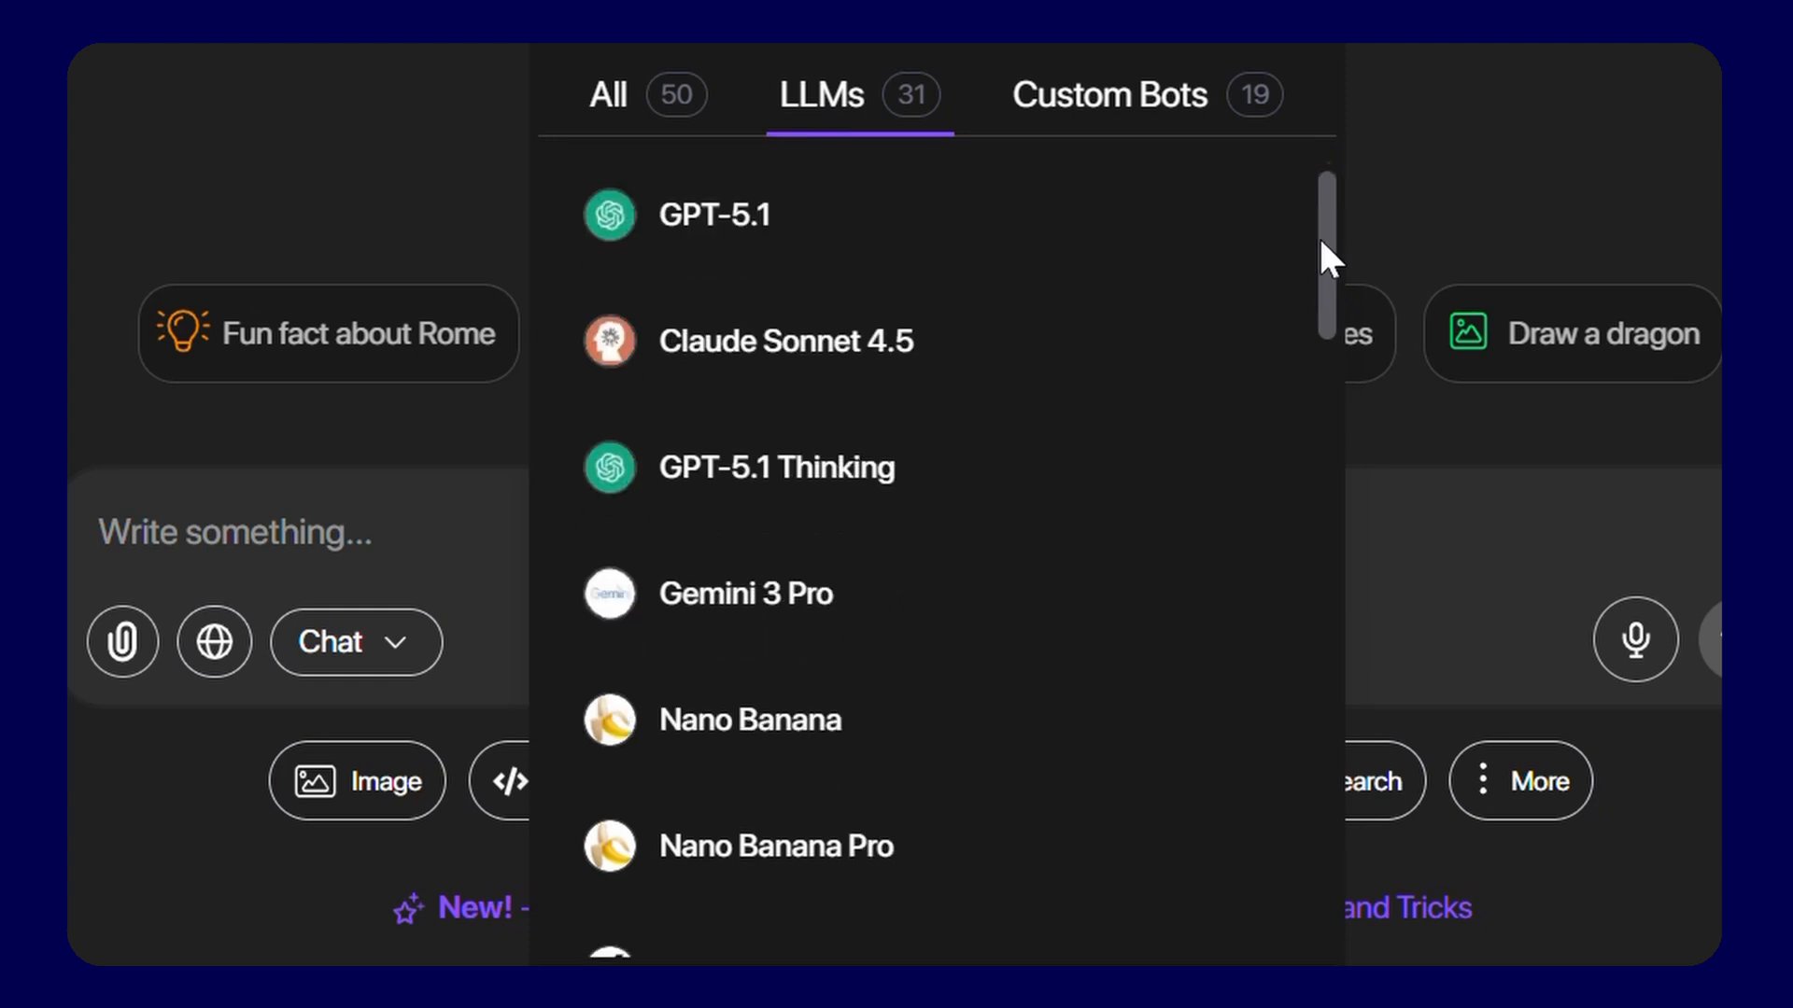
scroll("down", 3)
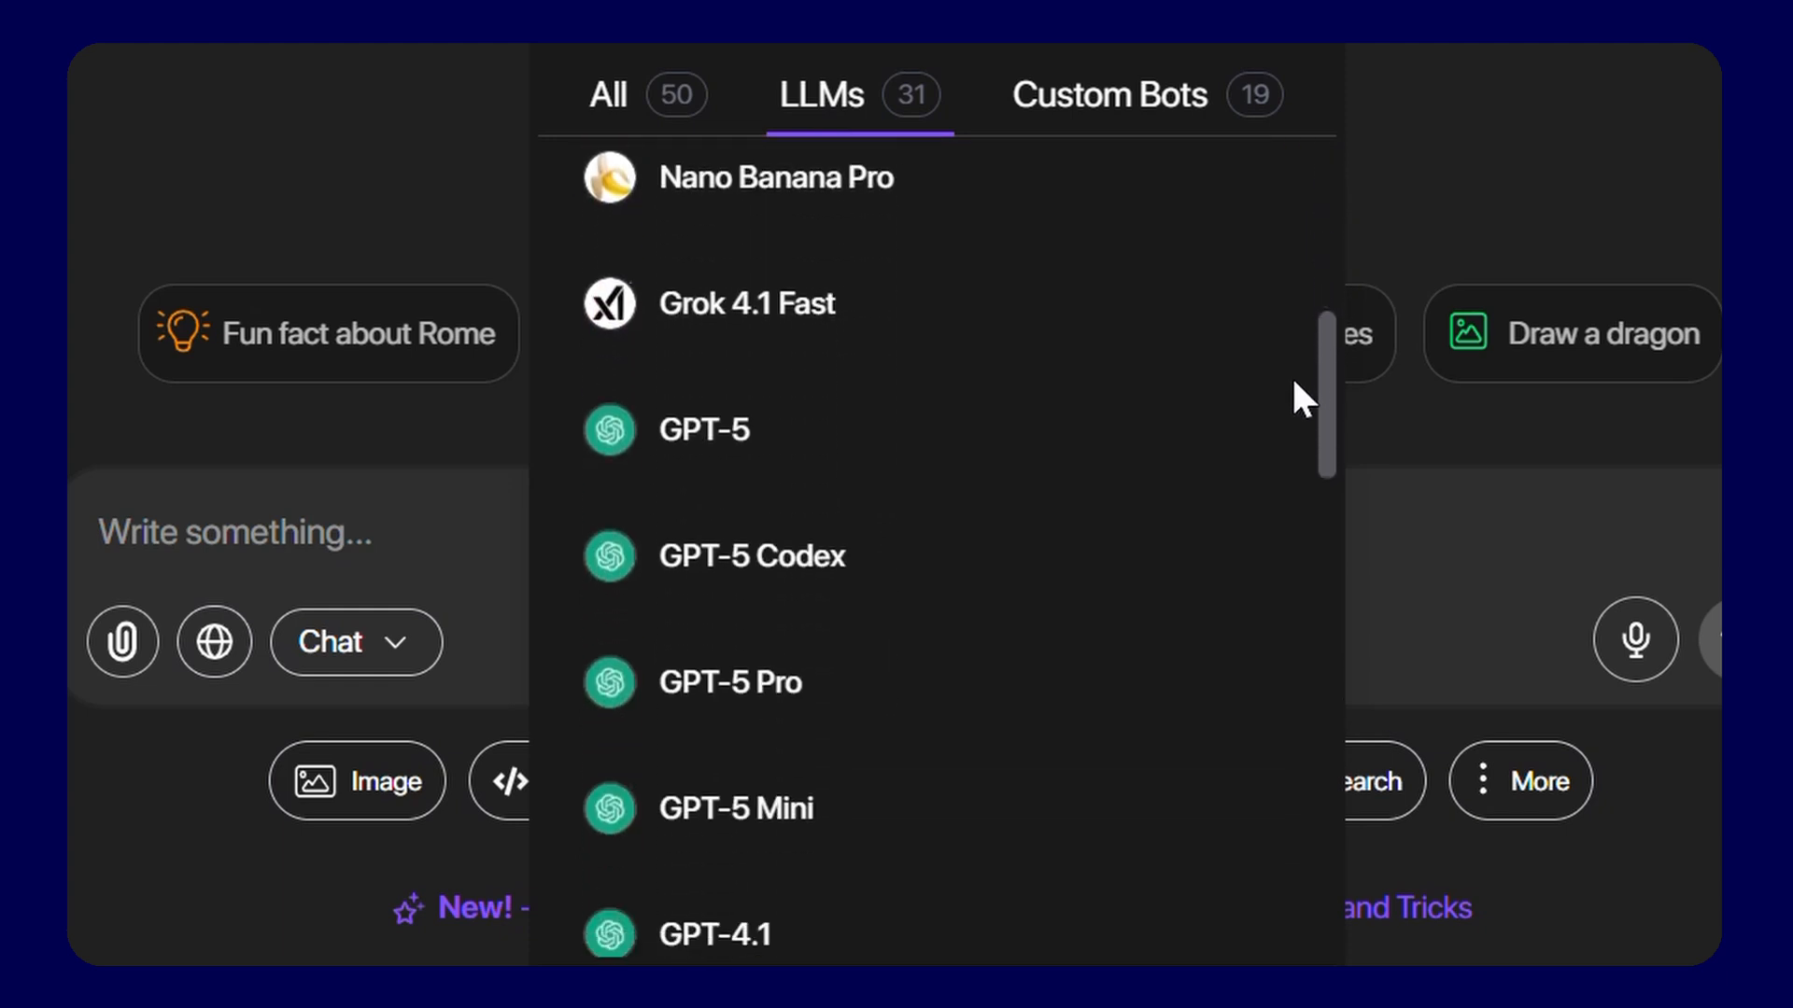
scroll("down", 3)
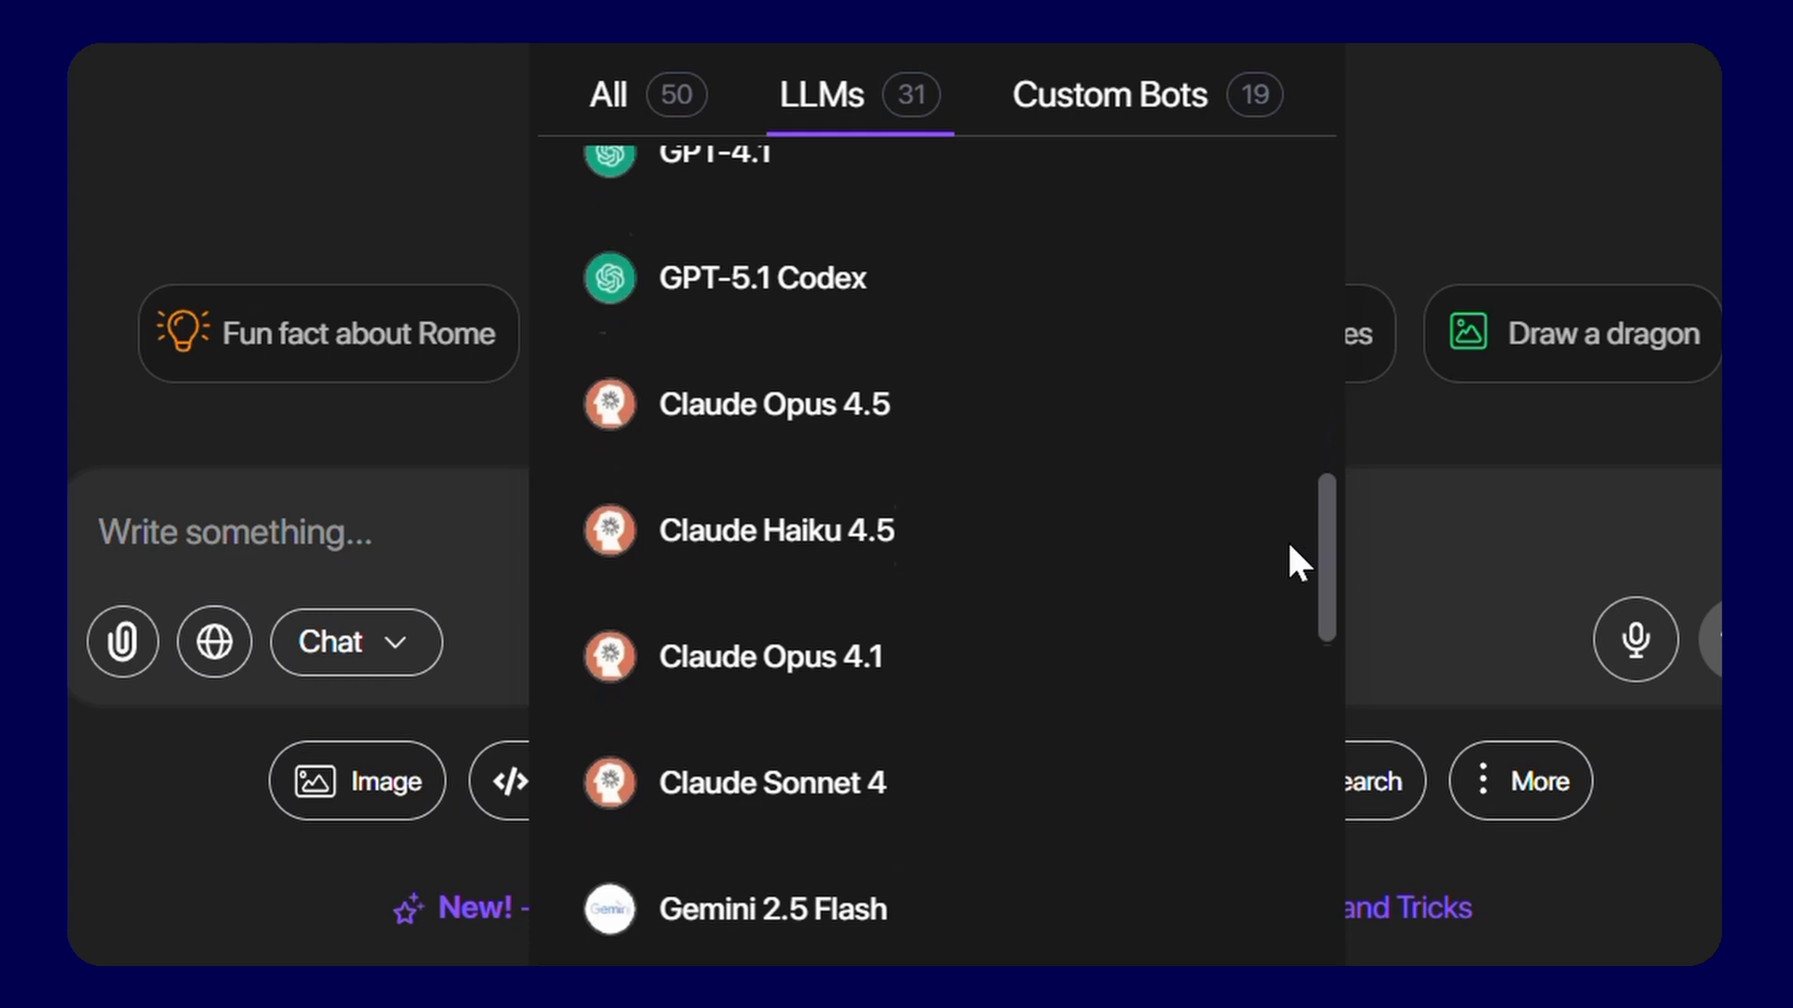
scroll("down", 3)
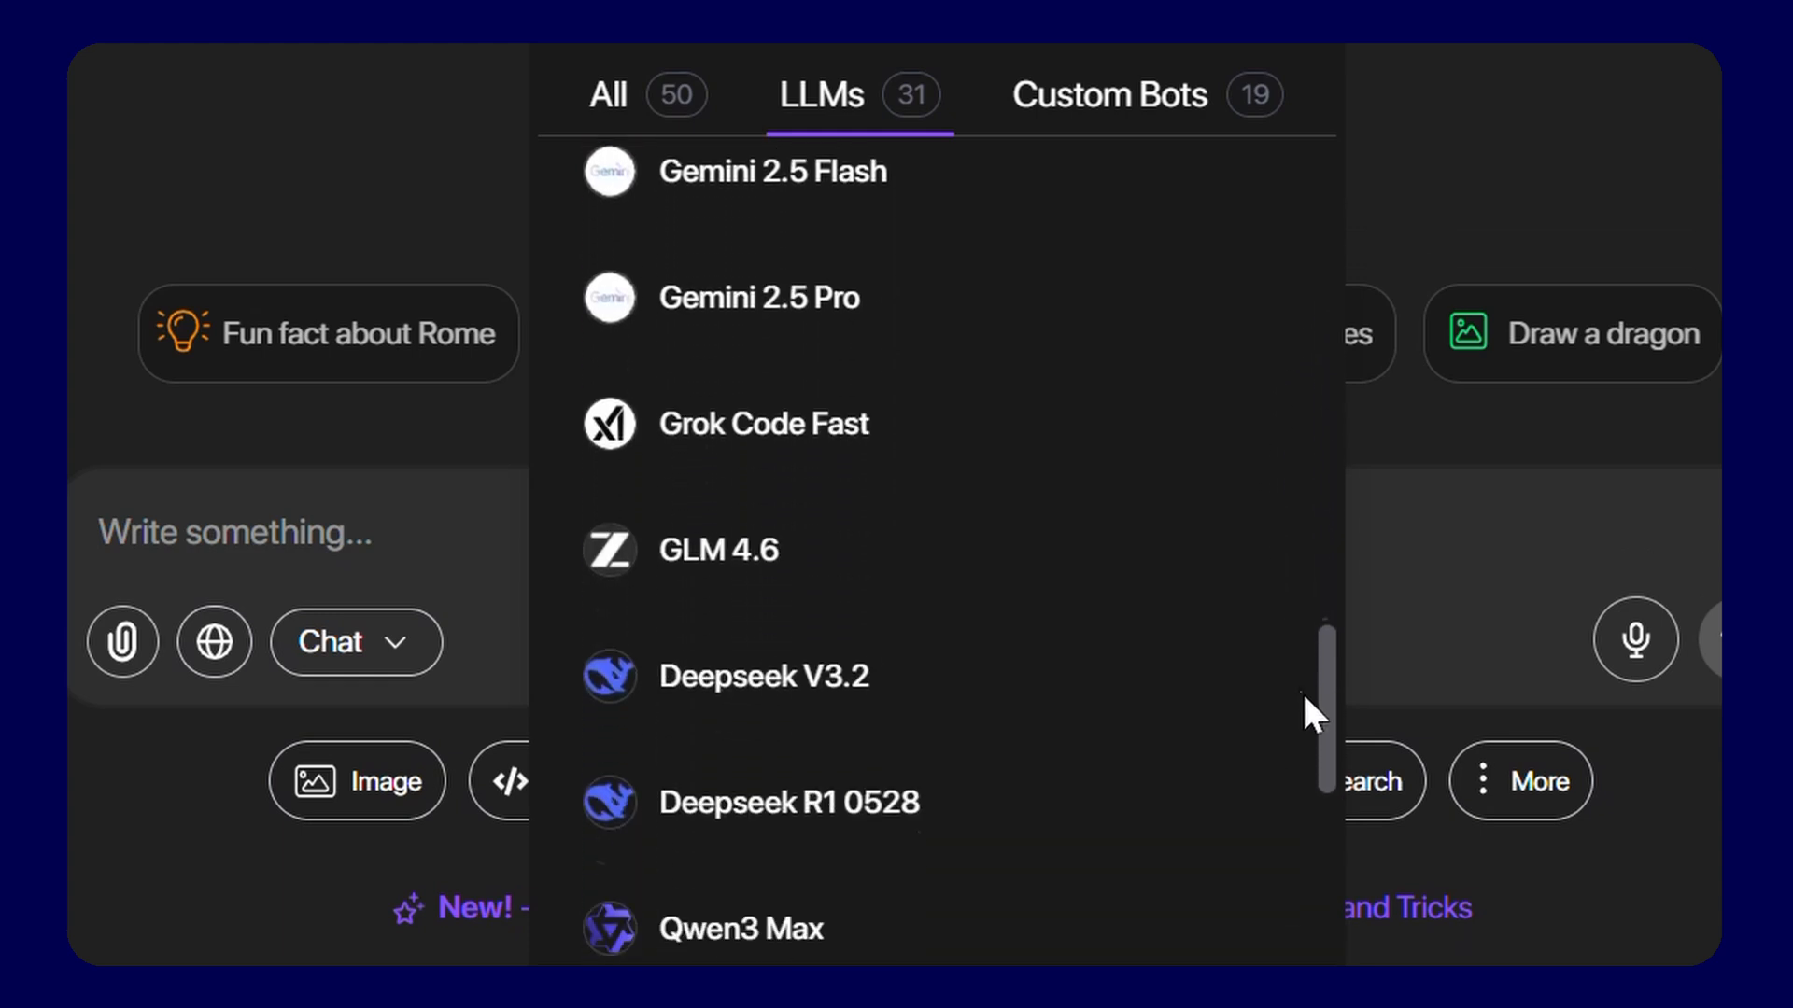
scroll("down", 3)
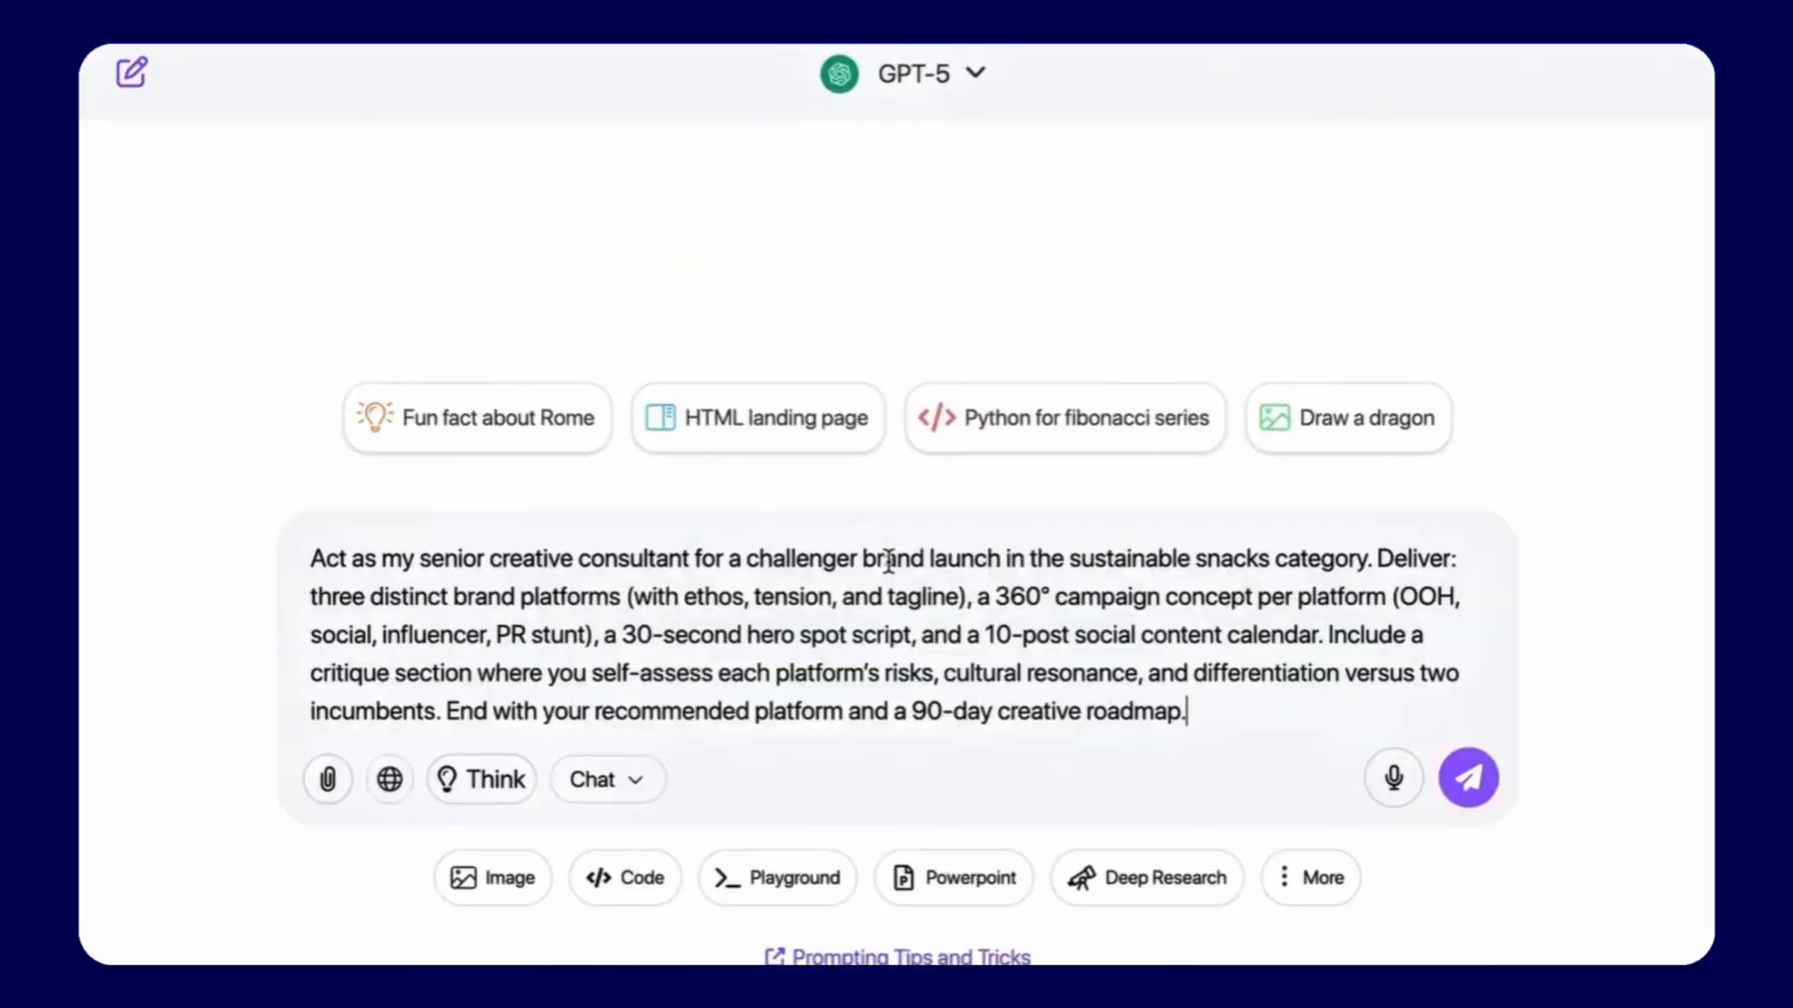
Get an economic-impacts answer from Gemini 2.5 Pro and a story concept from Grok 4, then switch to RouteLLM.
left_click(1467, 777)
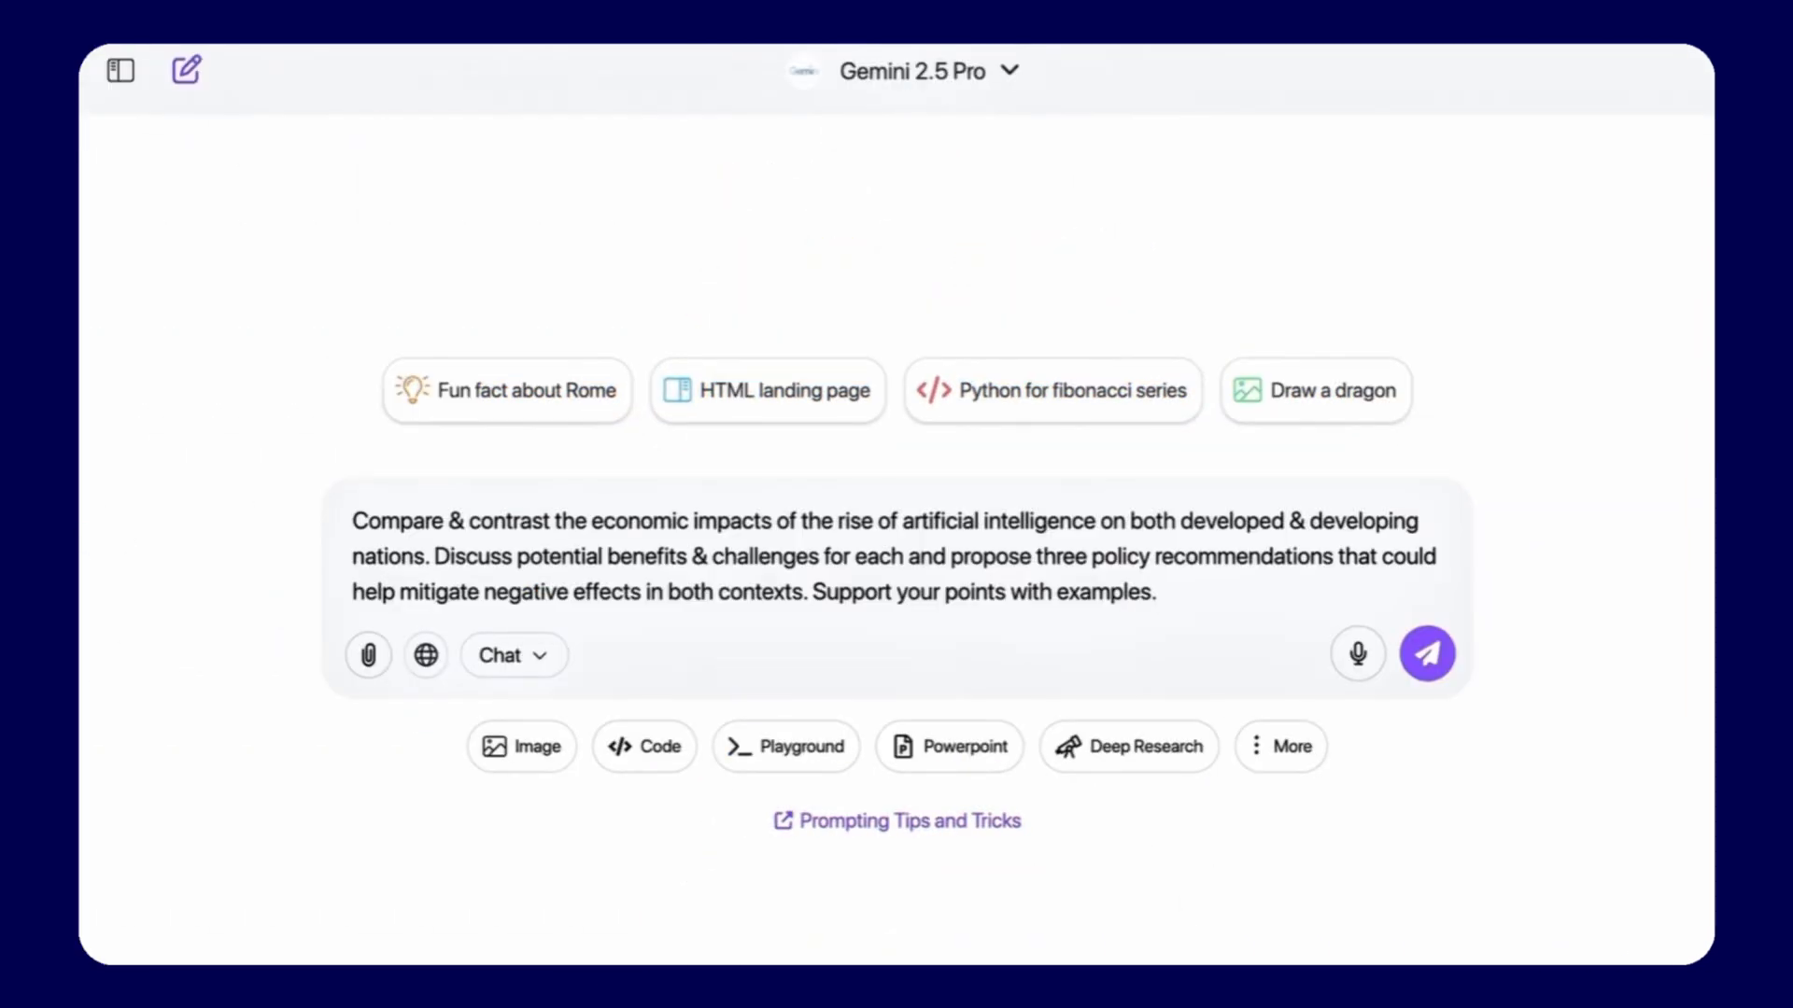
left_click(1427, 653)
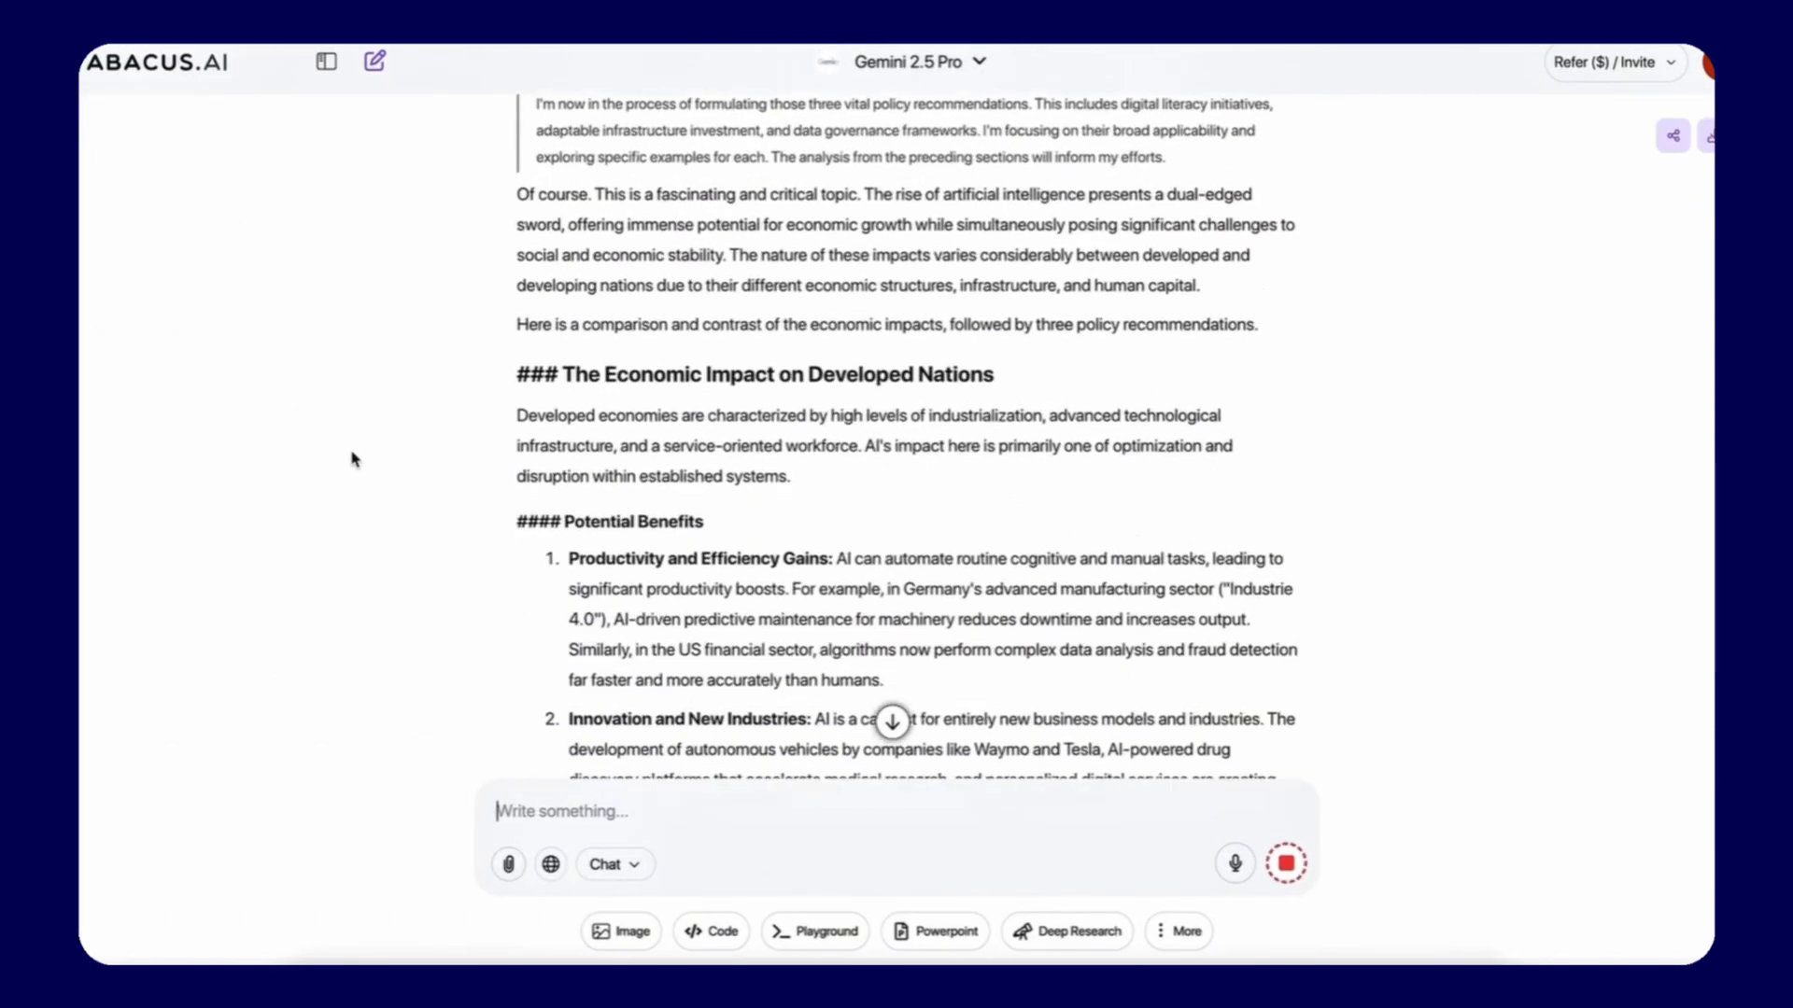
left_click(910, 62)
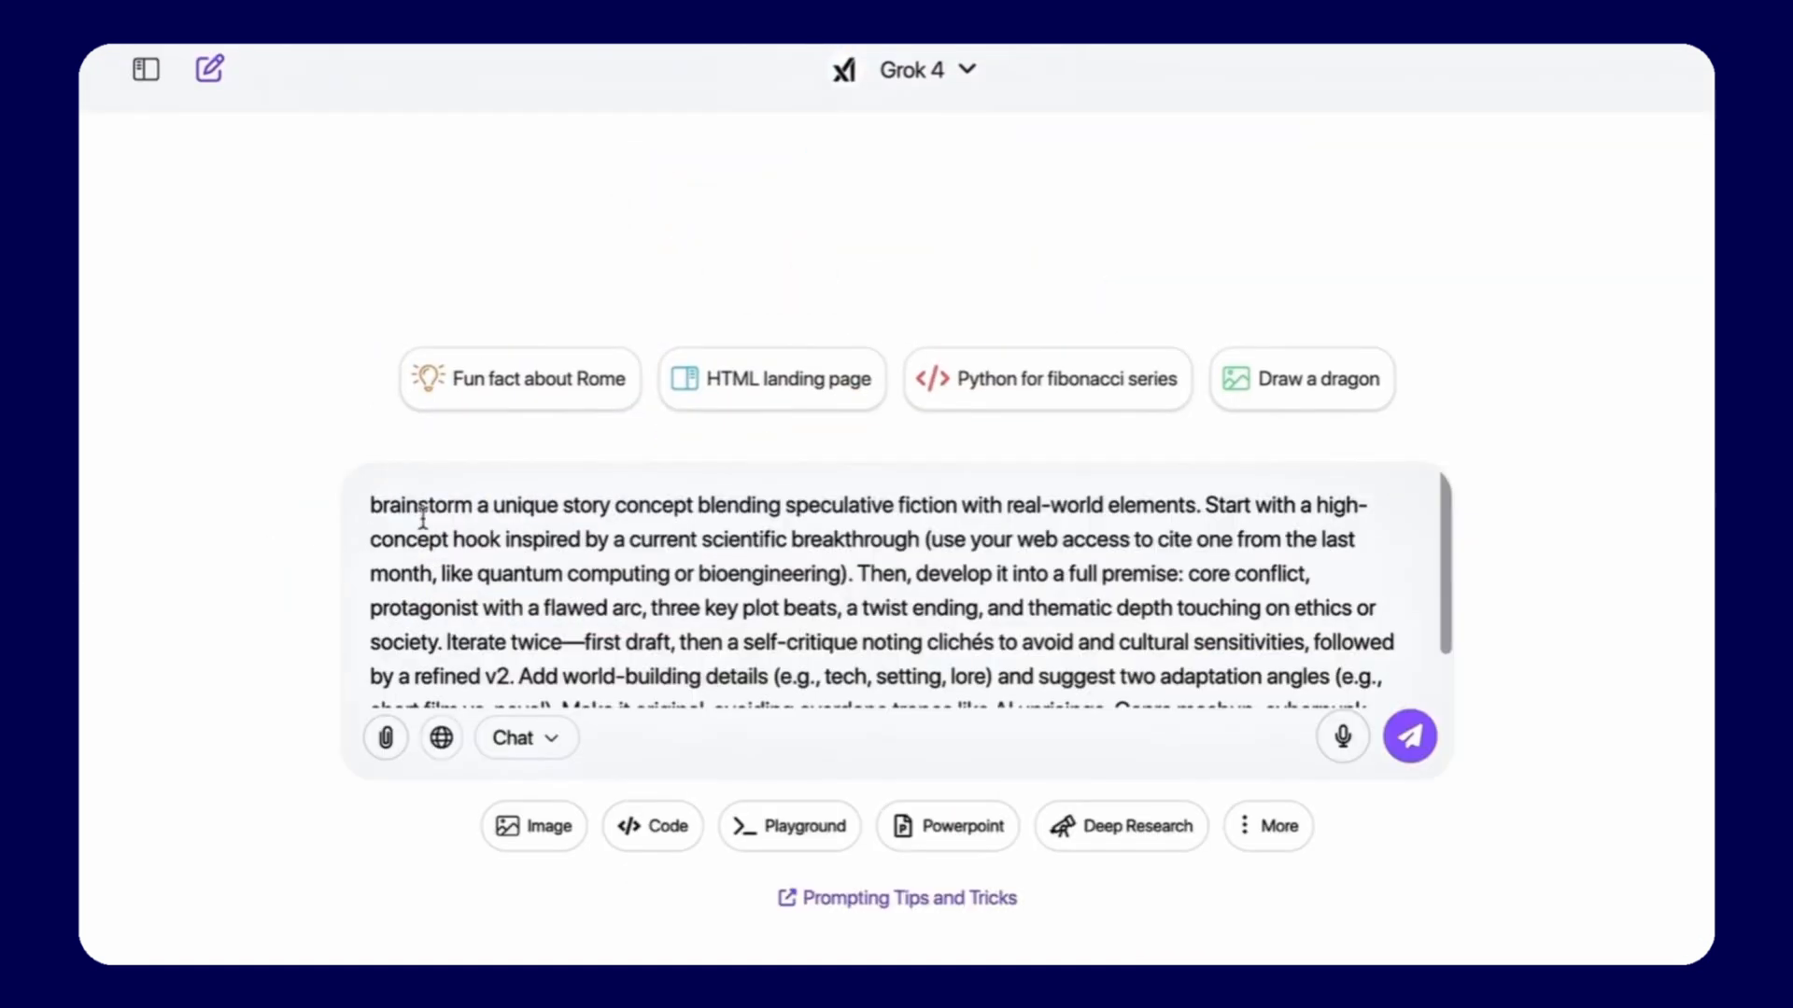
left_click(1409, 736)
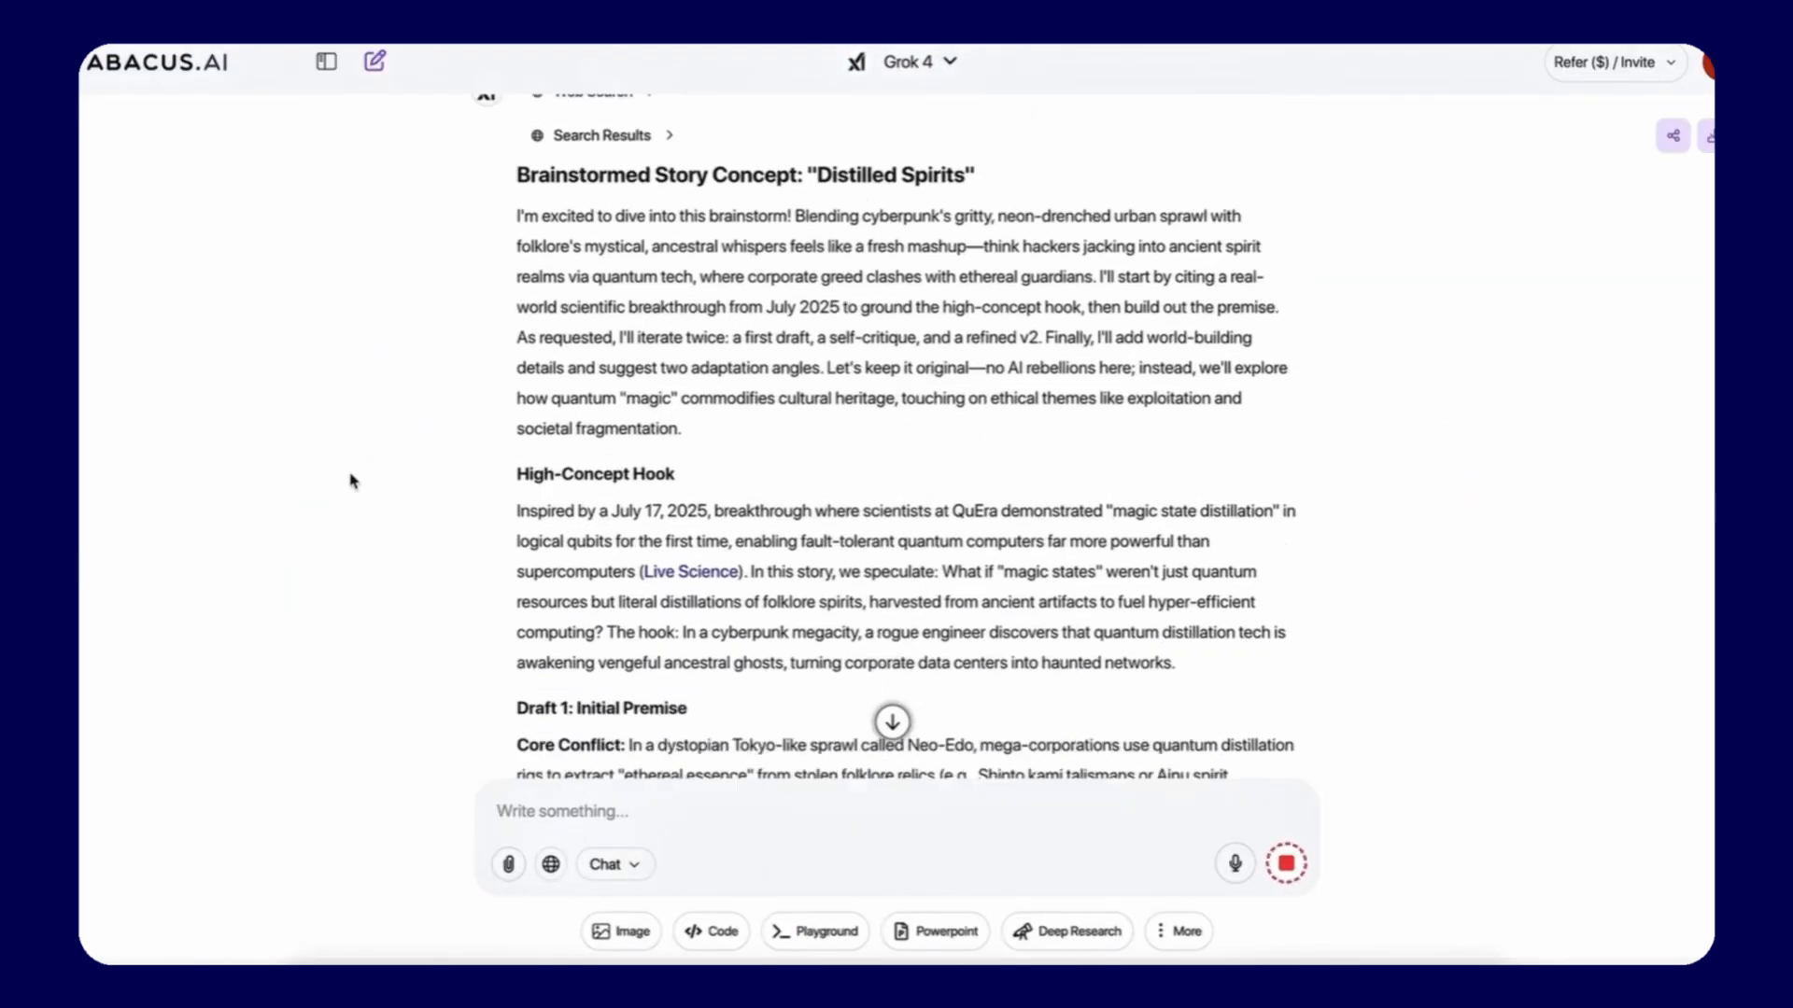
scroll("down", 3)
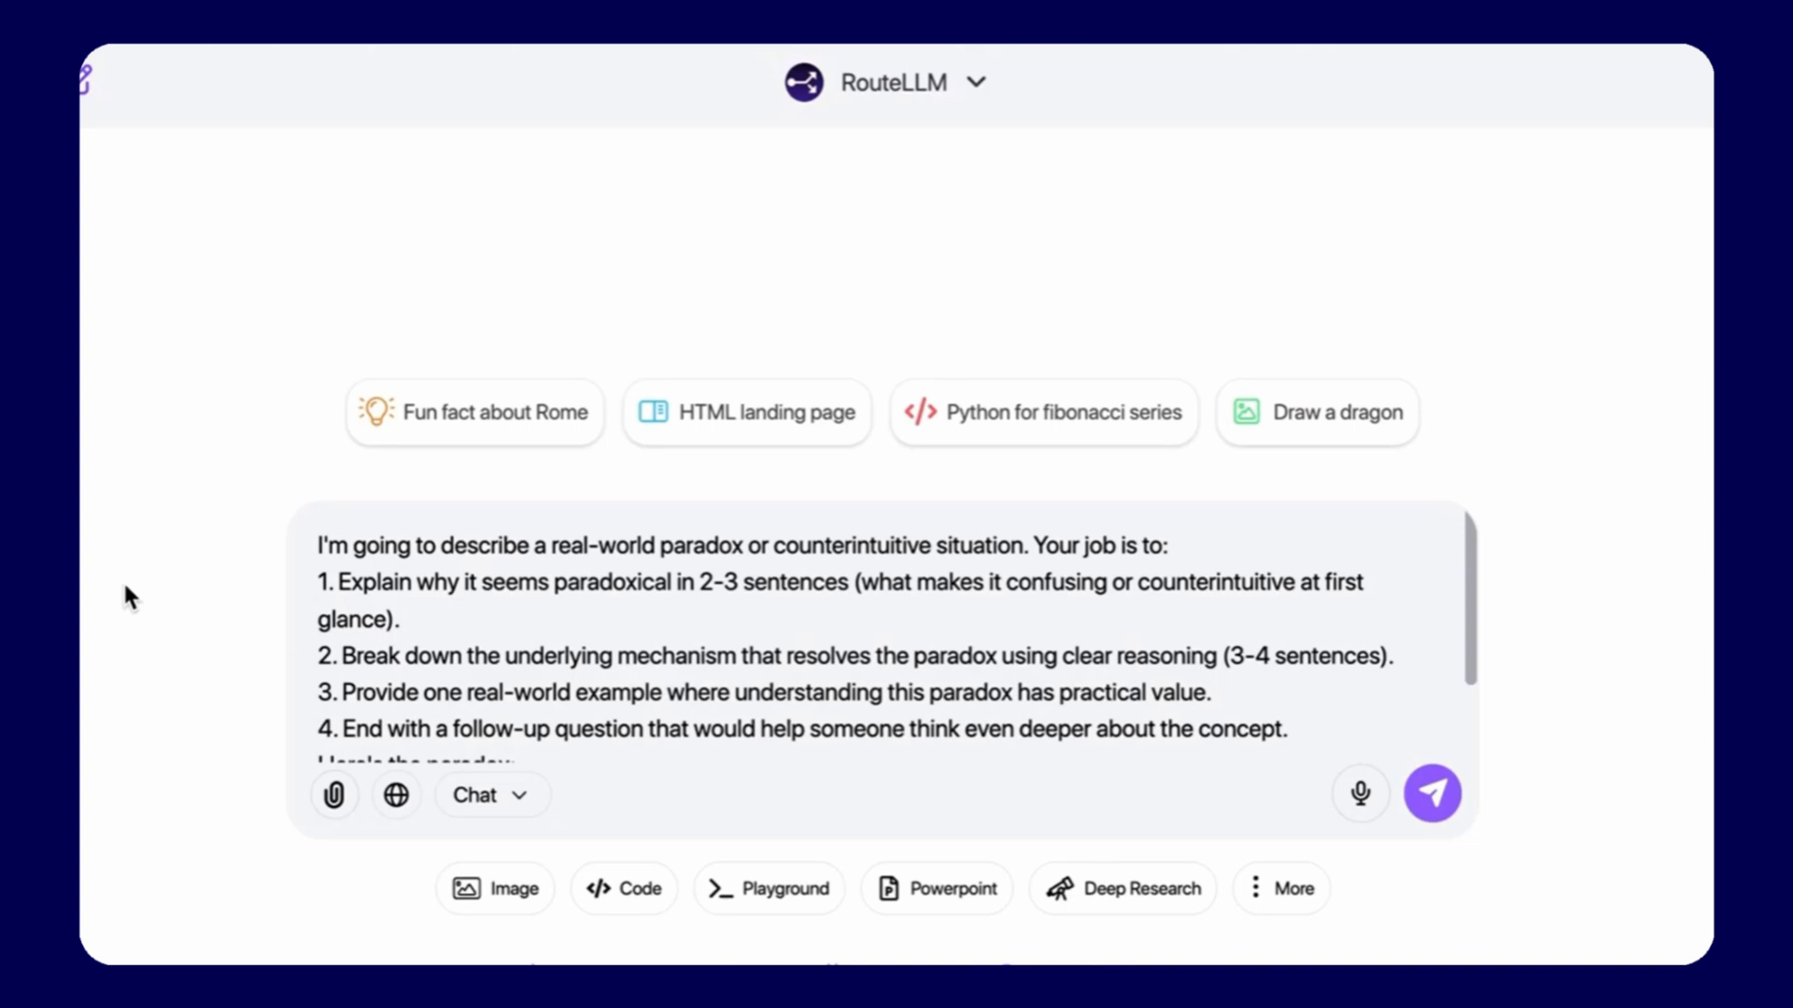
Have RouteLLM answer the email-validation regex request, routed to Claude Sonnet 4.5, and review the Python code.
left_click(1432, 793)
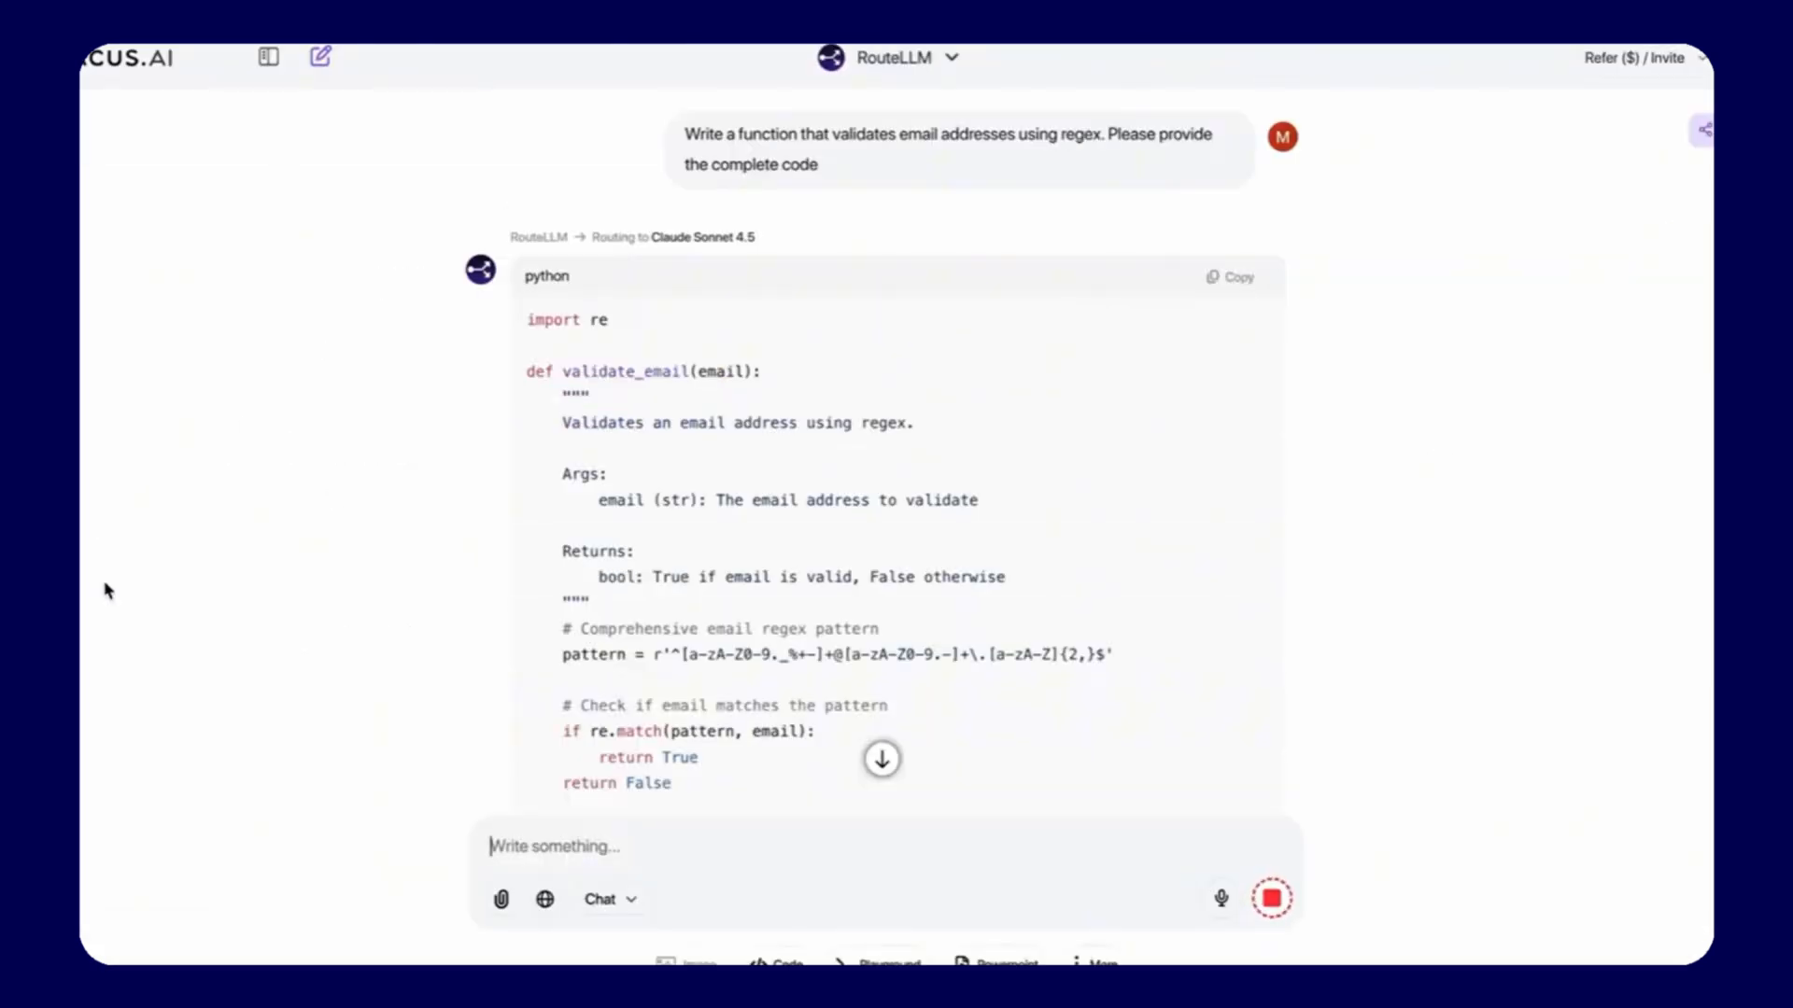
scroll("down", 3)
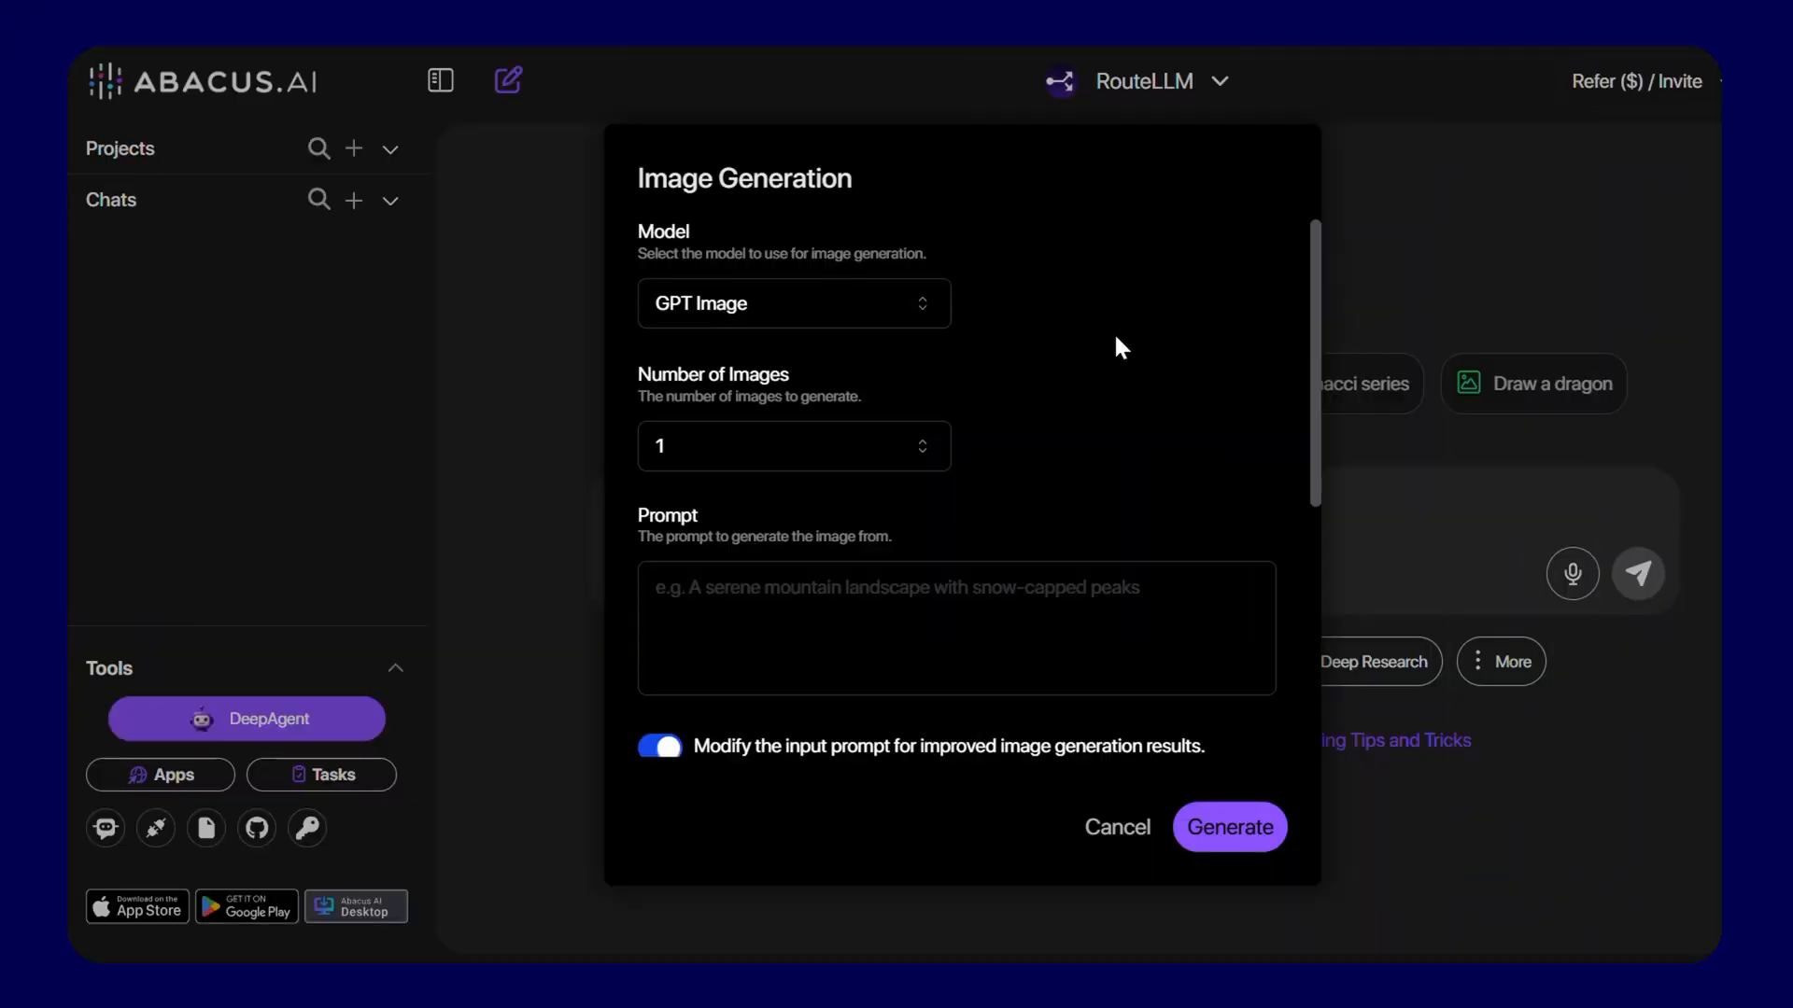
Browse the available image generation models in the Image Generation form.
left_click(793, 302)
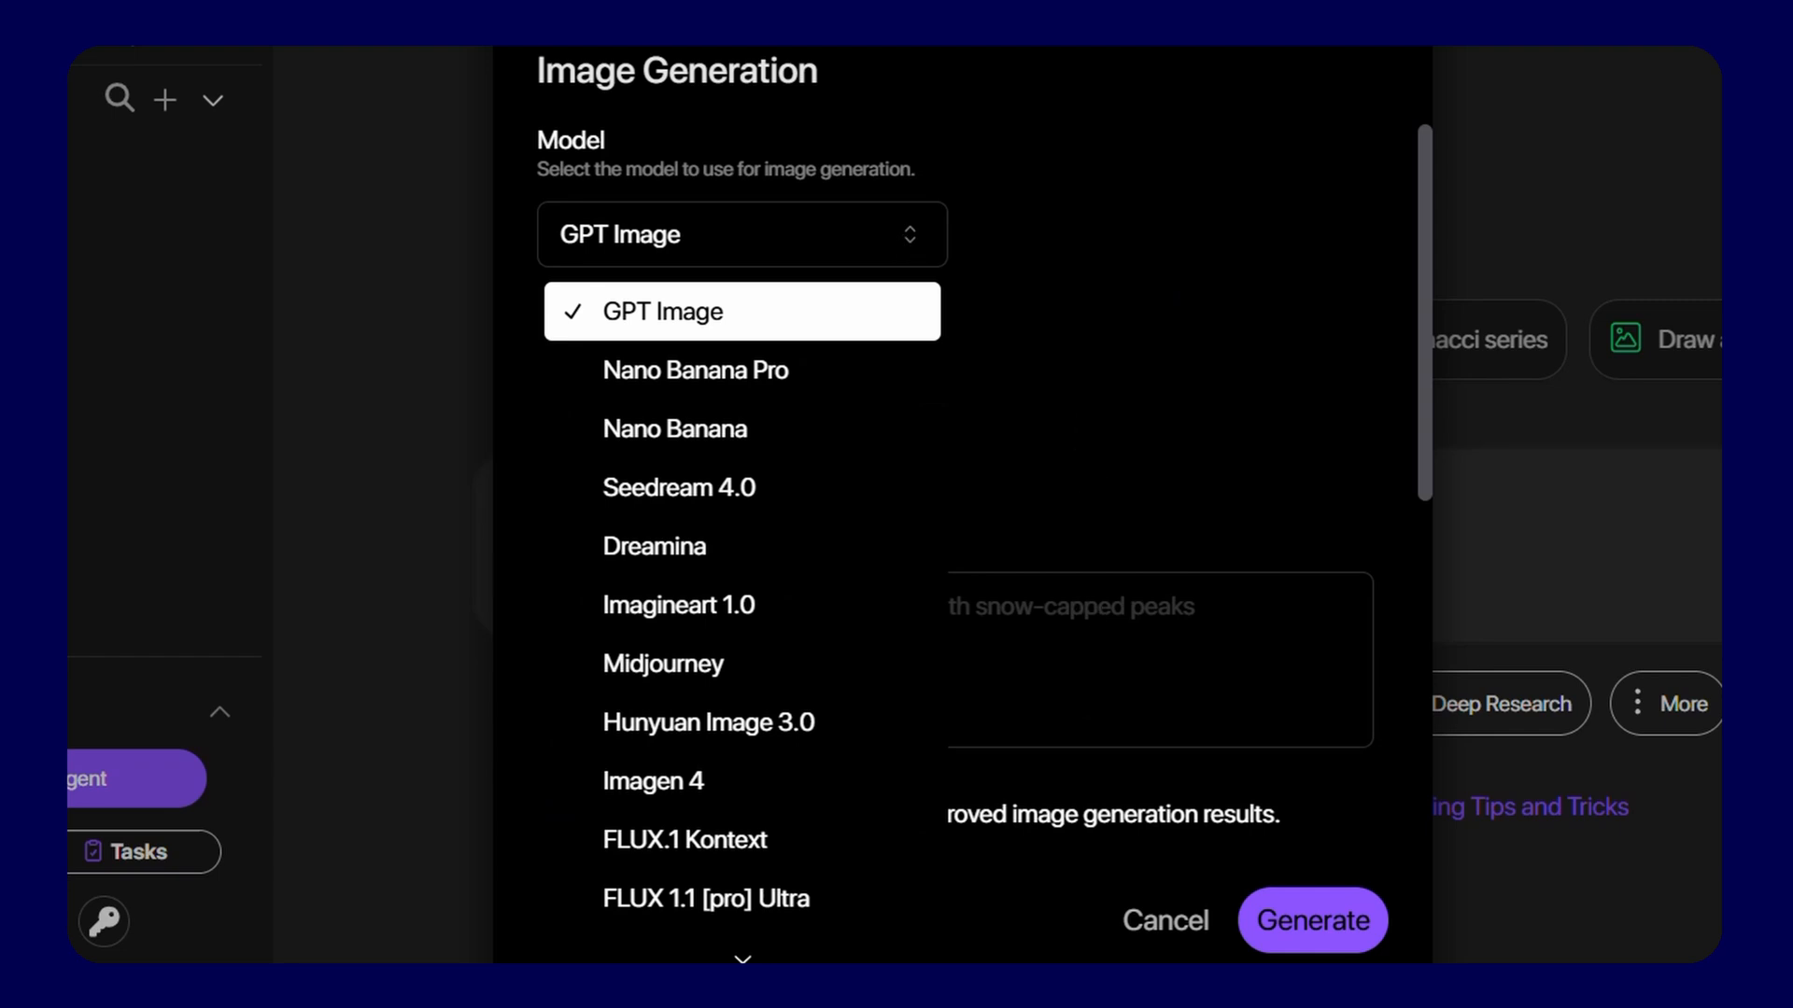
scroll("down", 3)
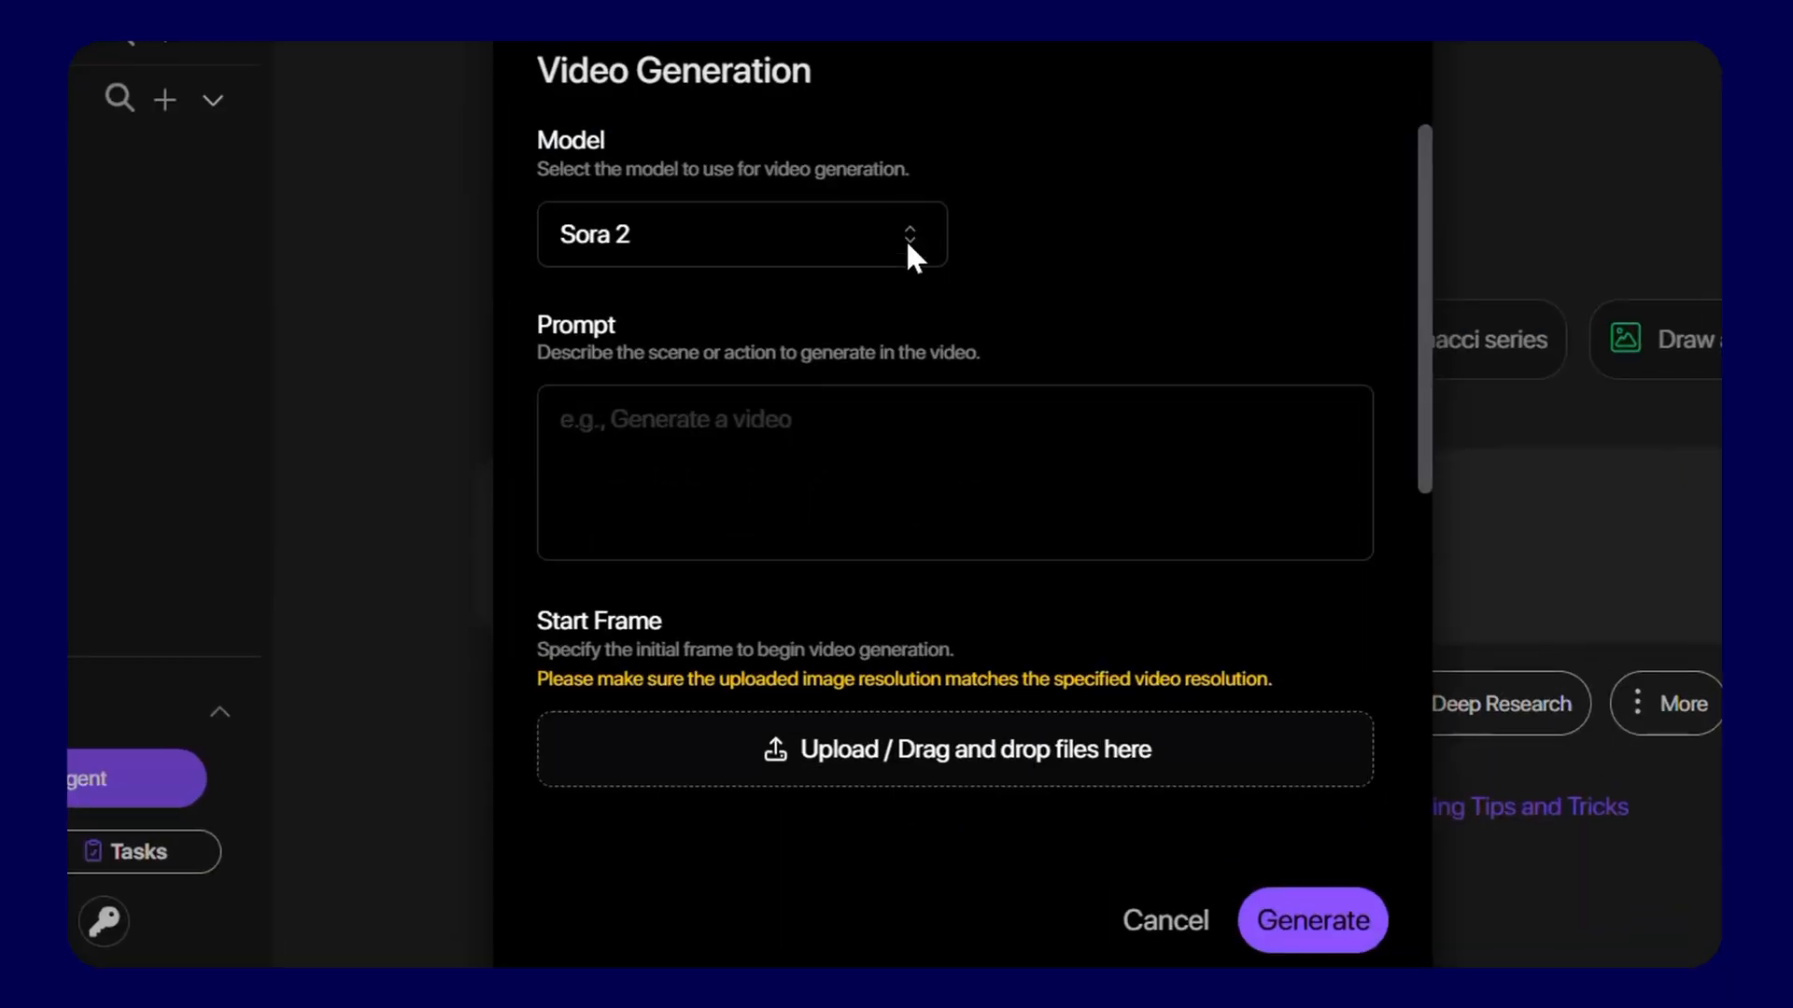
Compare video models (Luma Labs vs Sora 2), generate the rainy Tokyo alley video with Sora 2, and start a fresh chat.
left_click(742, 233)
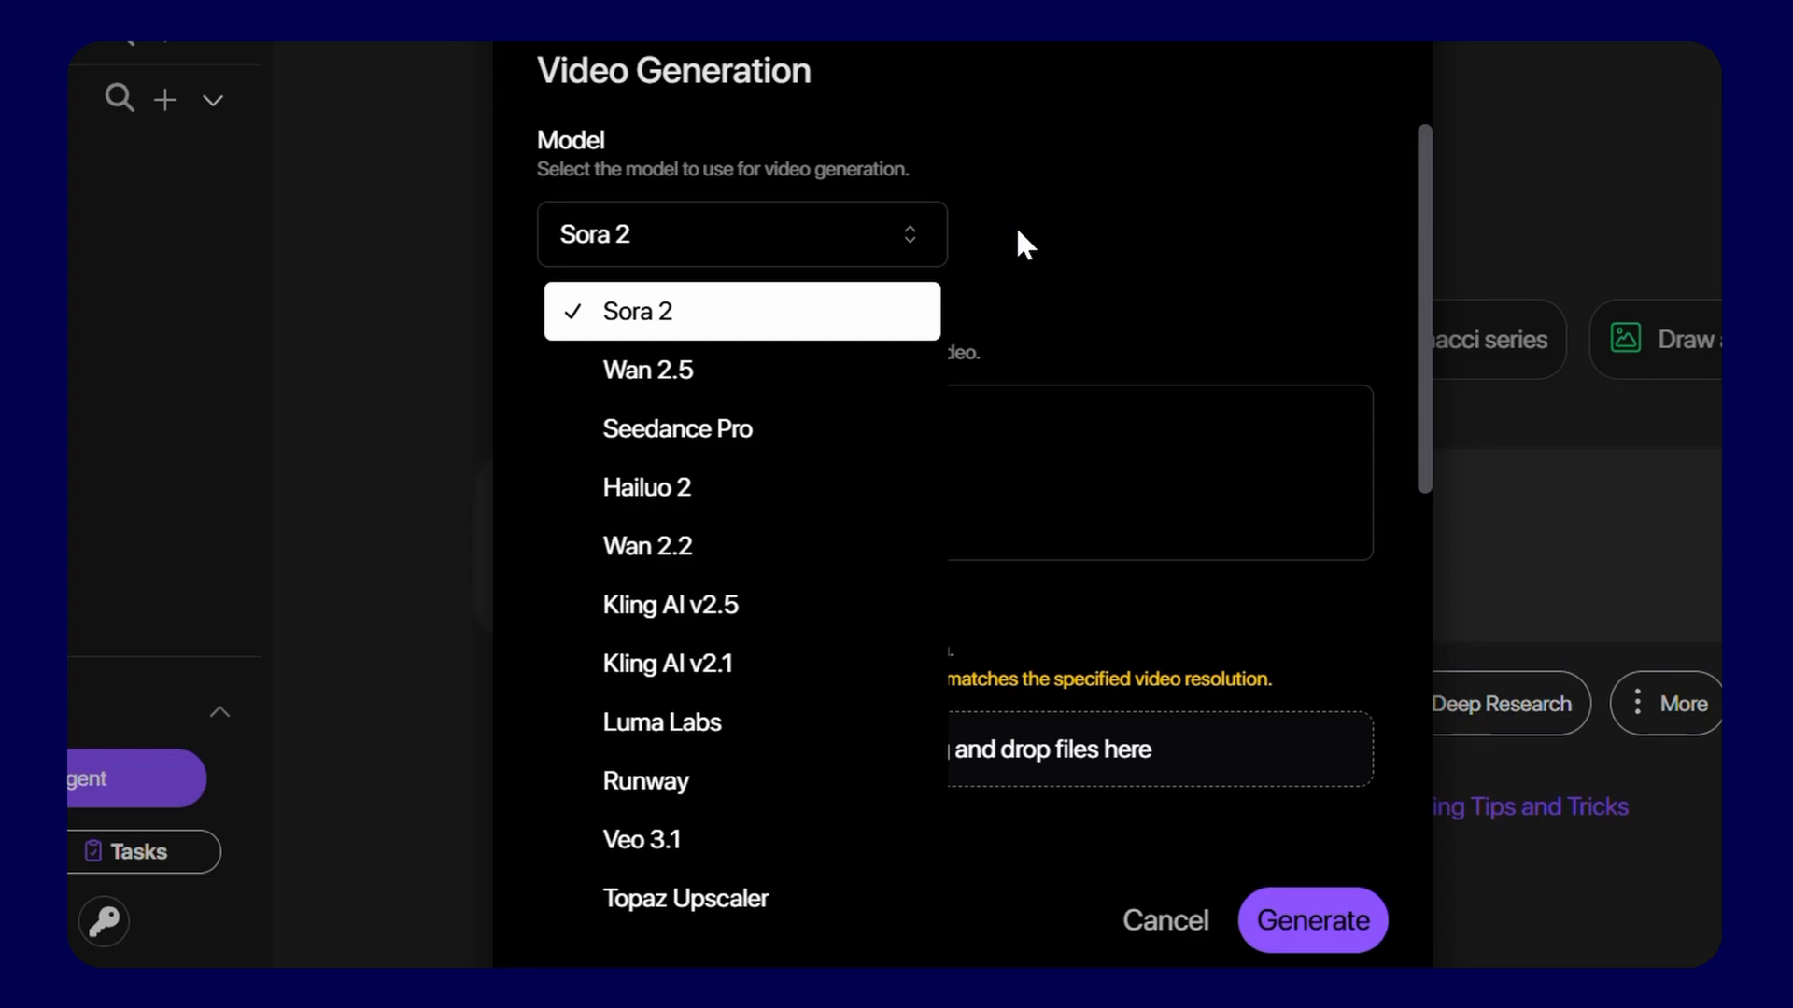
left_click(661, 721)
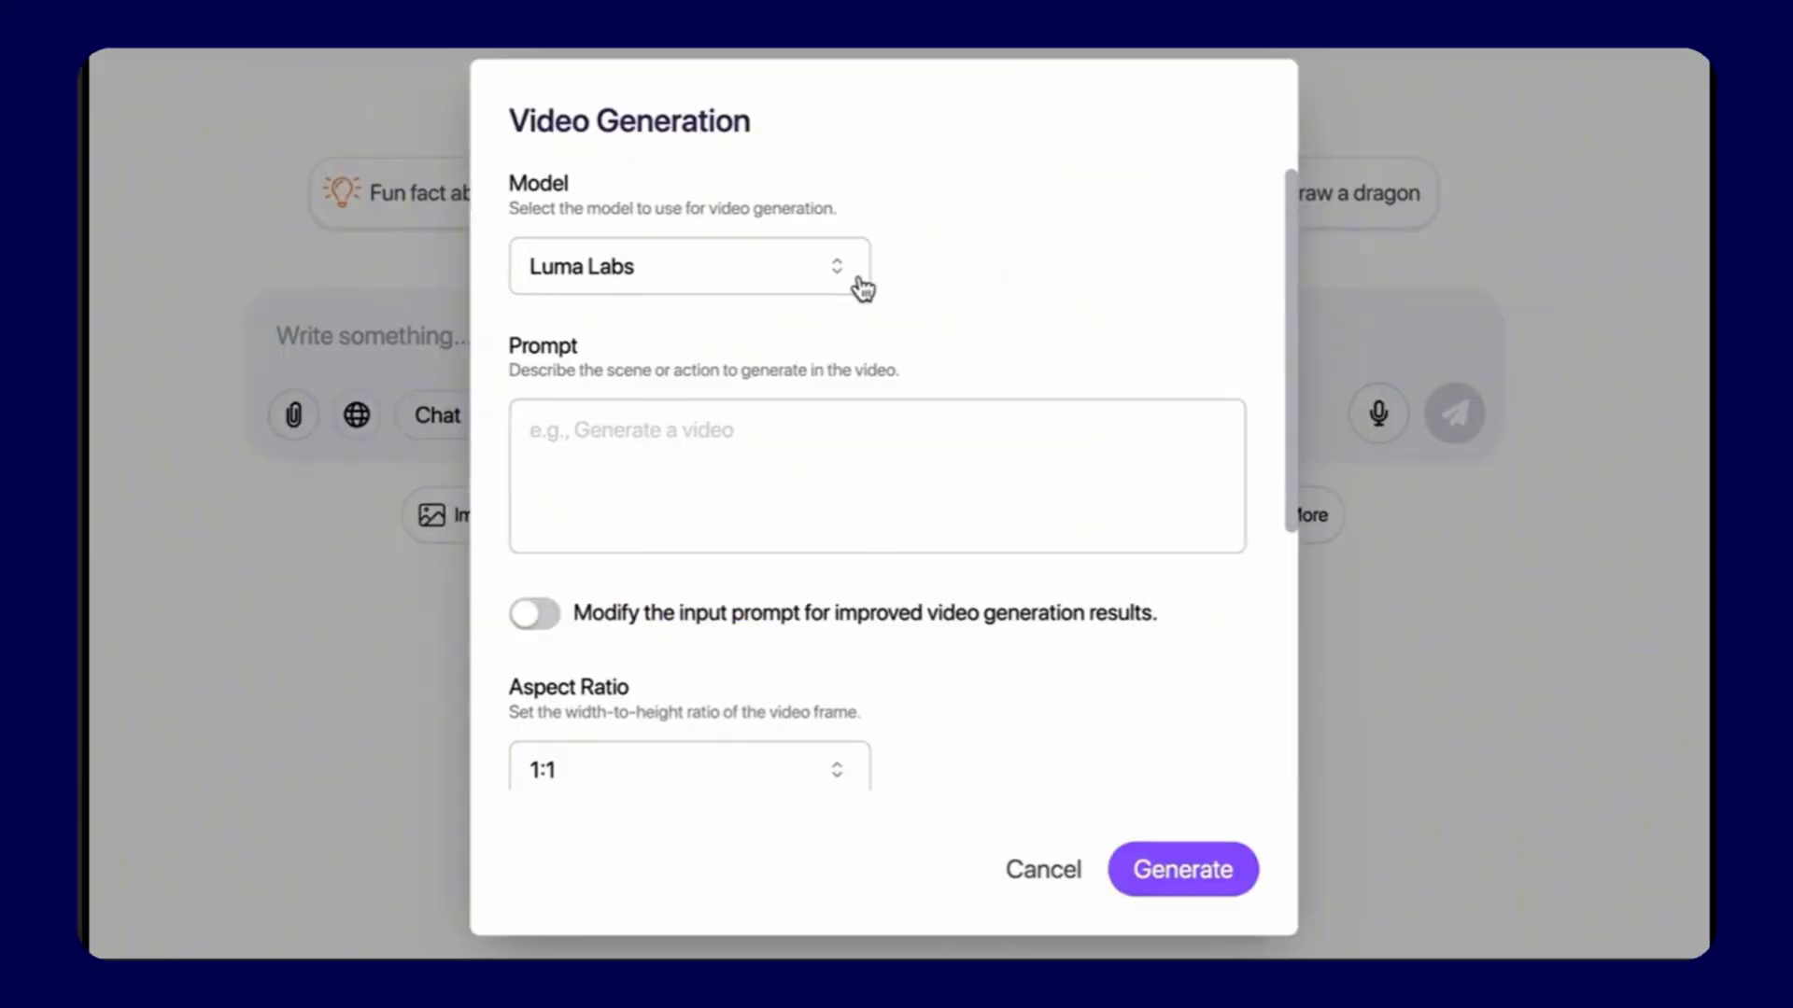
left_click(685, 265)
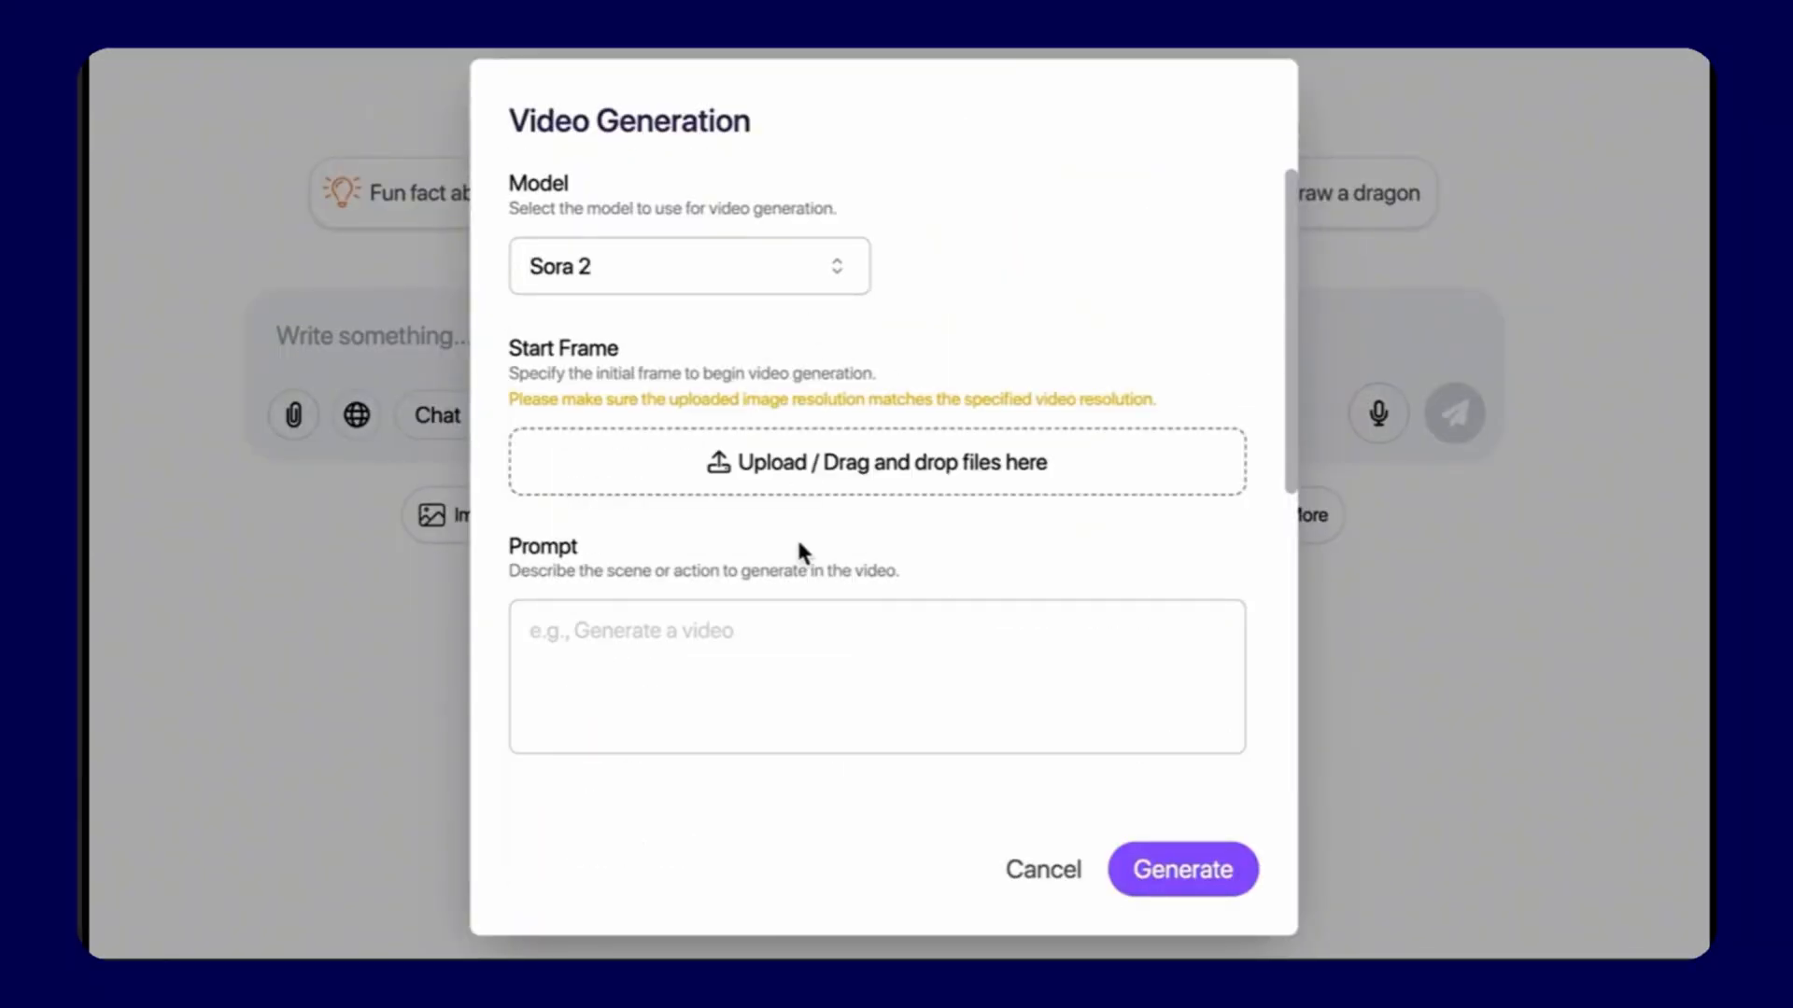
left_click(1180, 868)
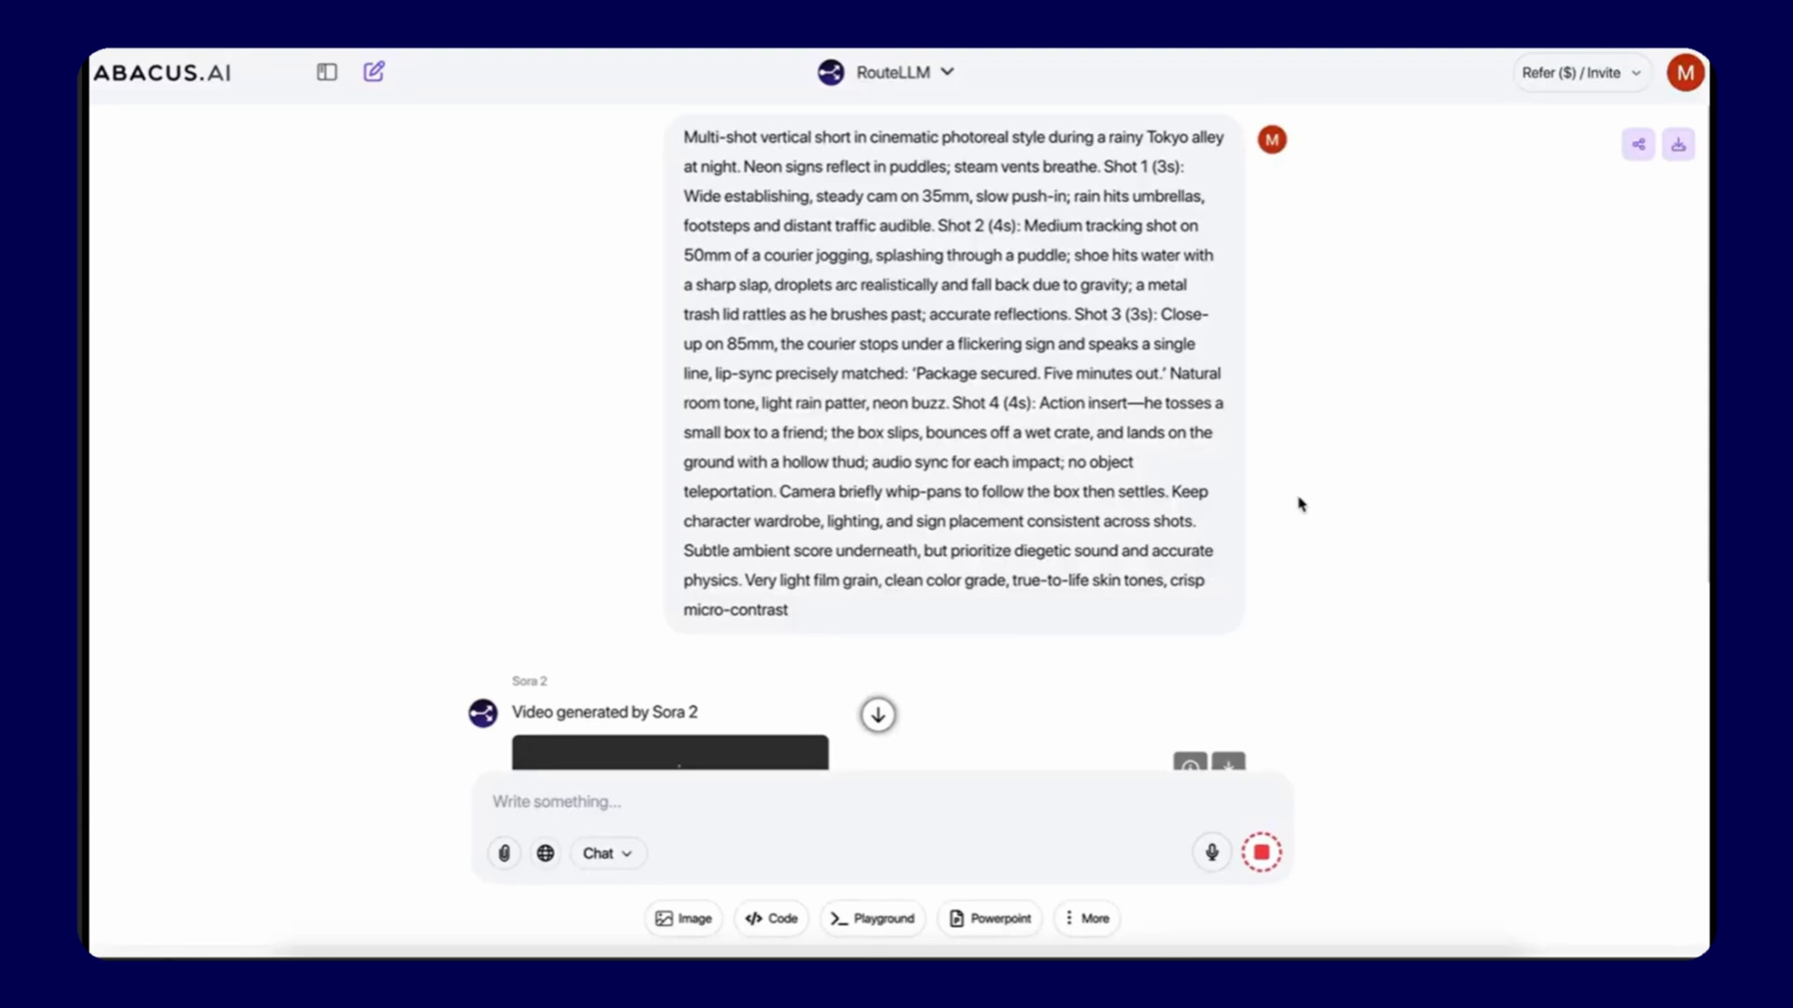
left_click(374, 73)
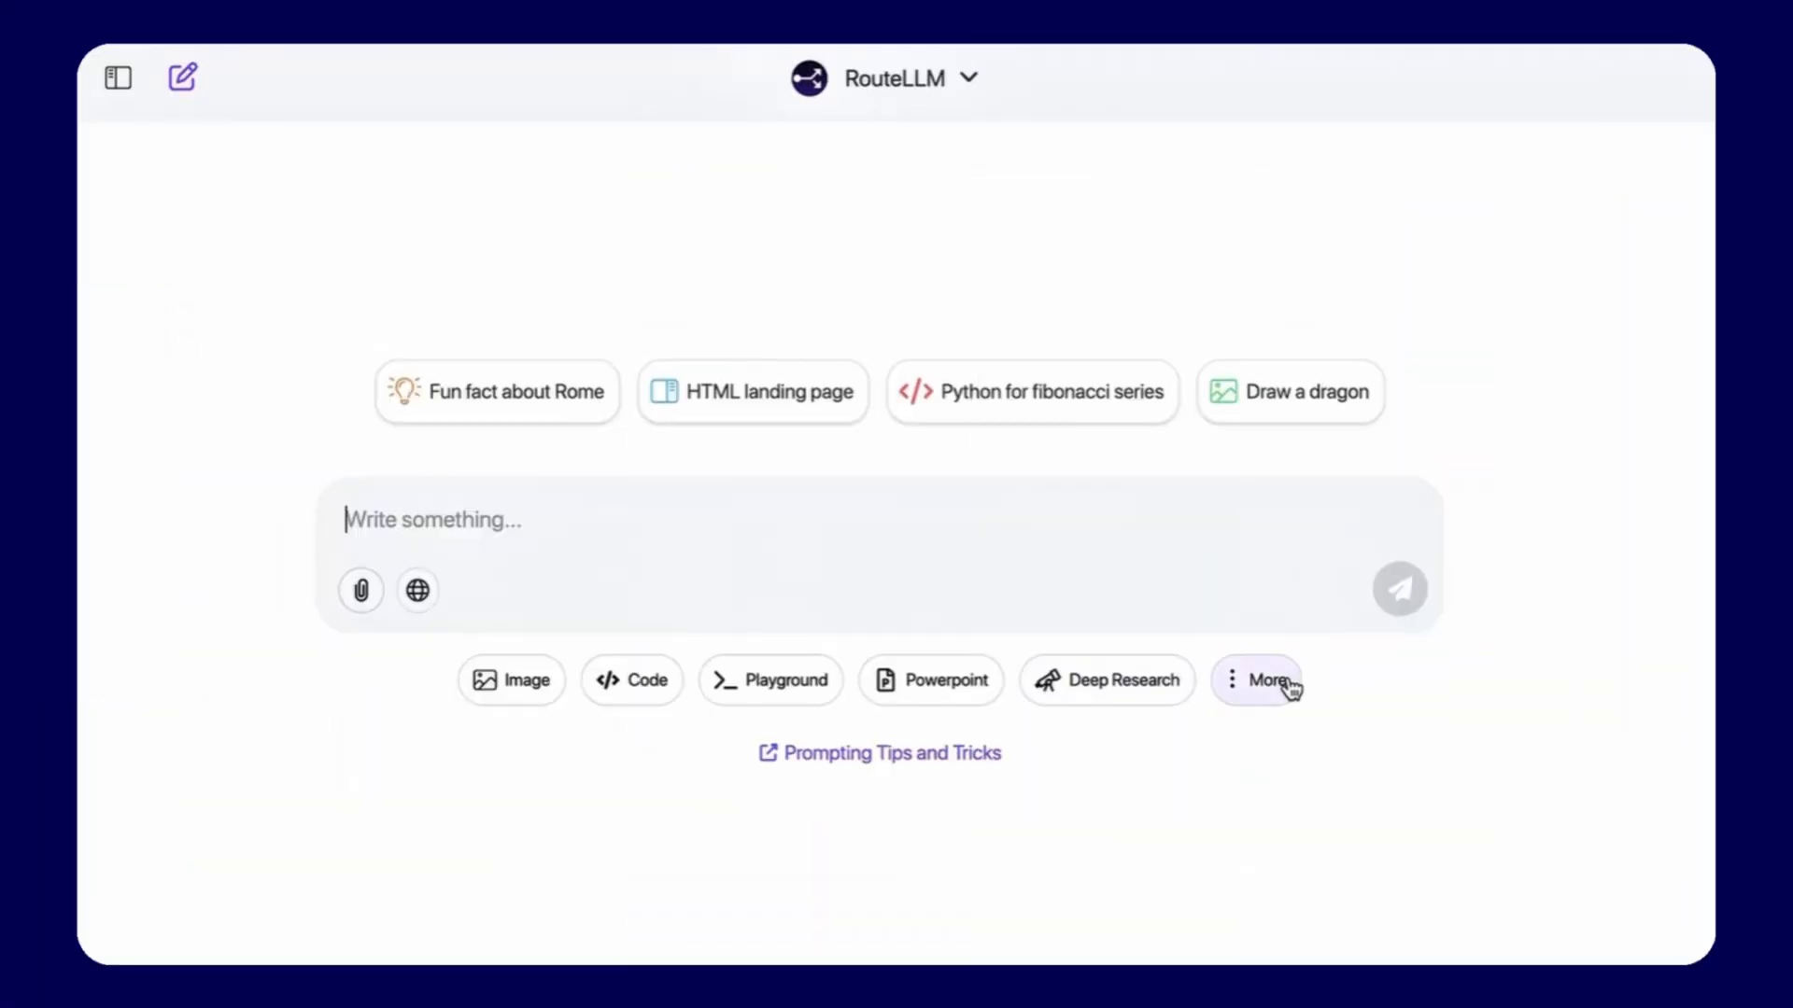
Enable Humanize with the AI Detector Proof tone and request an essay about The Paradox Theory.
left_click(1255, 680)
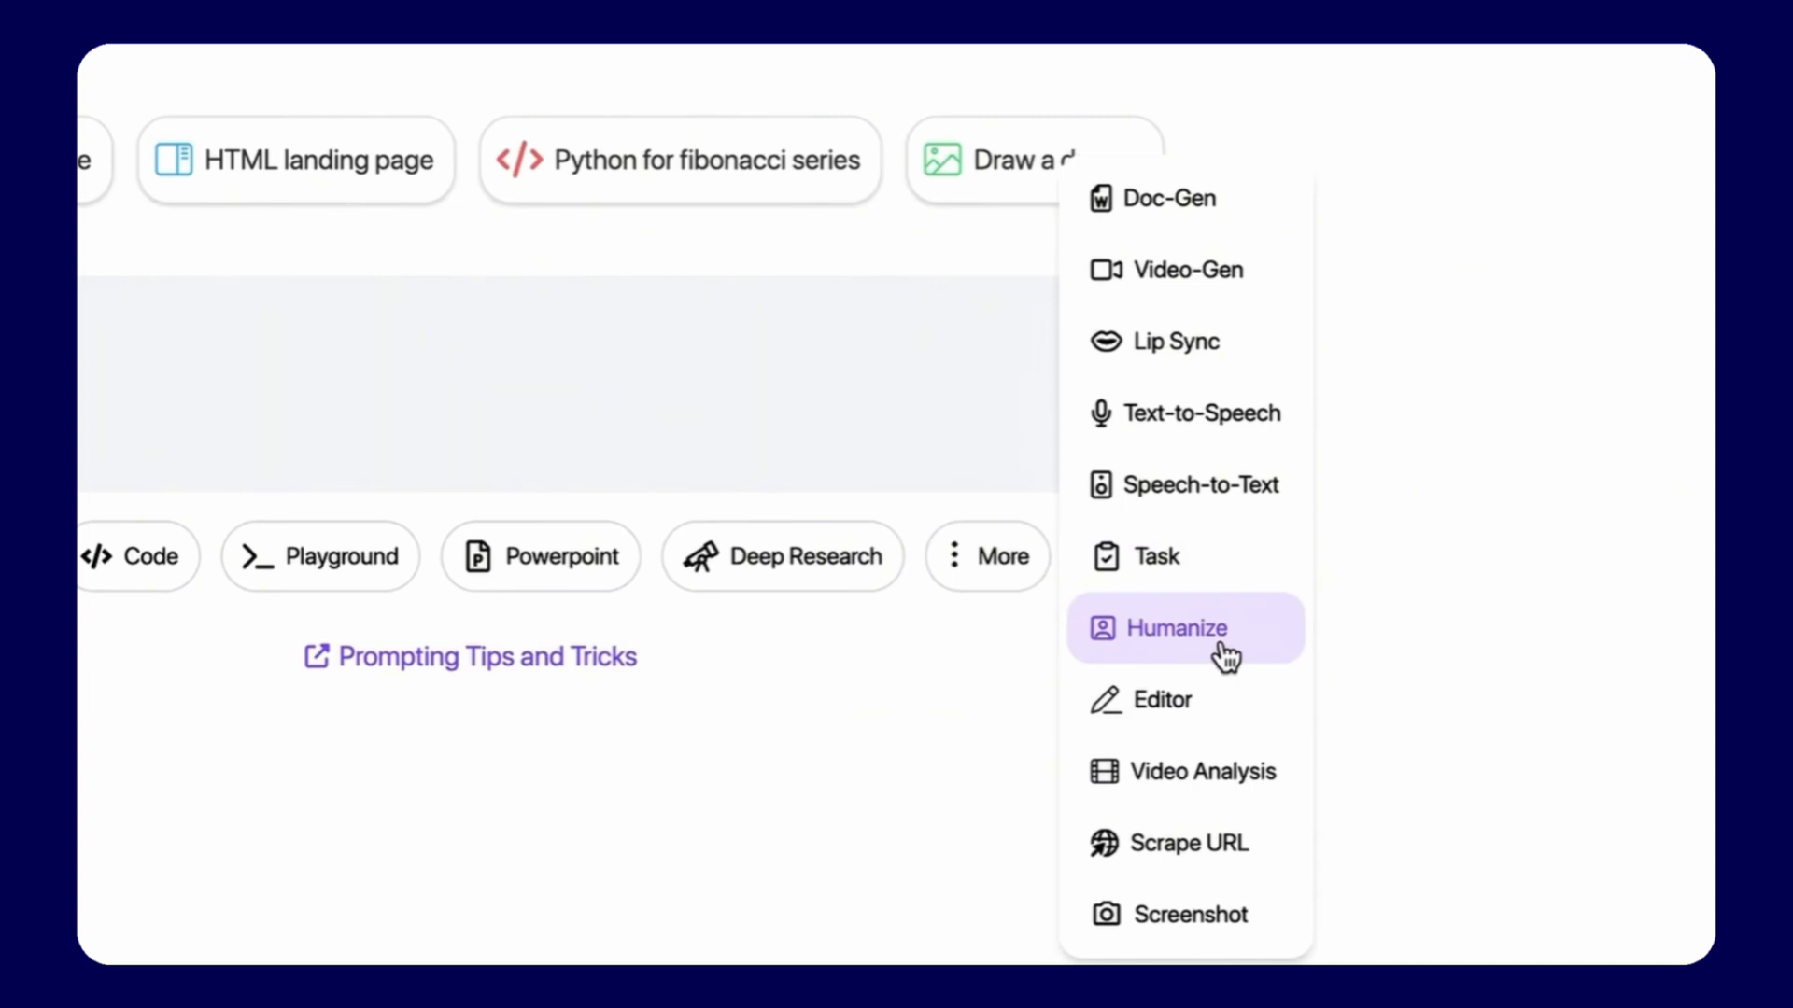
left_click(1164, 627)
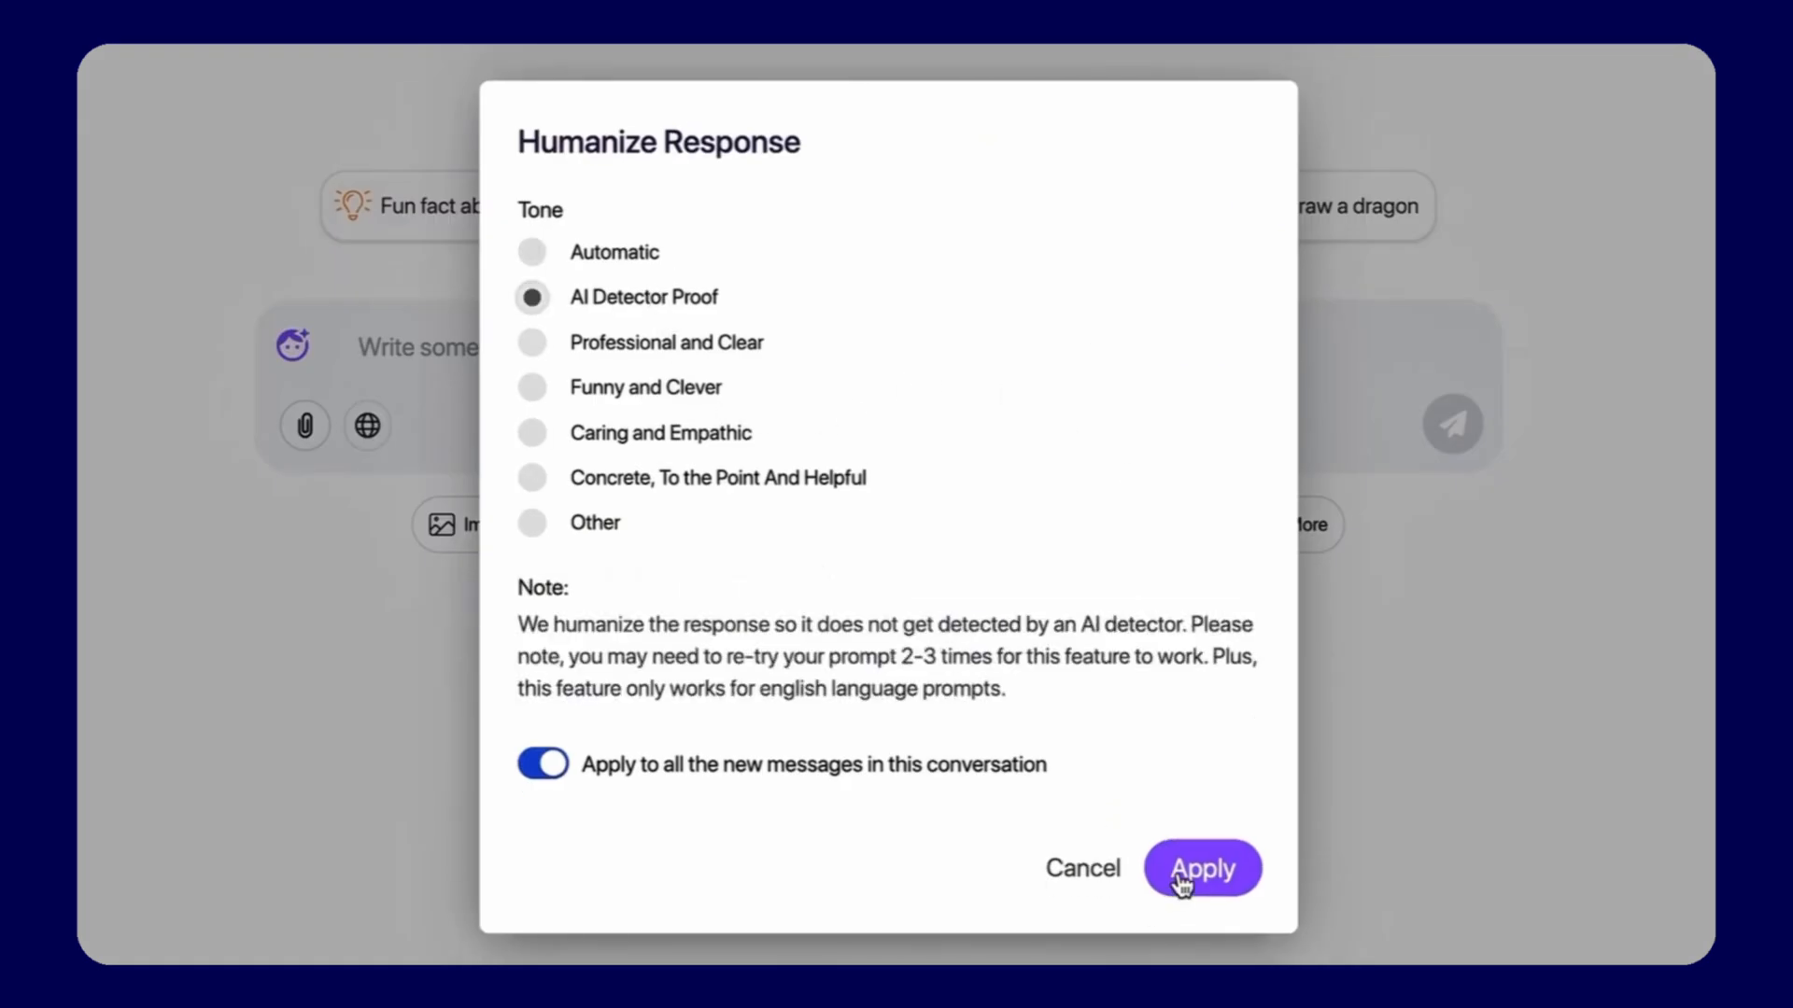
left_click(1200, 868)
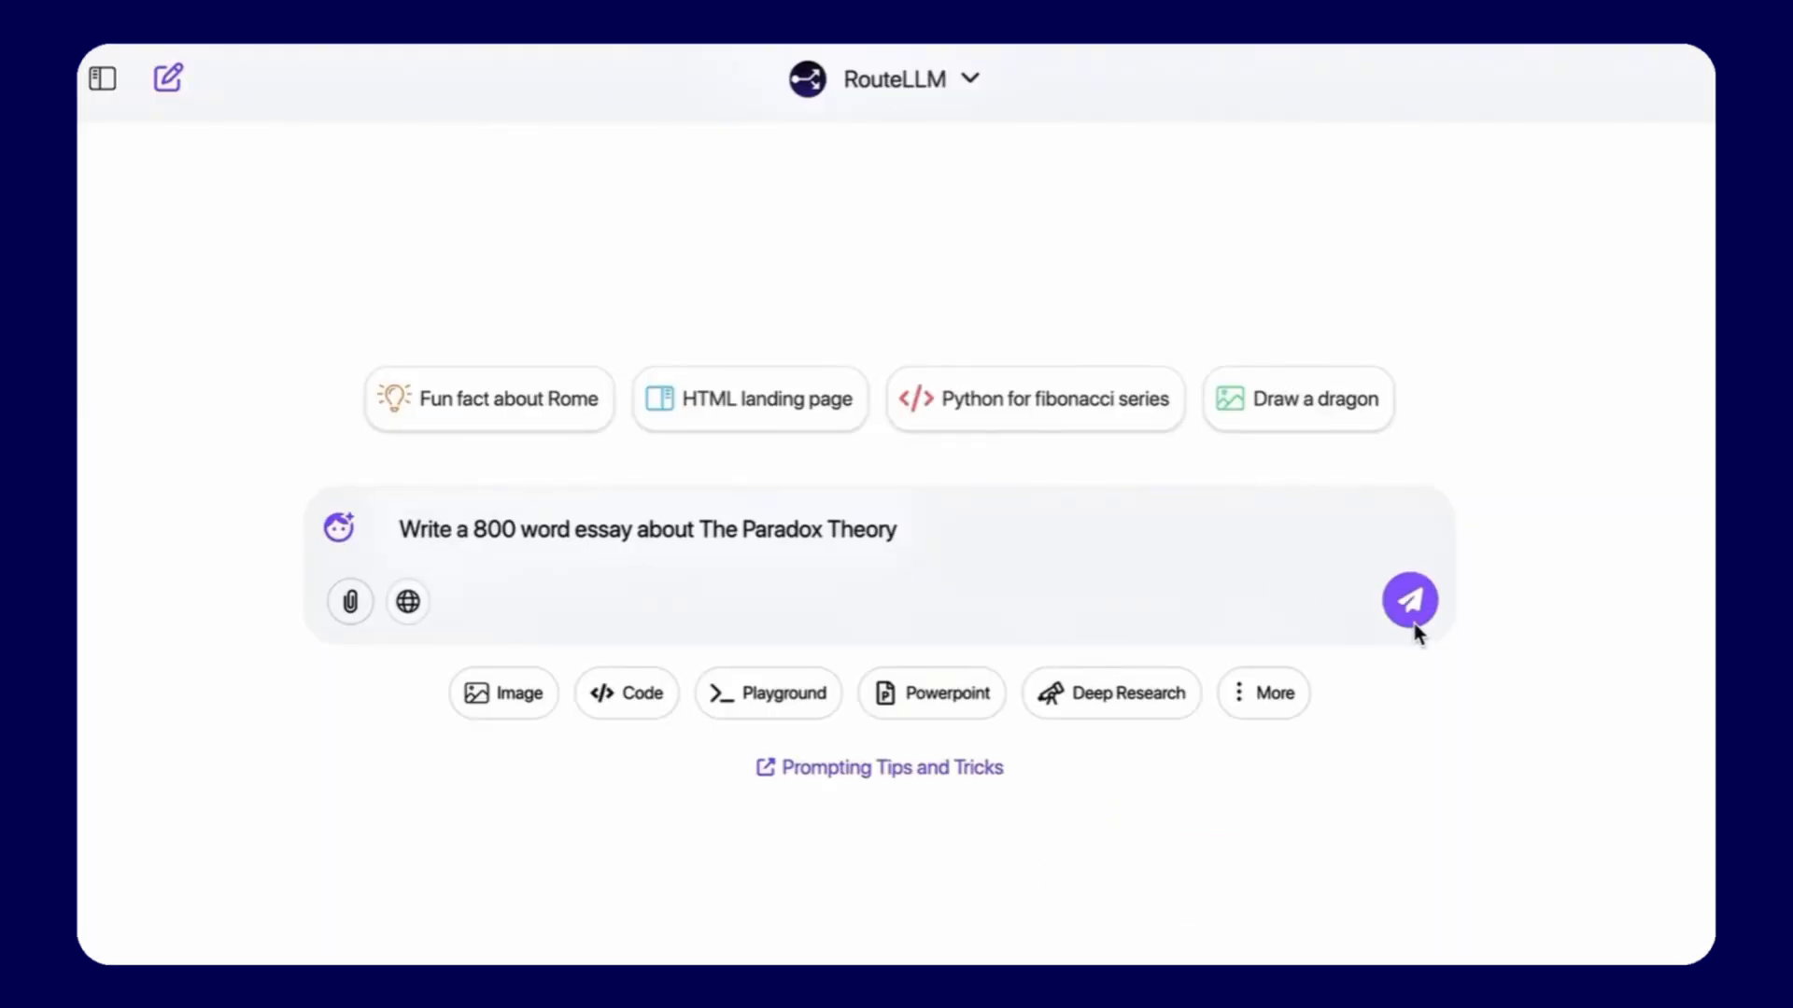
left_click(1410, 599)
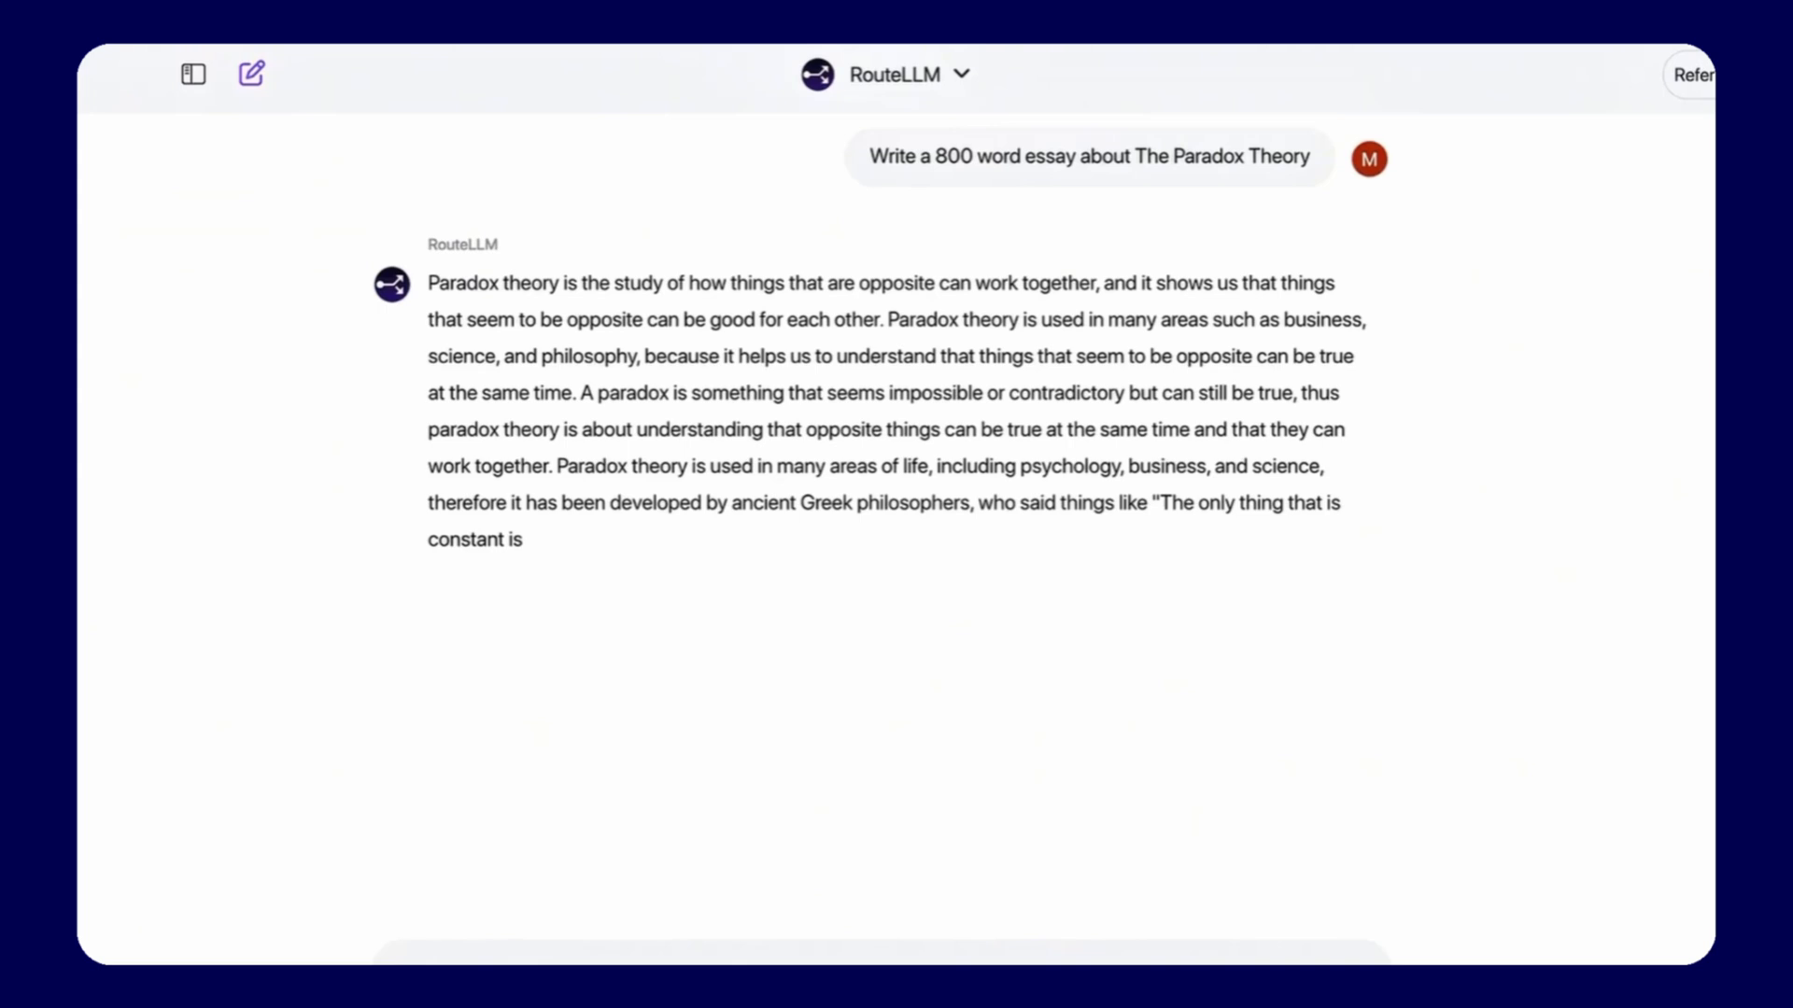
scroll("down", 3)
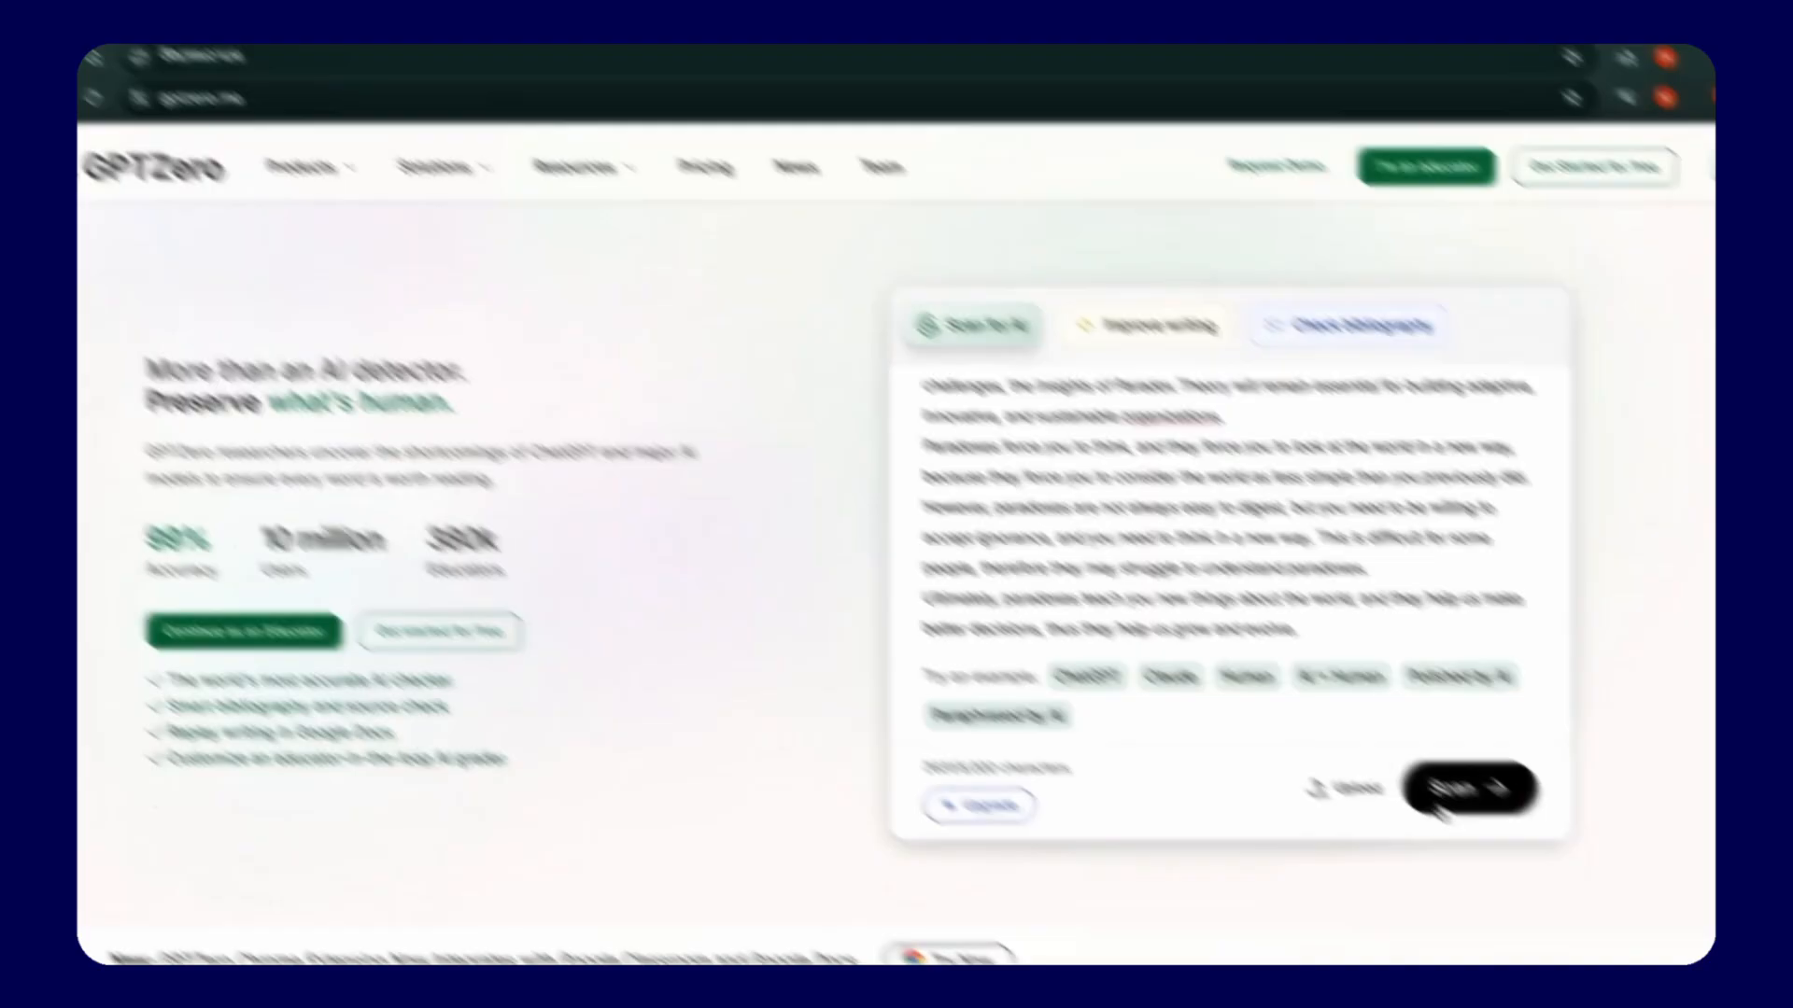
Run GPTZero's AI detection scan on the pasted Paradox Theory essay.
left_click(1469, 788)
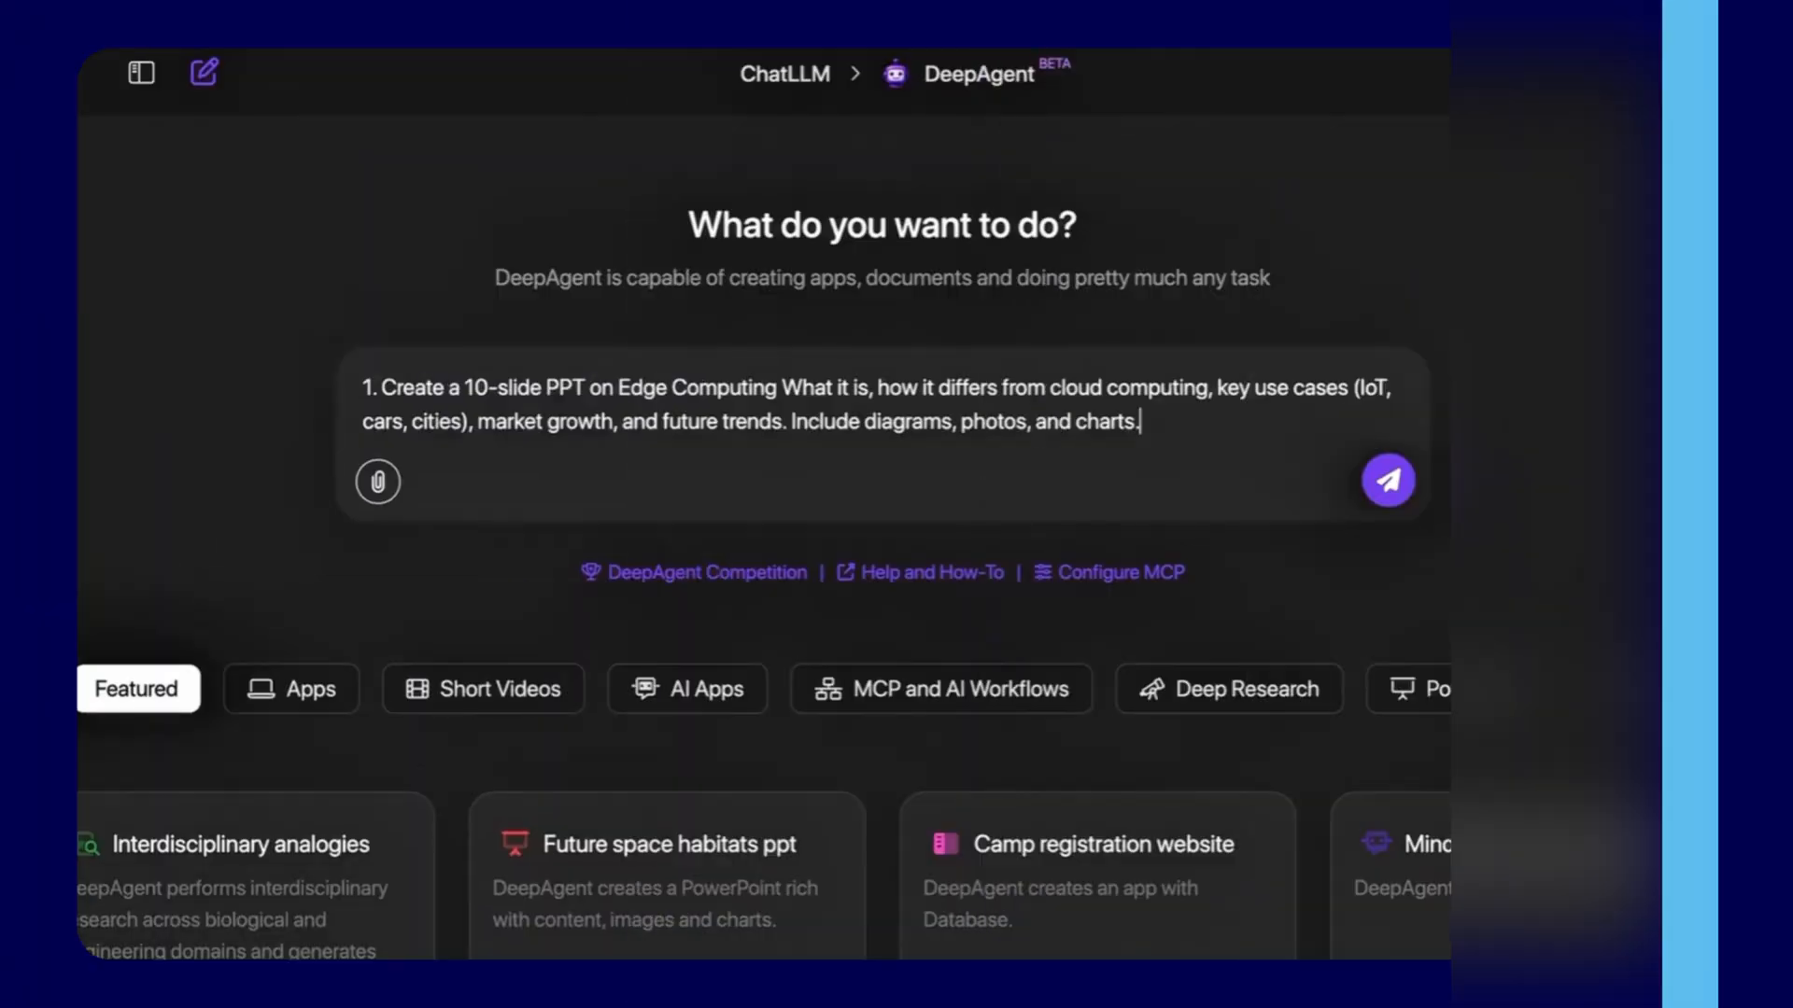
Have DeepAgent build the 10-slide Edge Computing deck and review slides such as Smart Cities in the PDF export.
left_click(1388, 480)
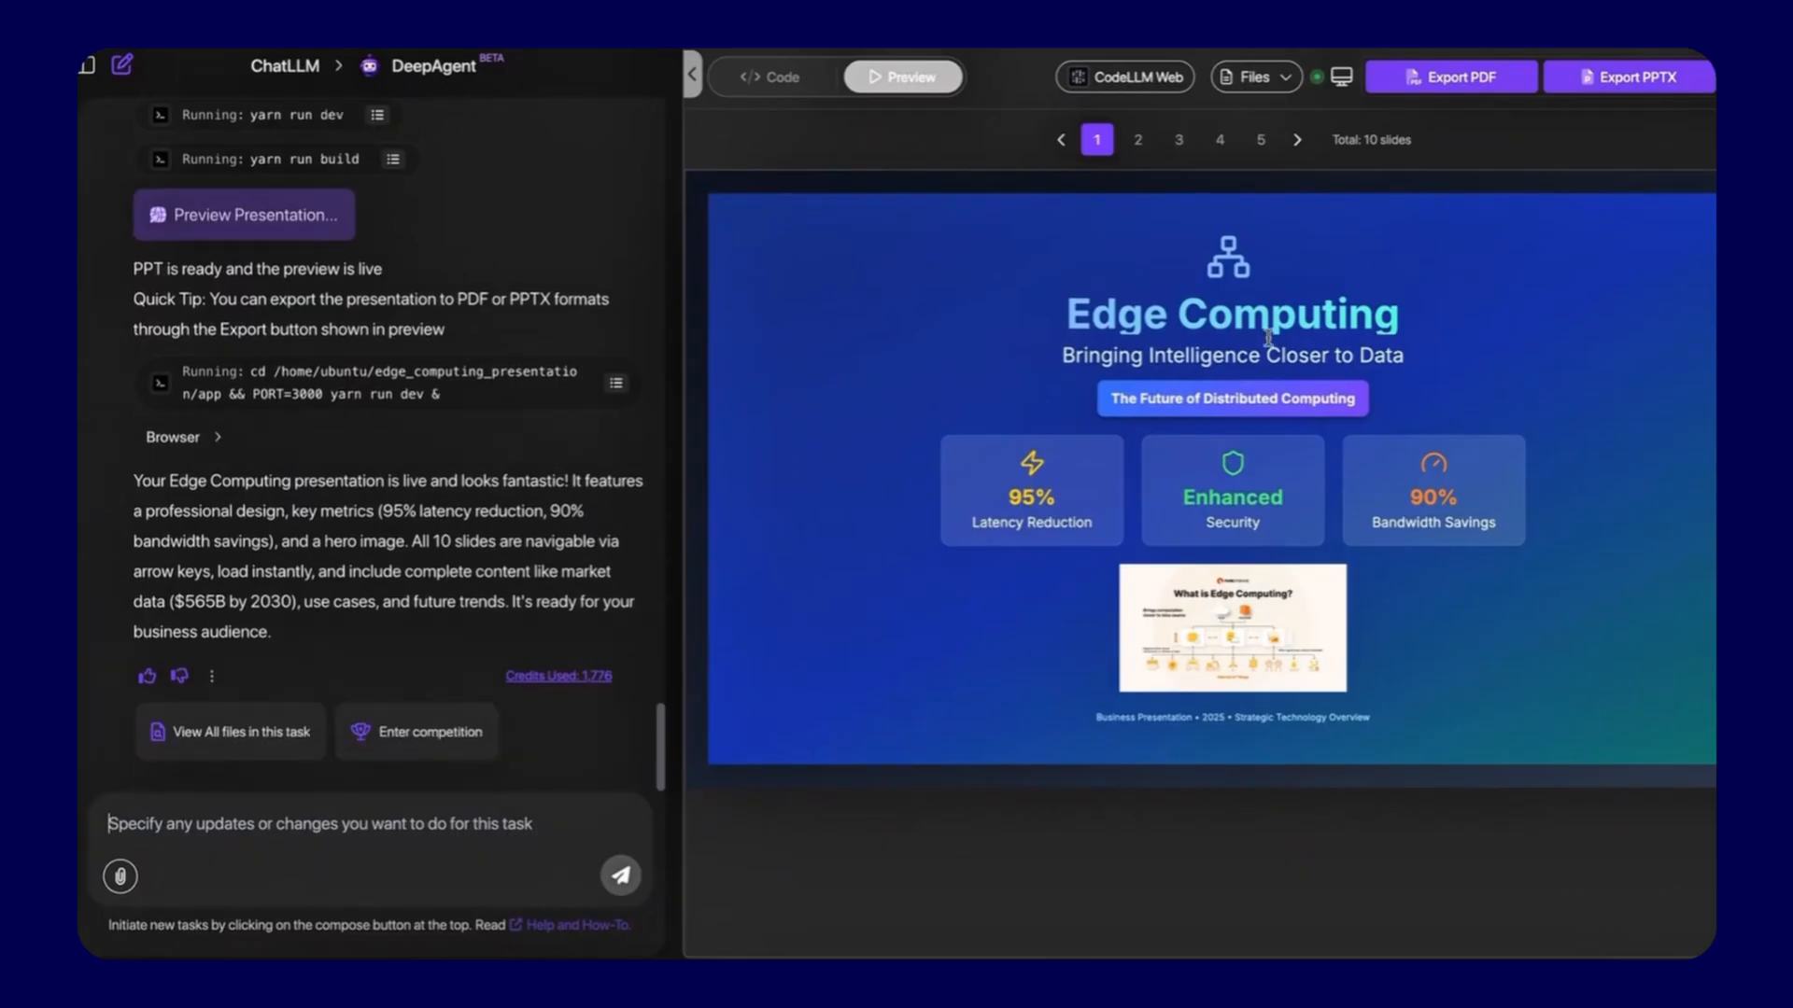
left_click(1449, 77)
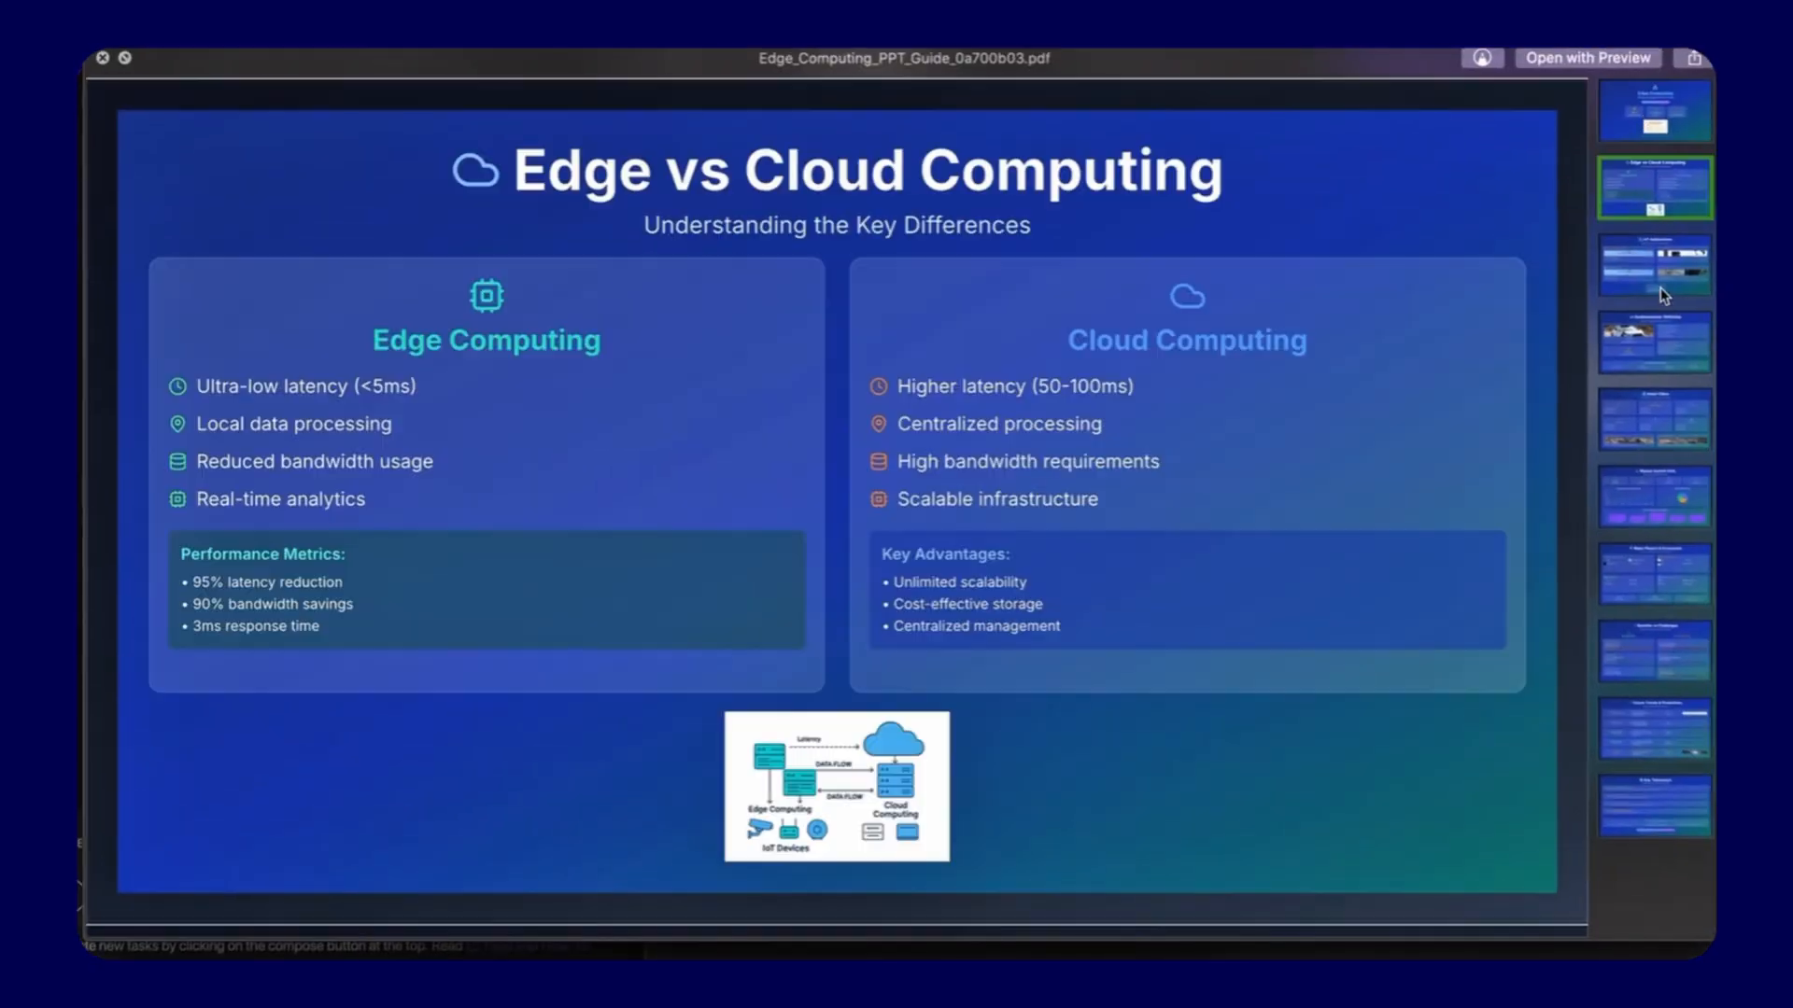
left_click(1653, 420)
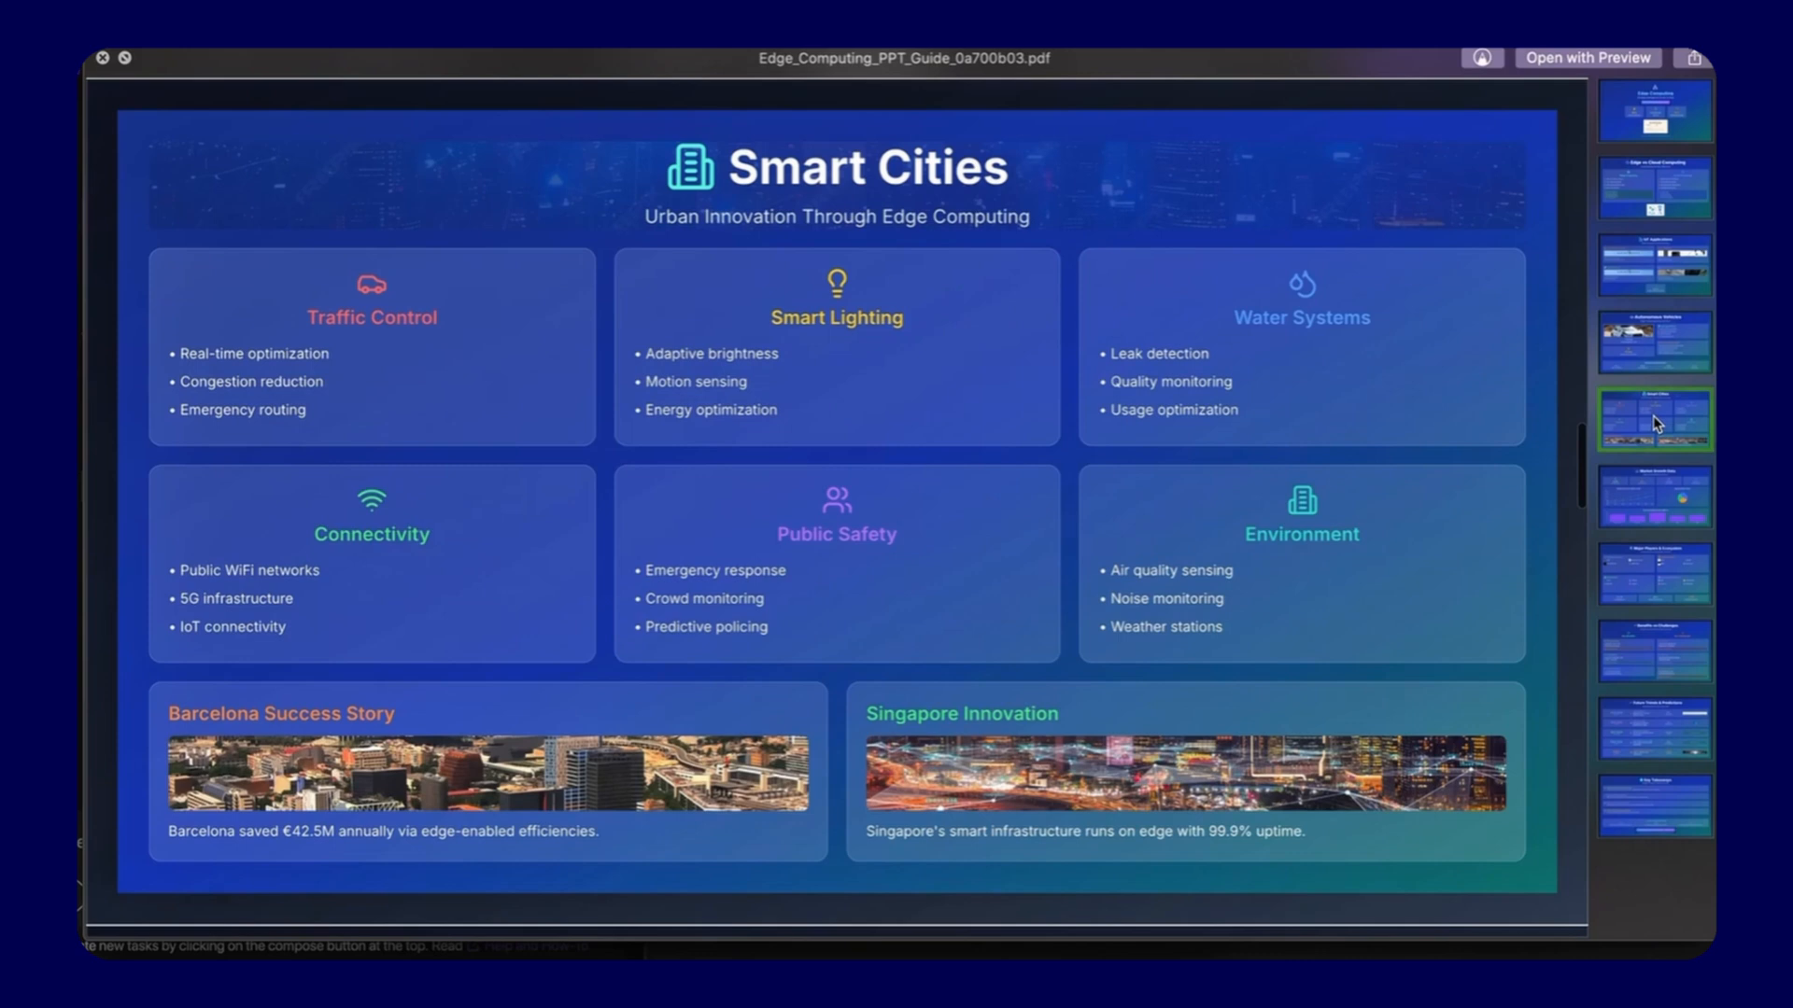
left_click(1652, 650)
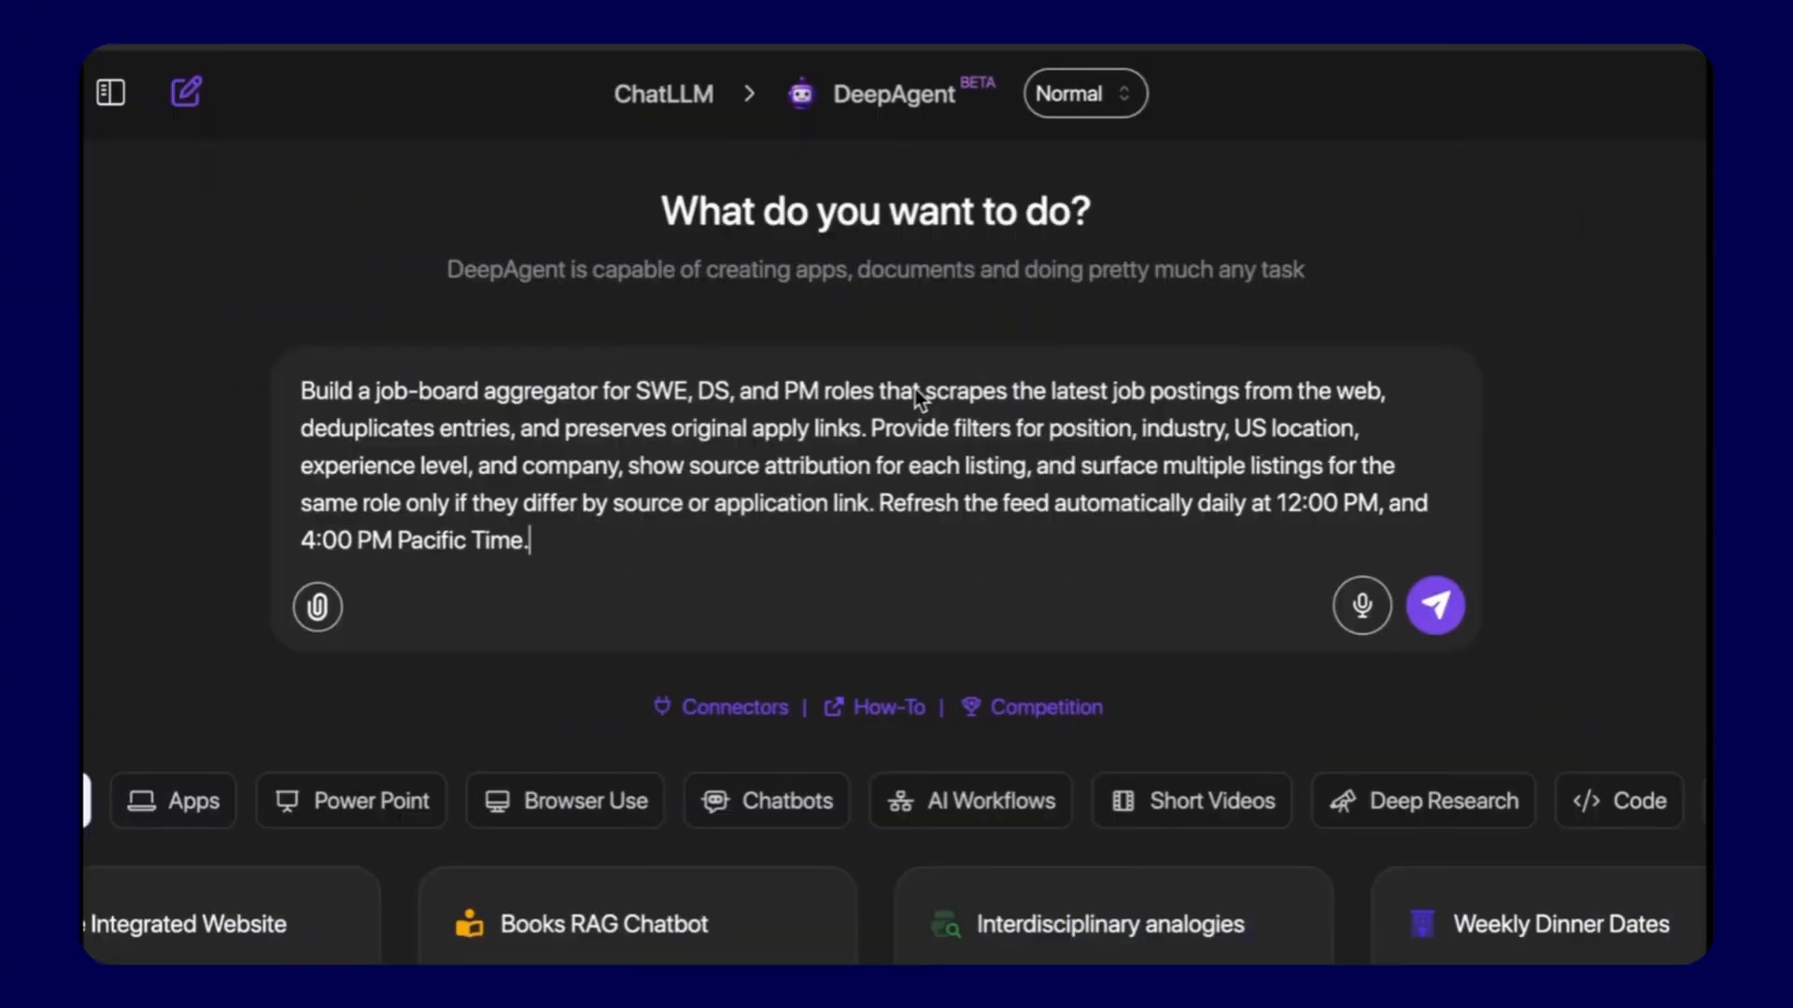
Have DeepAgent build the Job Board Aggregator app and follow its progress.
left_click(1434, 605)
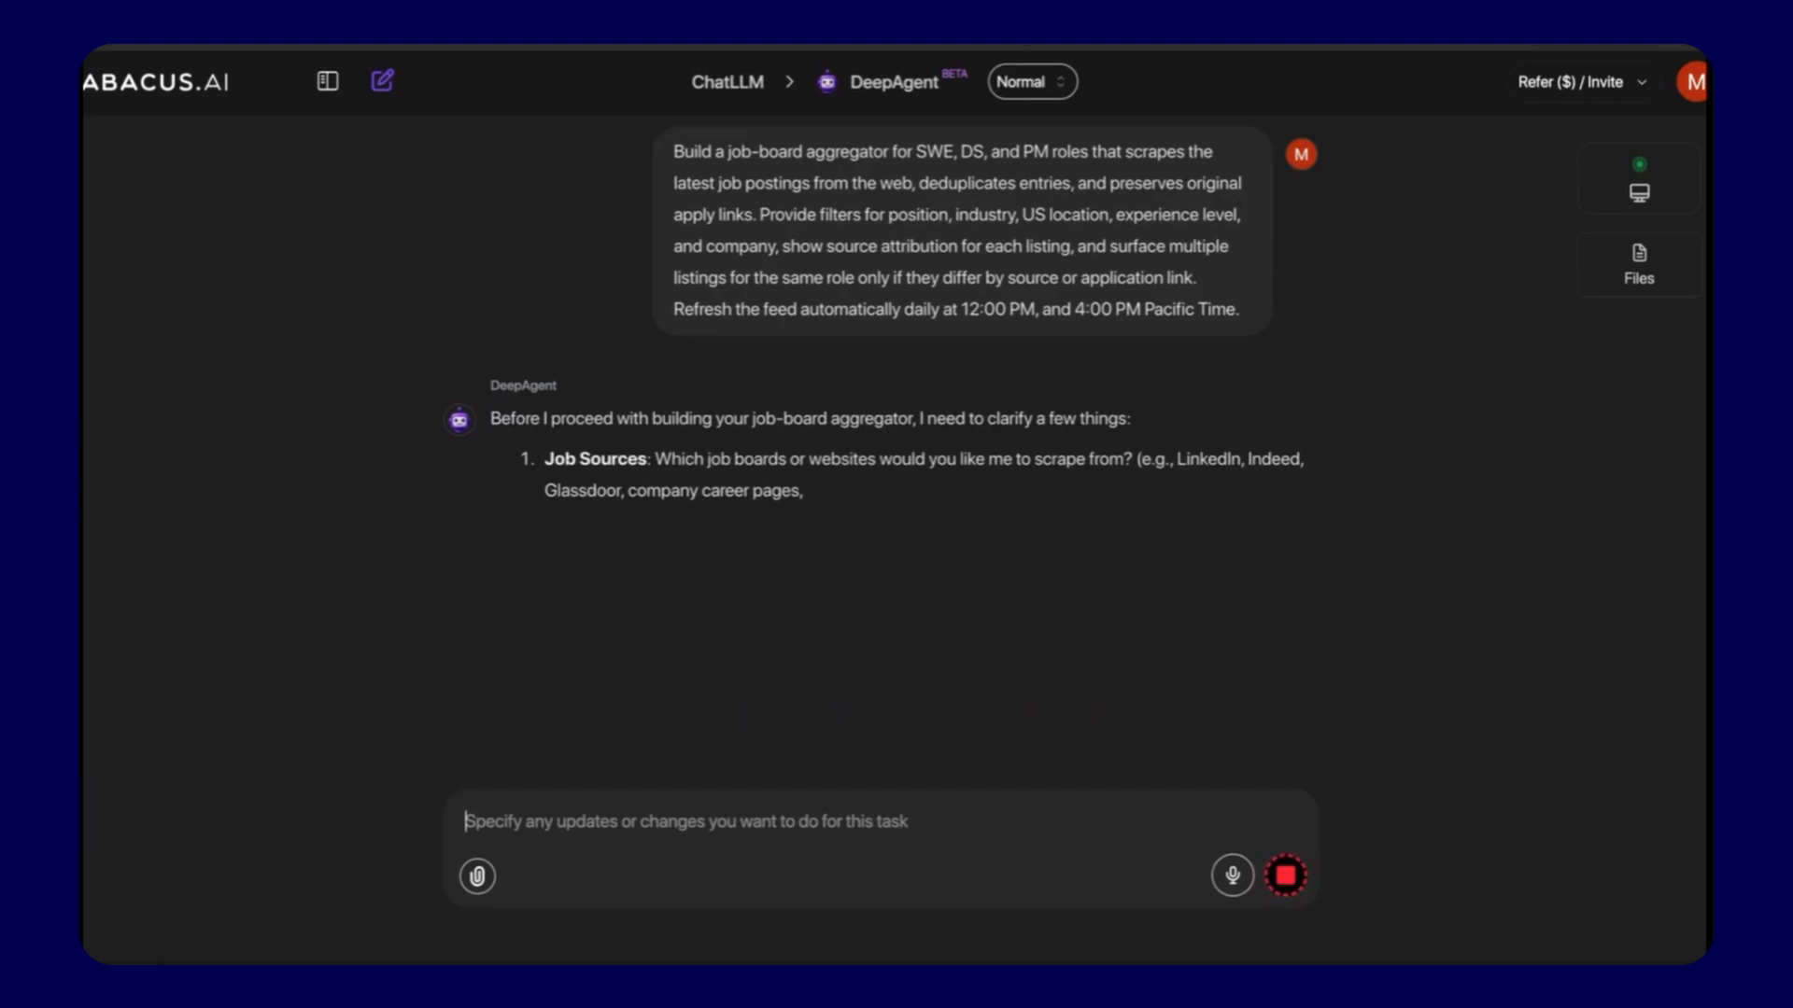
scroll("down", 3)
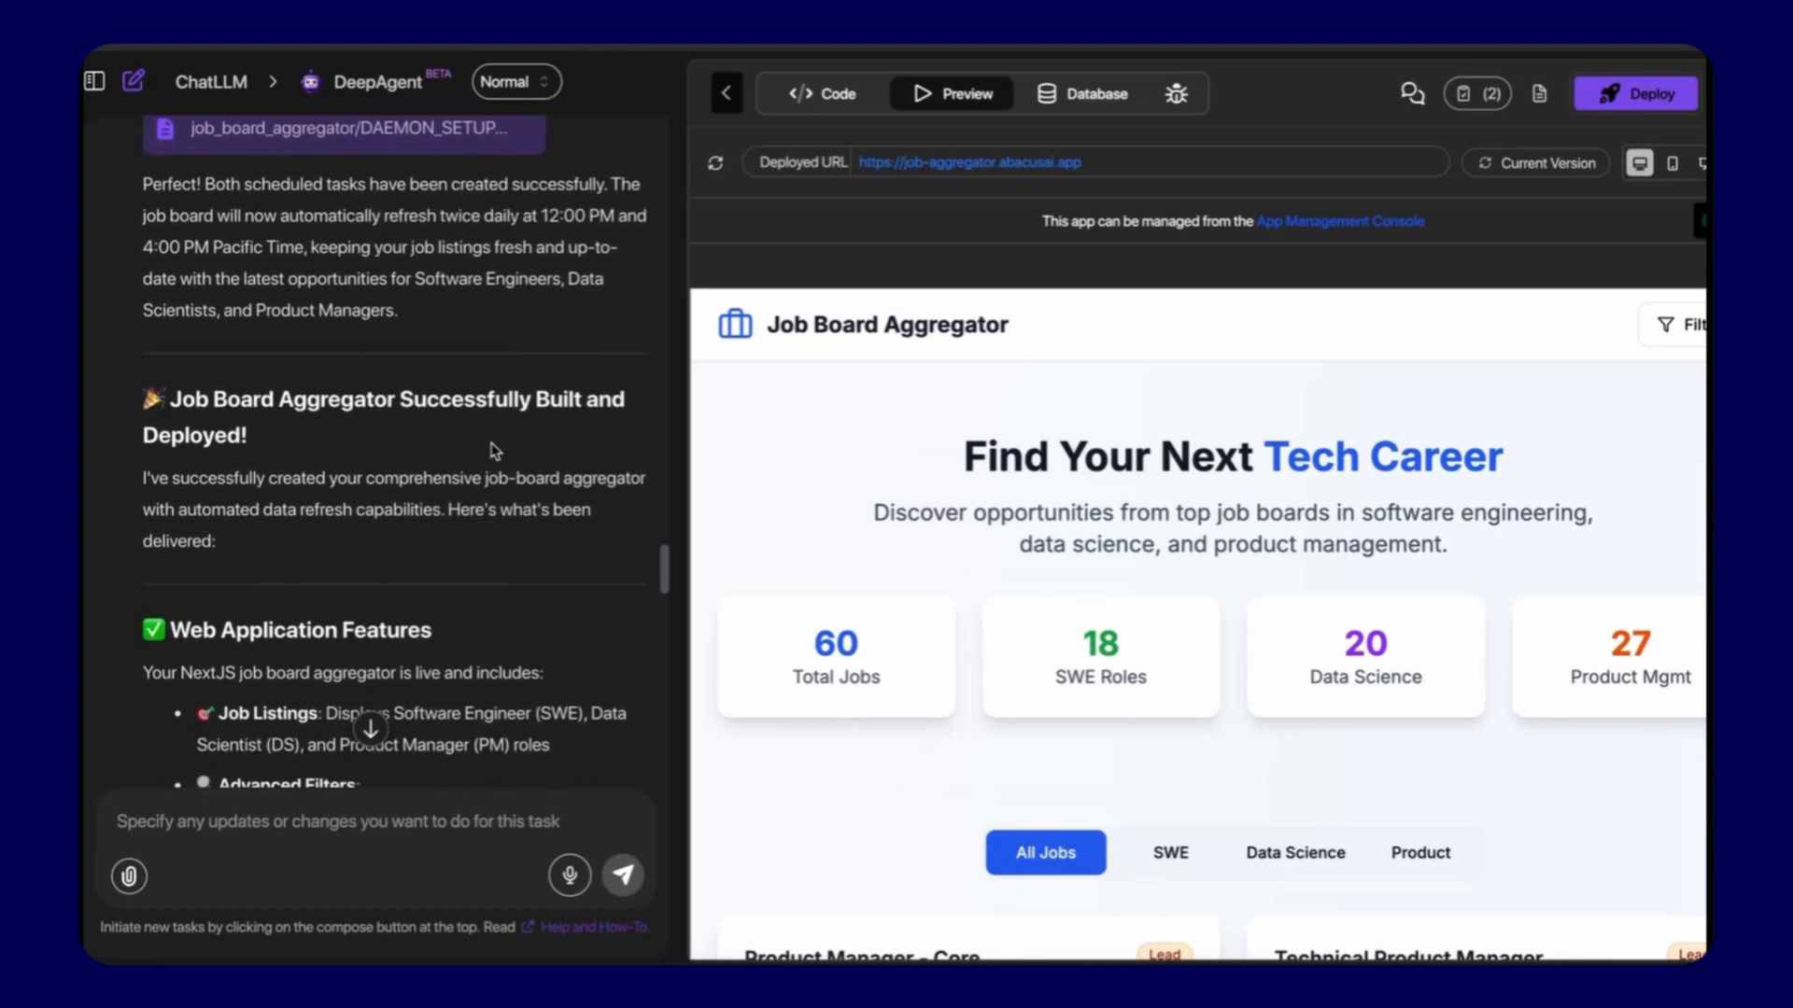
scroll("down", 3)
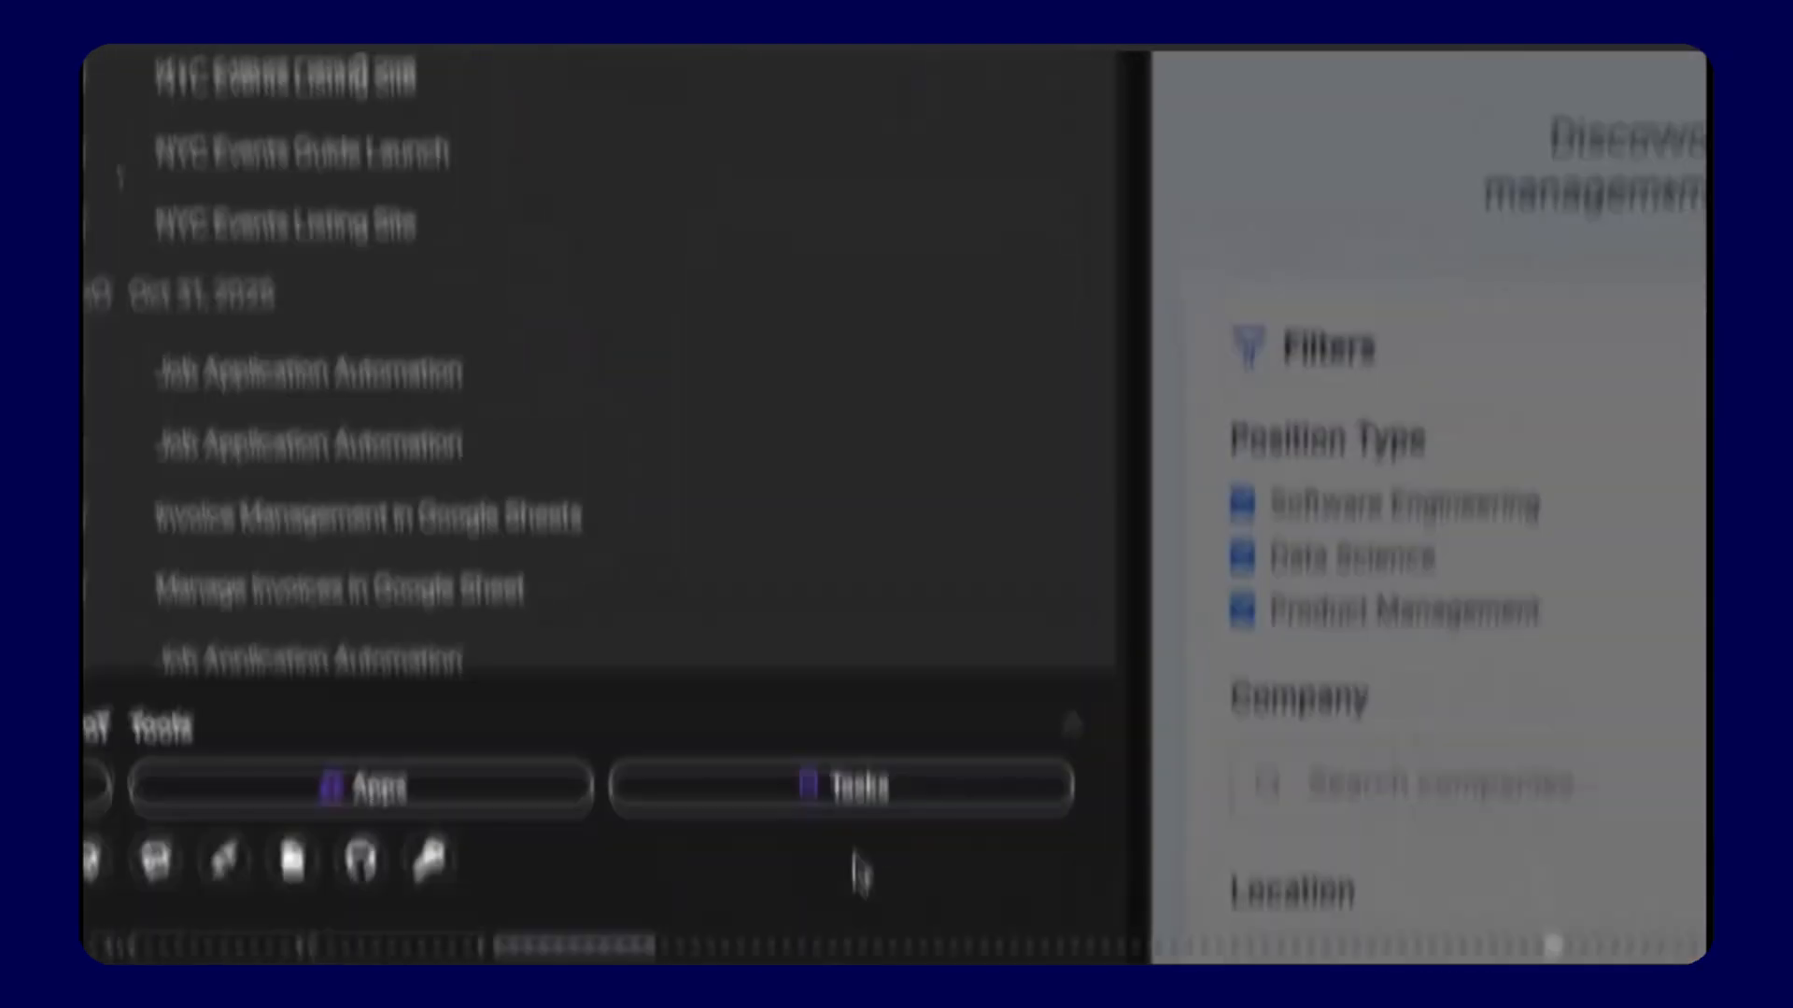
Check the scheduled auto-scraper task under Tasks and visit the deployed Job Board Aggregator site.
left_click(840, 788)
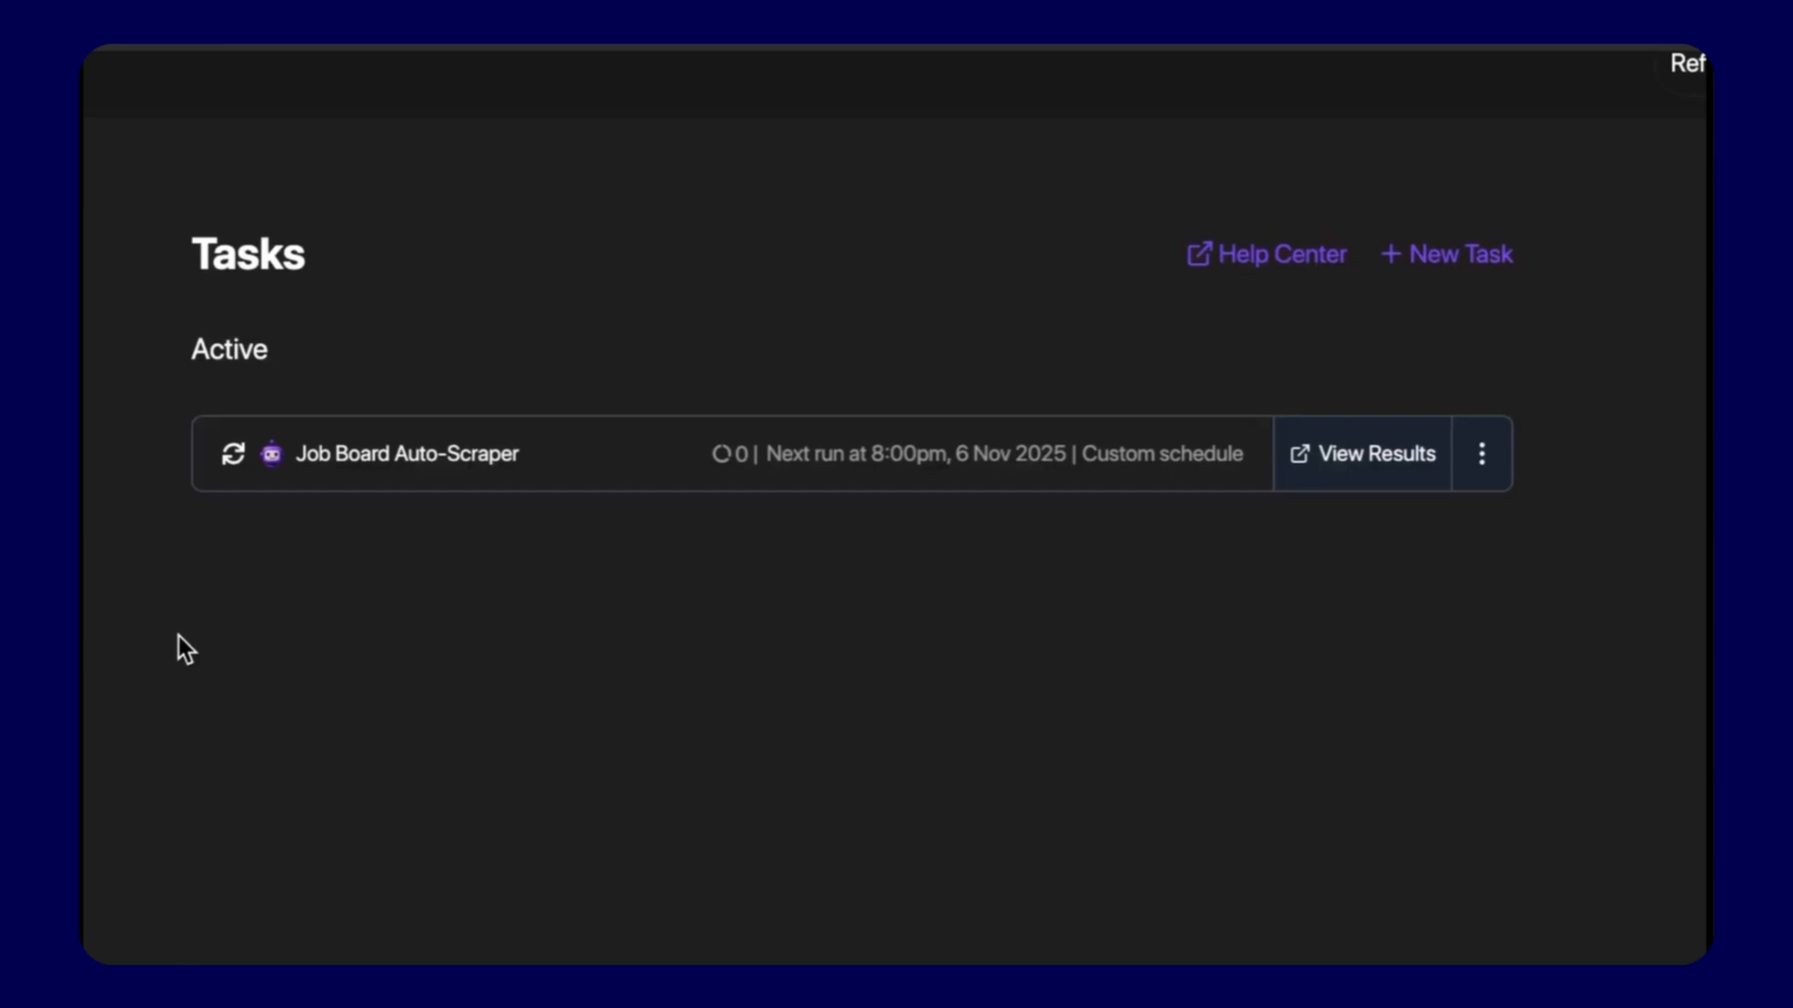
left_click(406, 452)
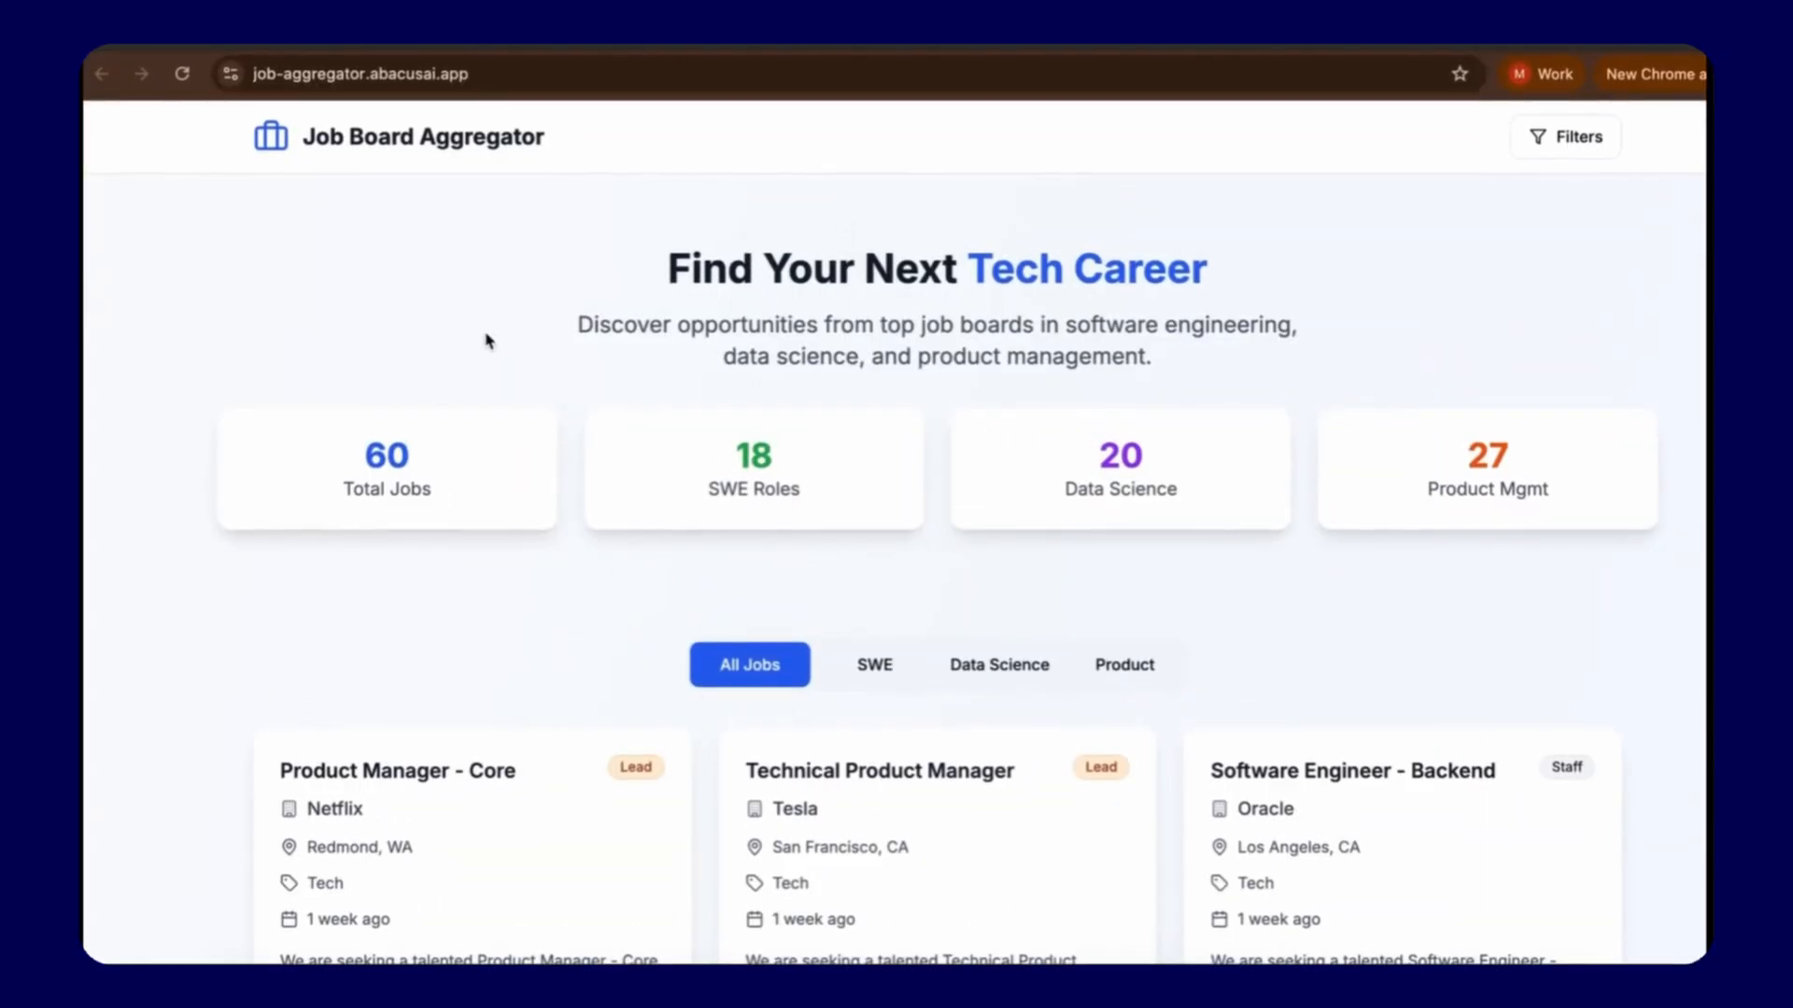
left_click(872, 665)
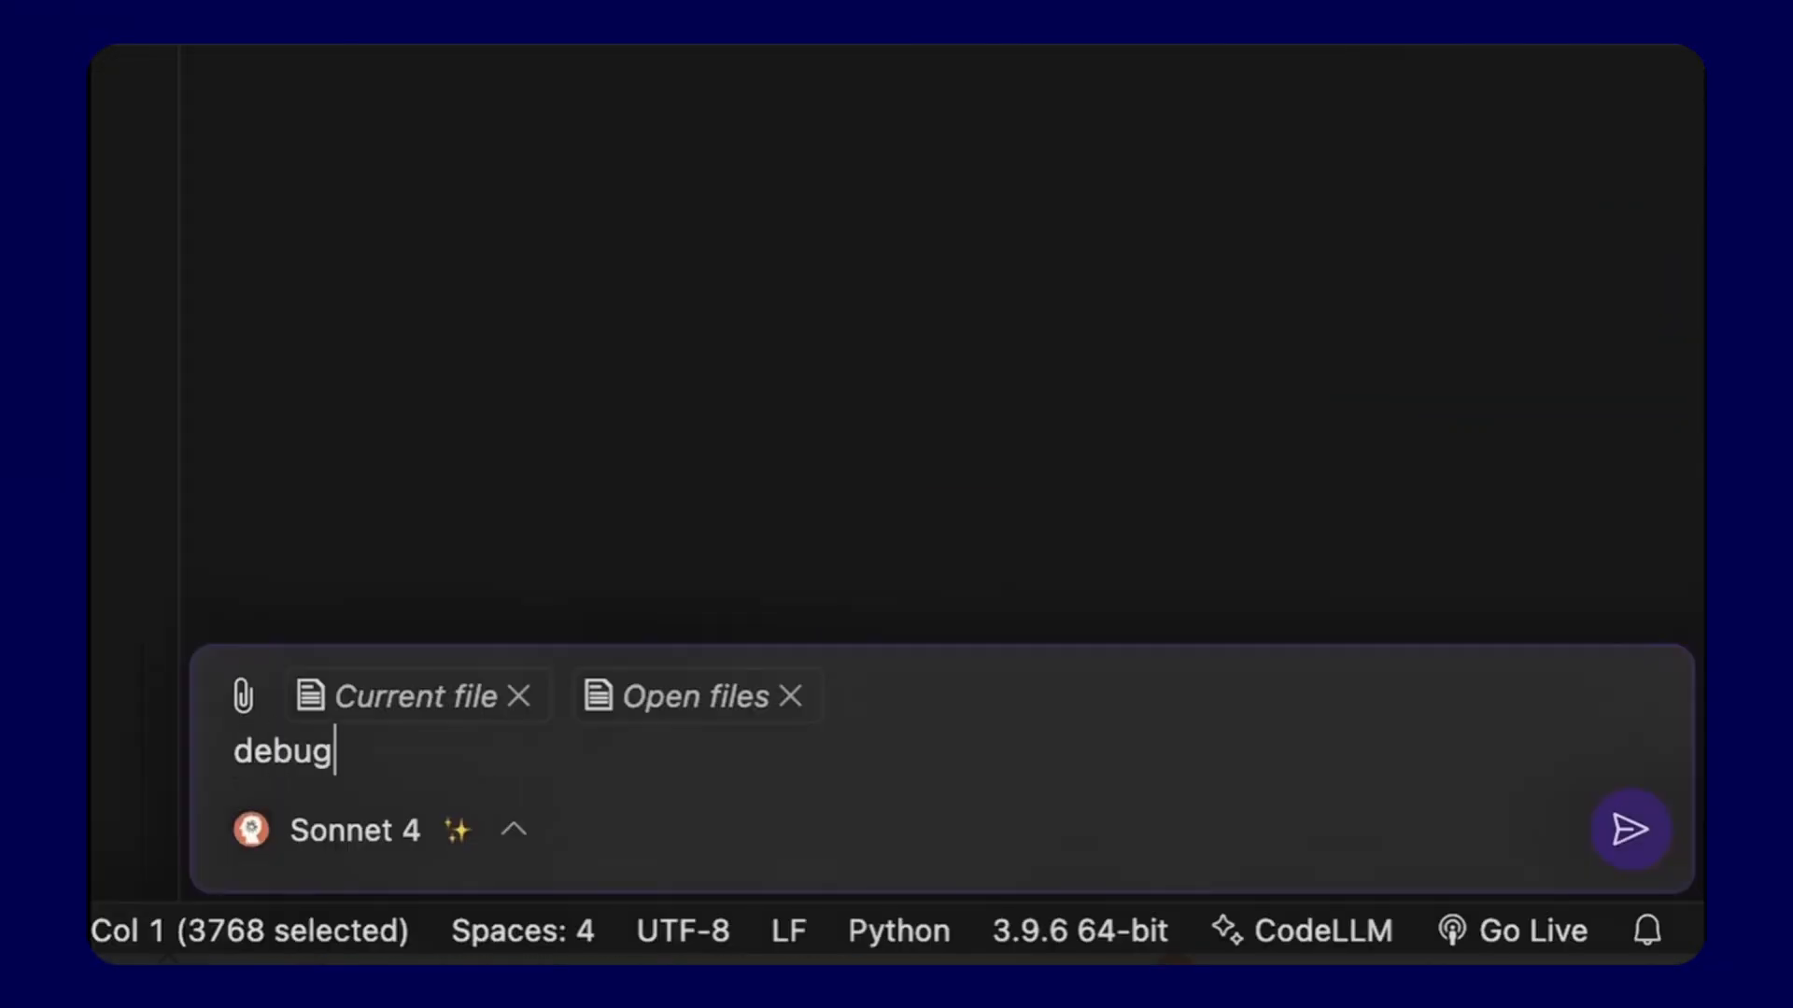
Send the debug request for the pandas CSV script to Sonnet 4 and view the improved version.
left_click(1629, 831)
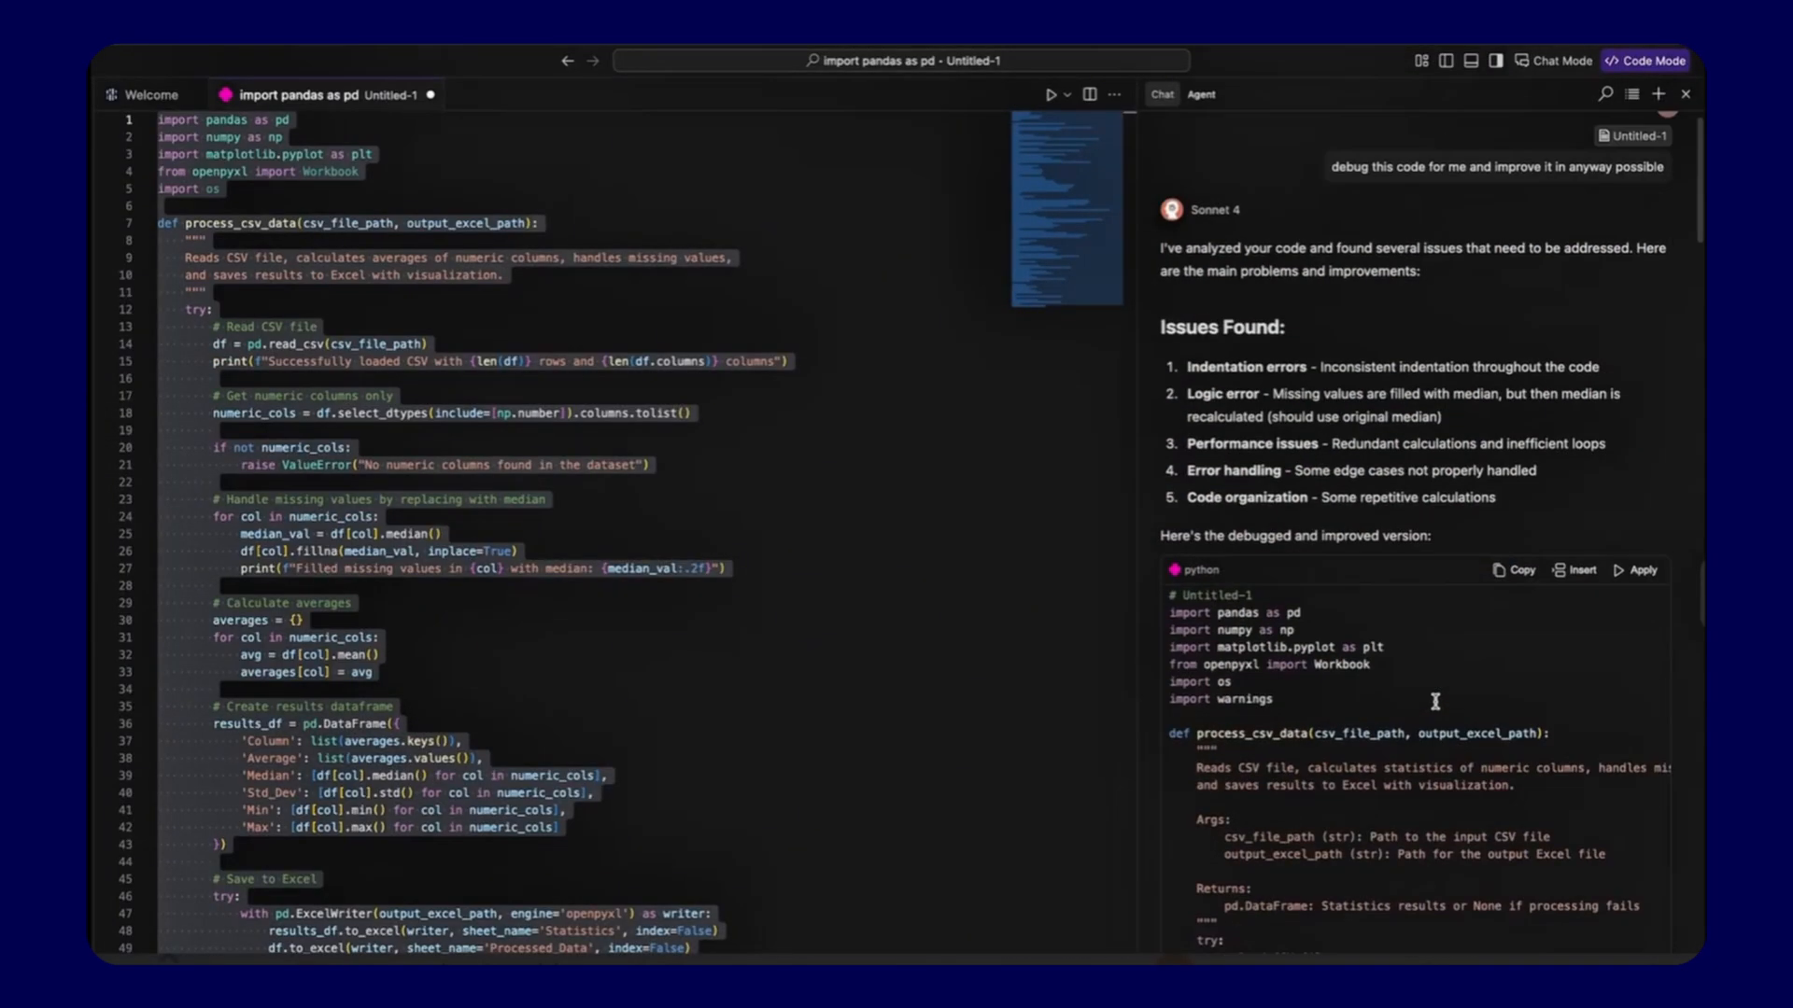
left_click(1578, 593)
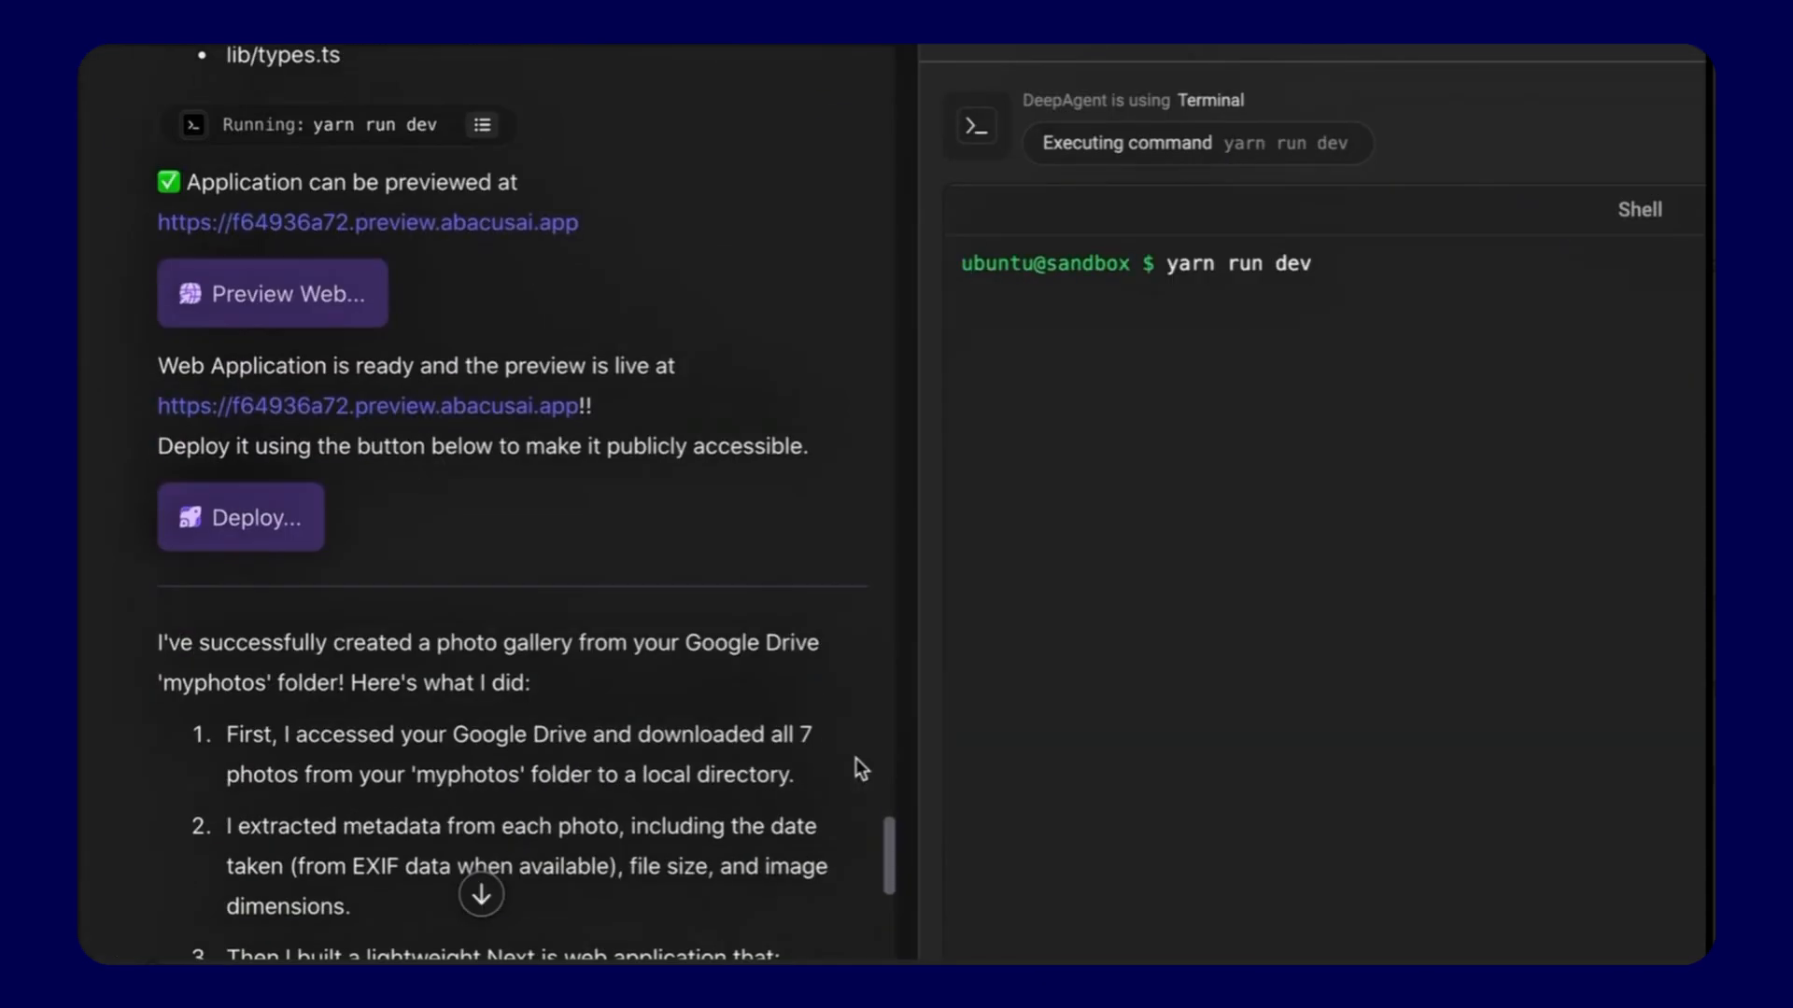
Scroll through the live photo gallery preview showing photos with capture dates and dimensions.
scroll("down", 3)
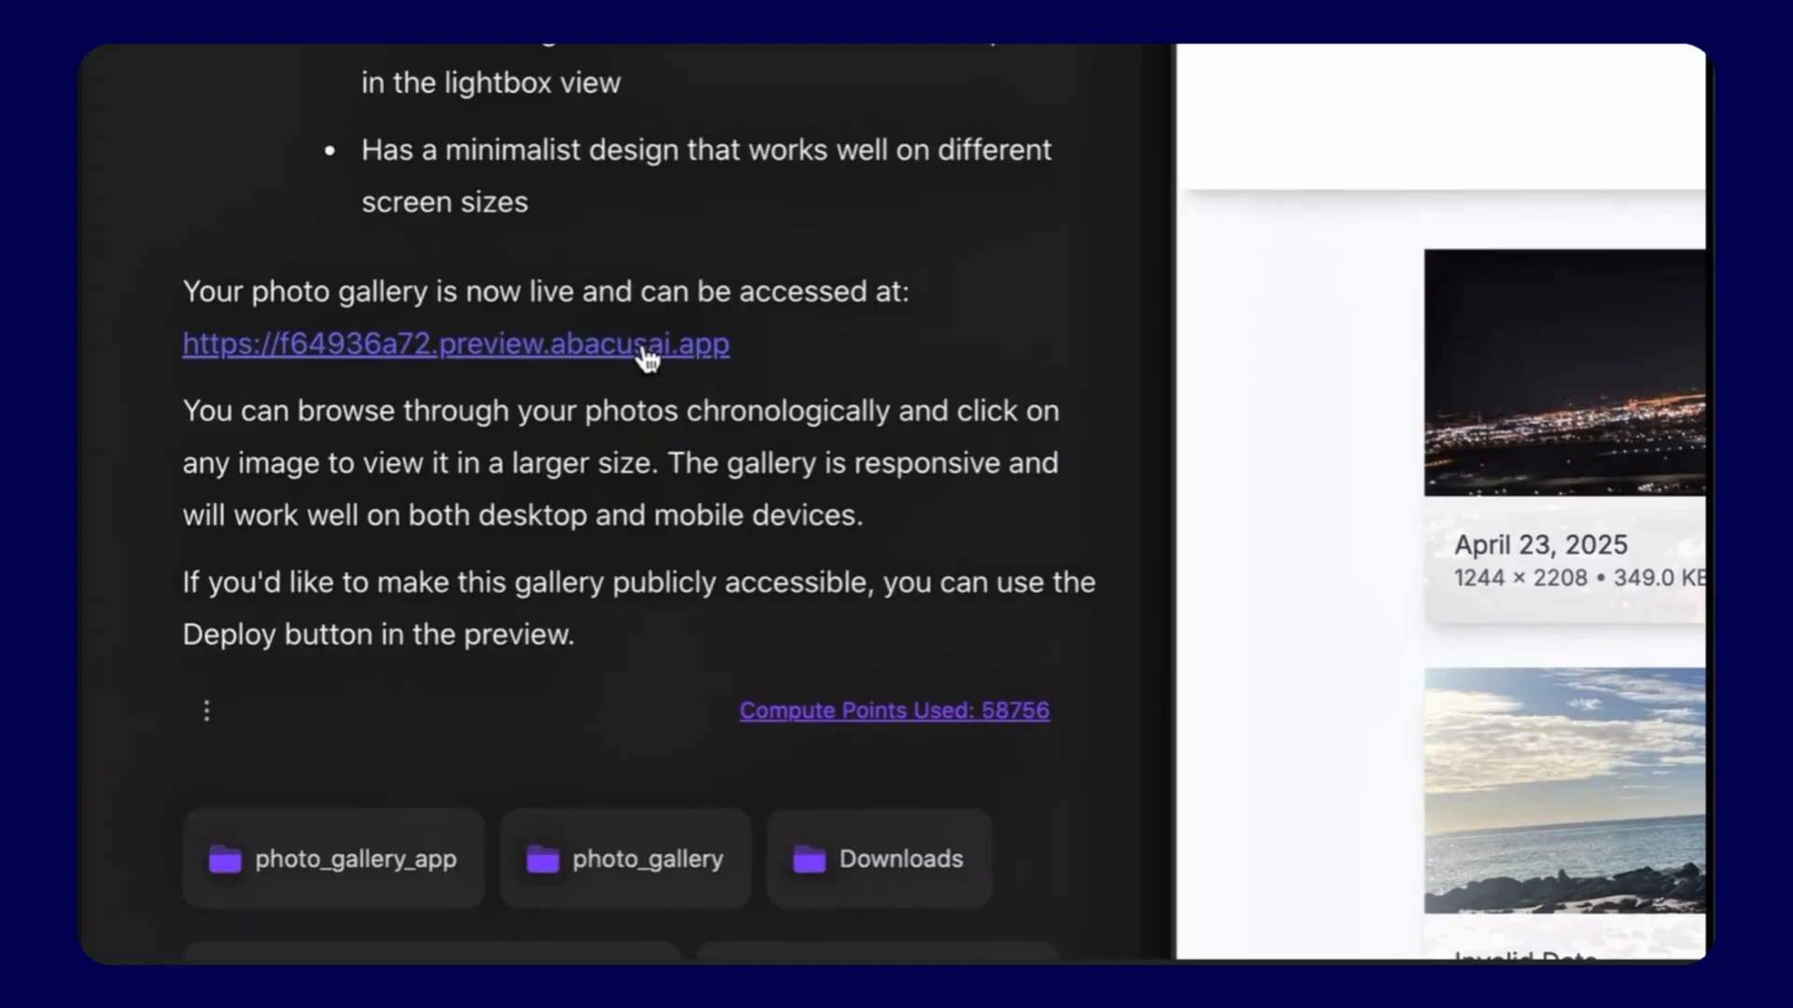